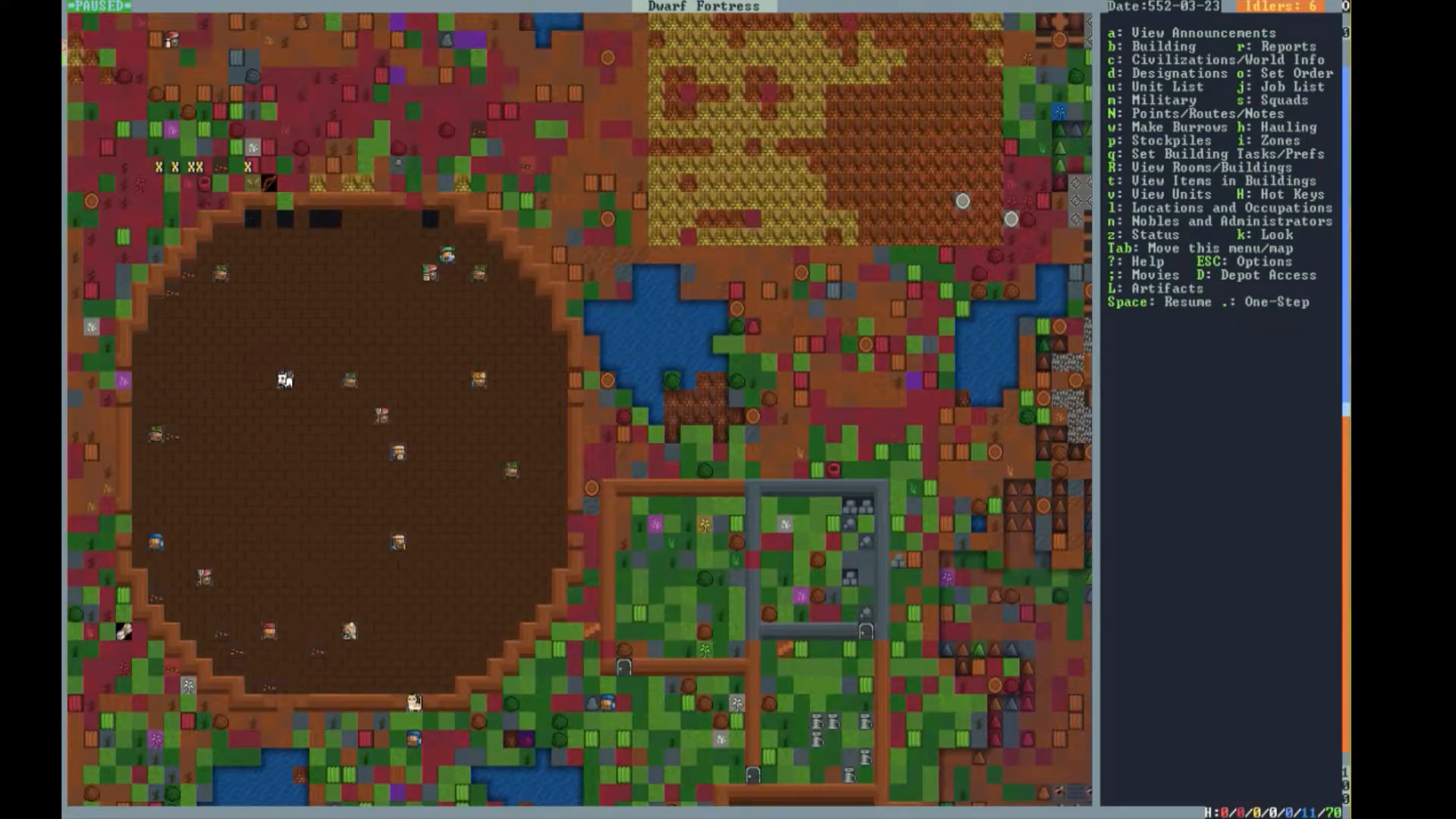
- Look at the Designations menu and back out without marking anything
scroll("down", 3)
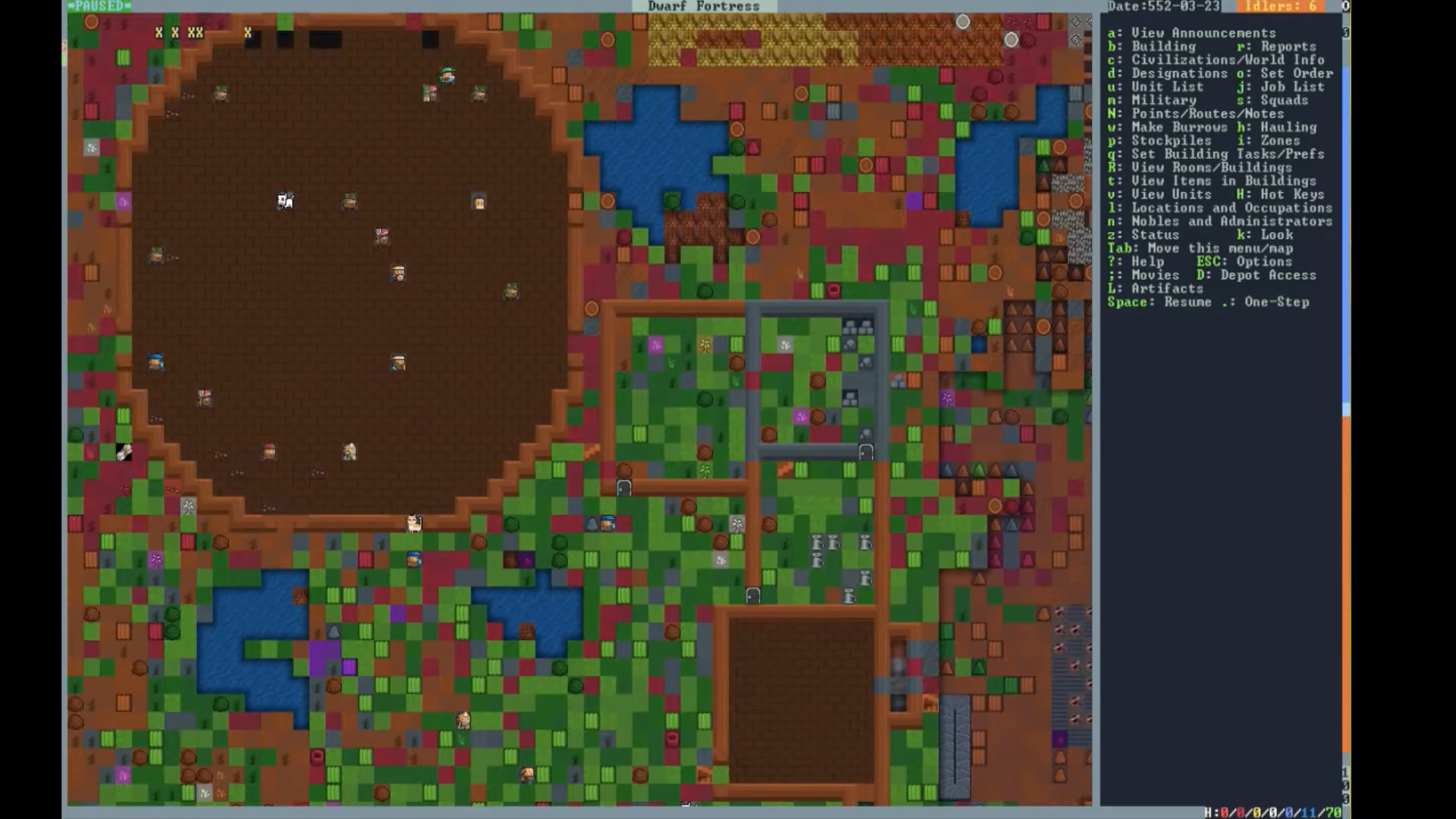
left_click(1119, 86)
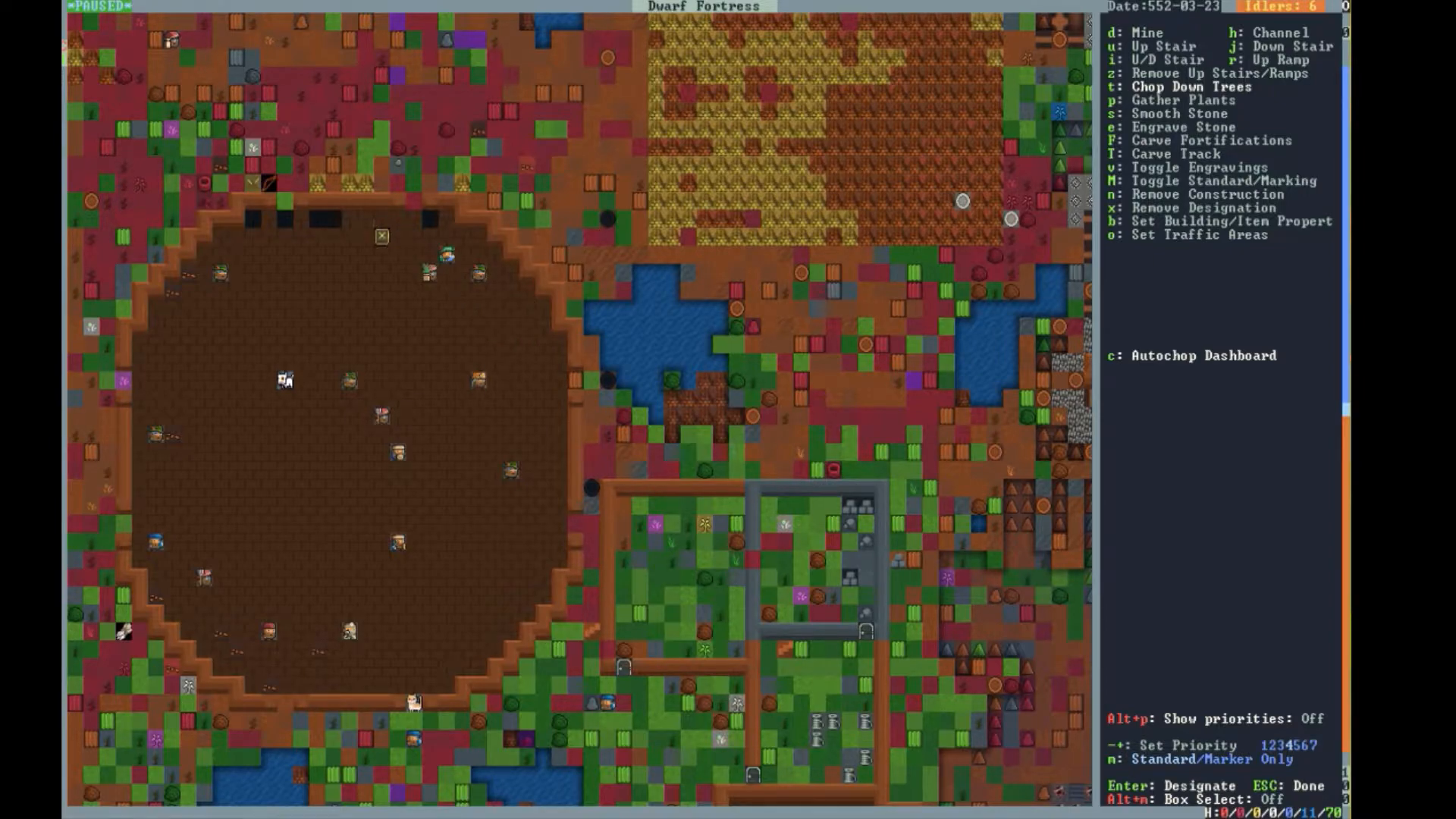
key("Escape")
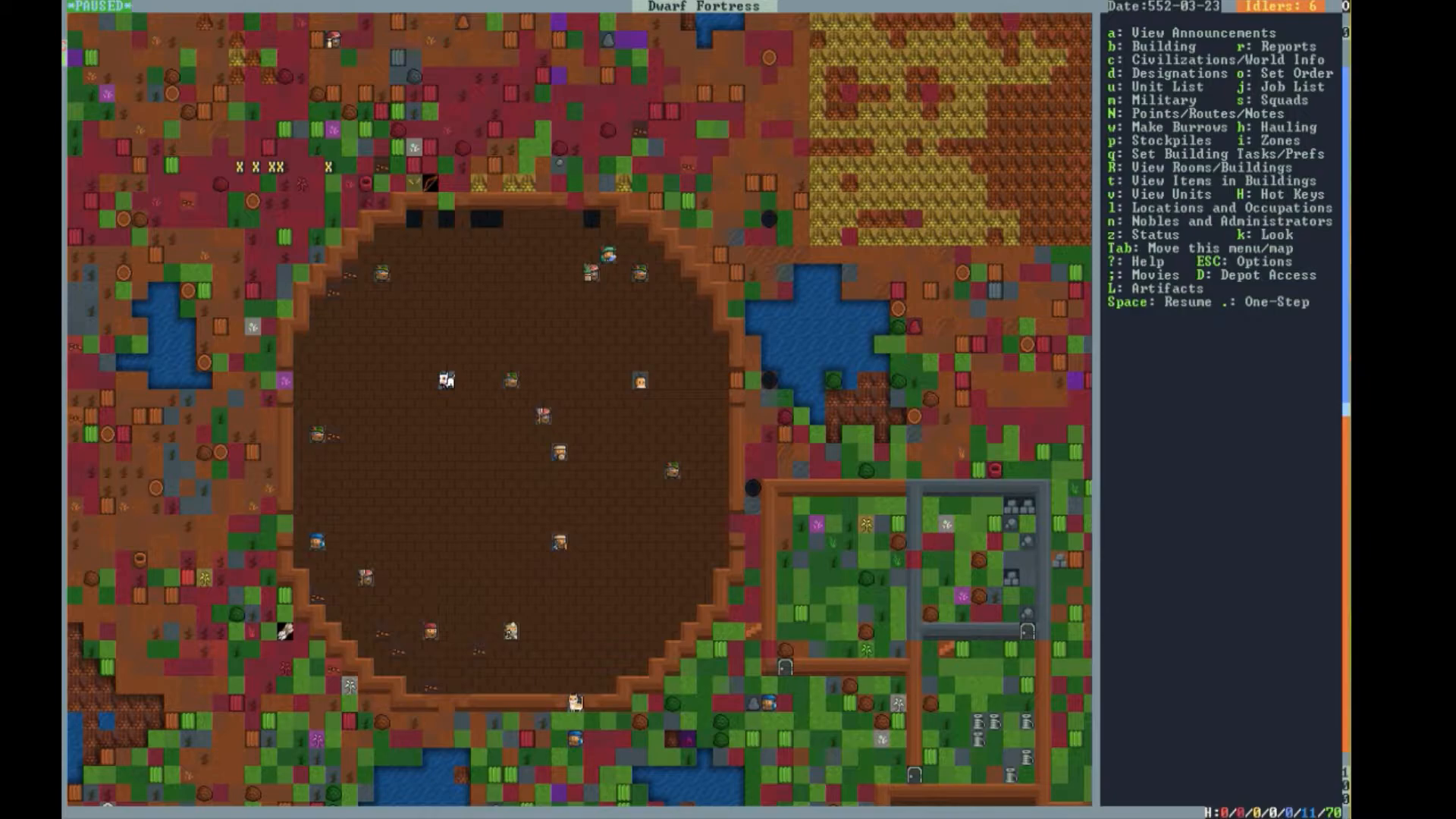
- Move the view and bring up the Wall/Floor/Stairs/Track construction choices
scroll("down", 3)
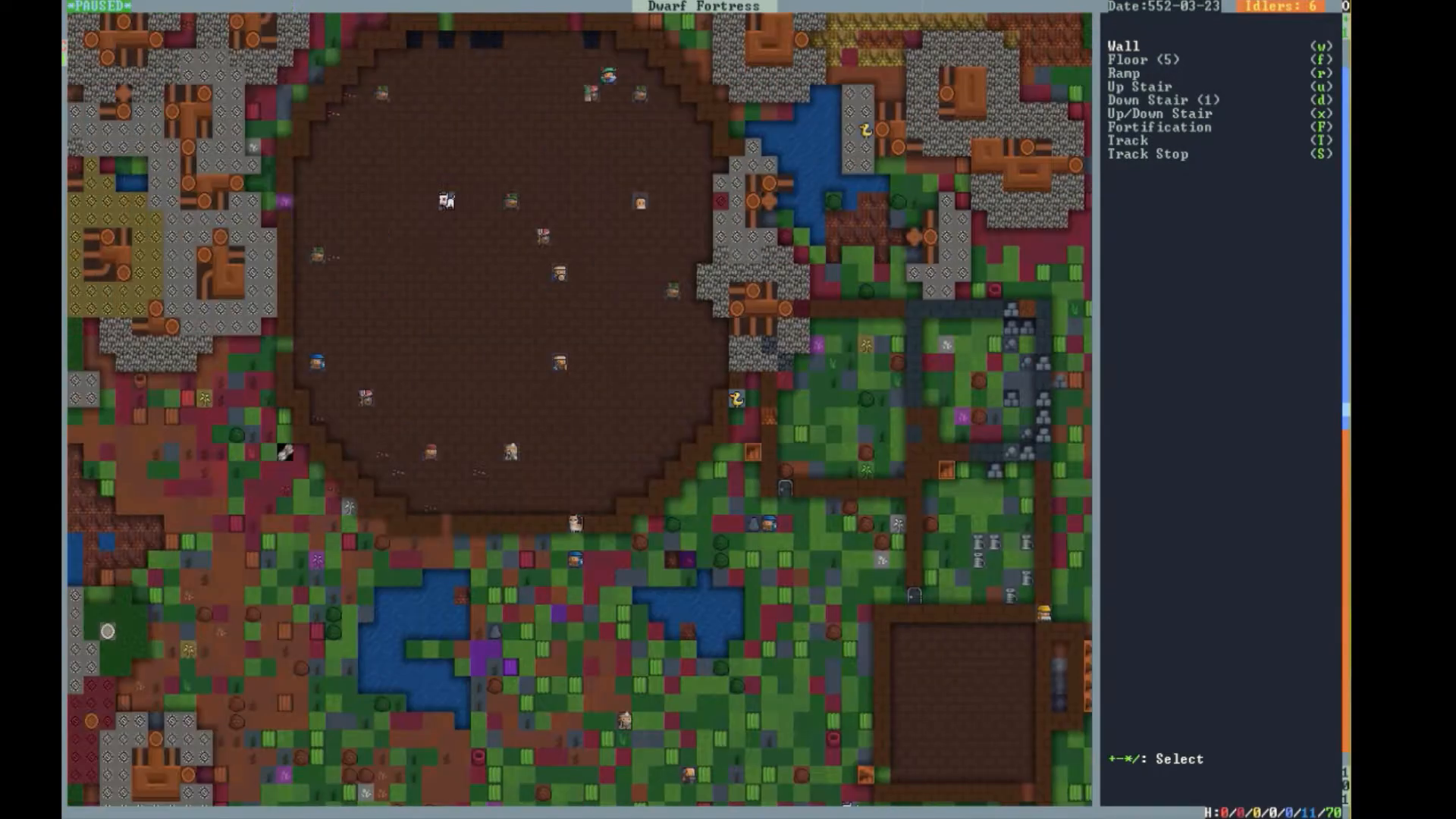
scroll("down", 3)
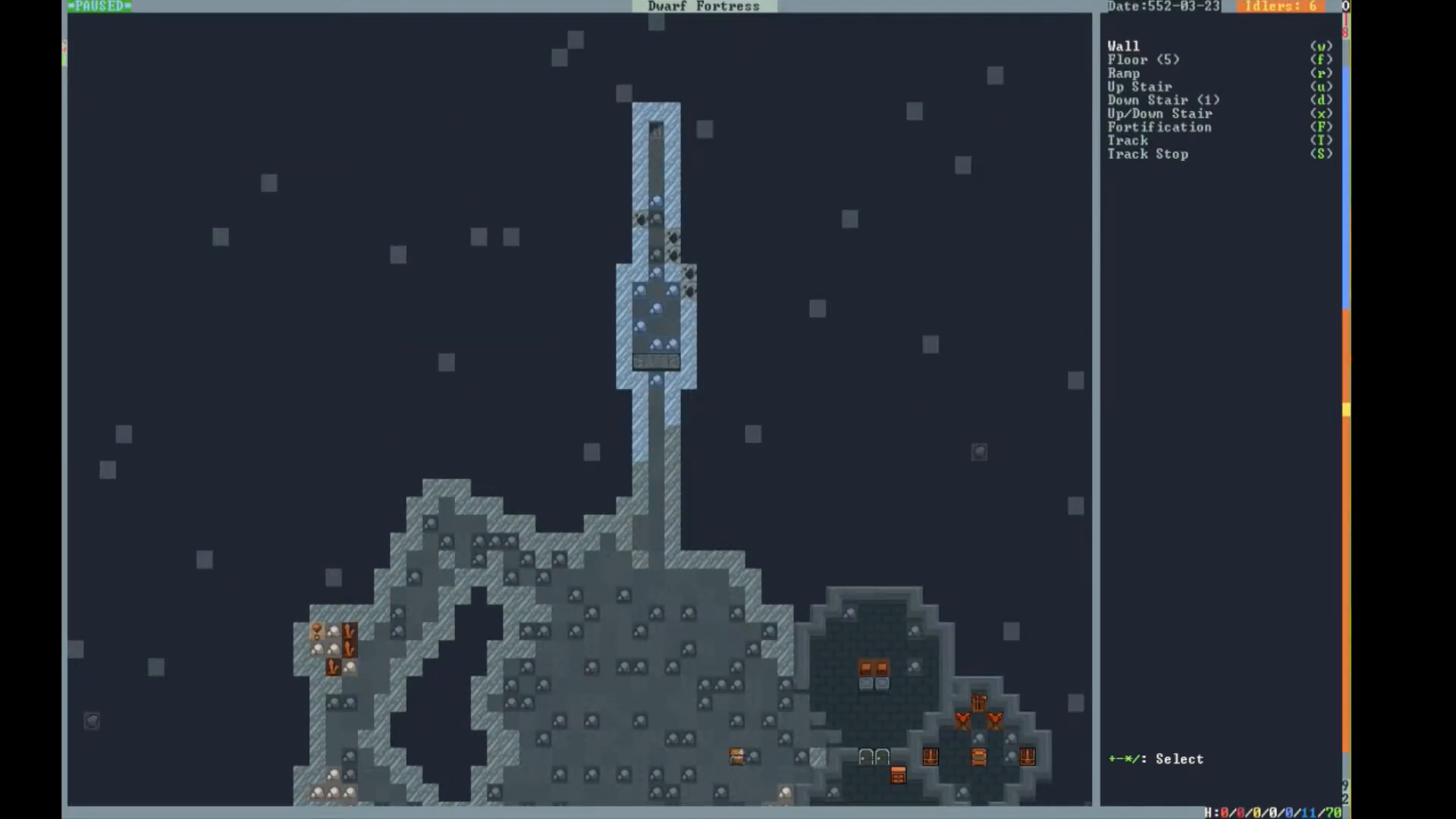
- Place a three-tile-wide bridge raising downward inside the narrow stone tower
scroll("right", 3)
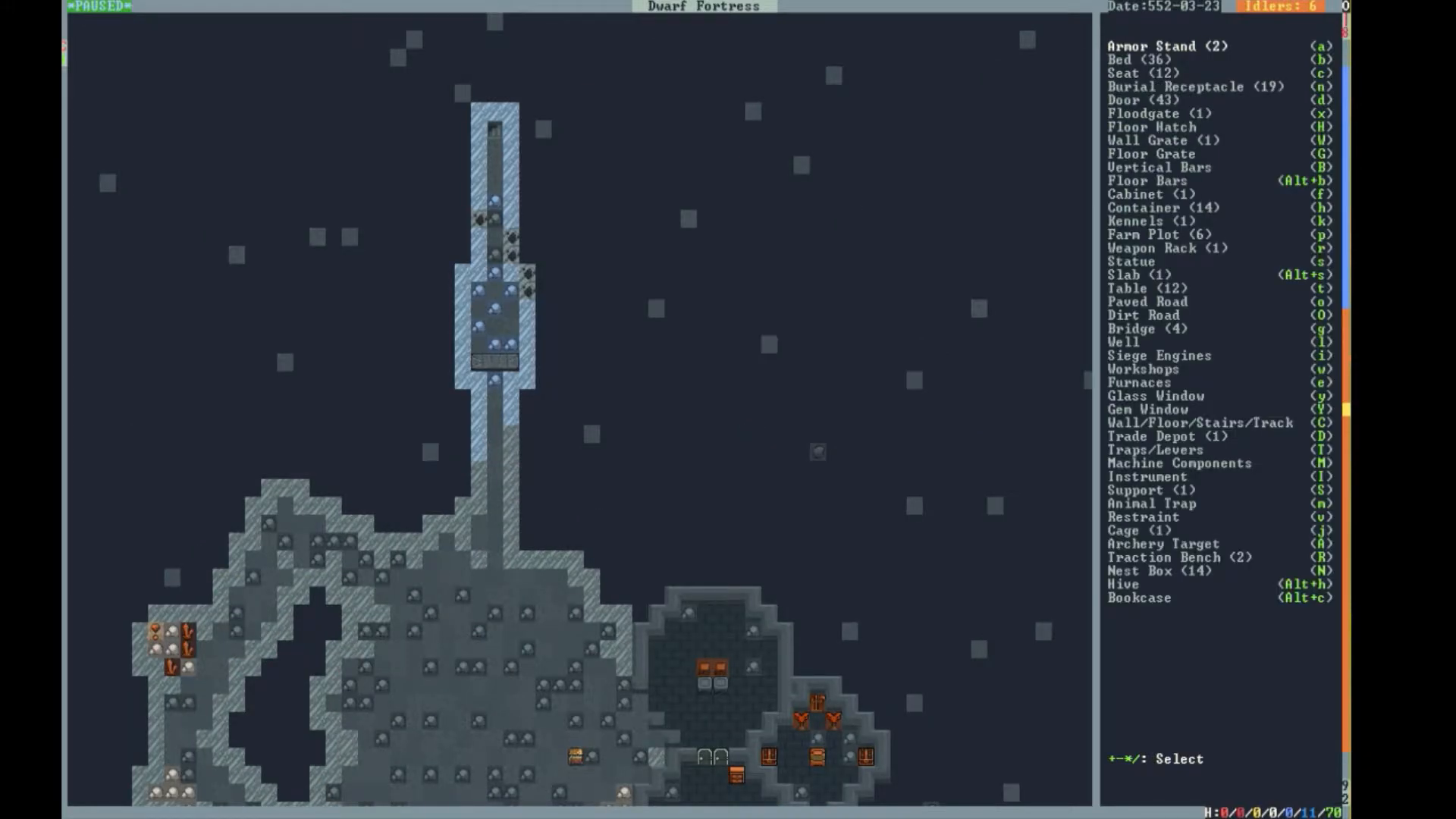
left_click(1131, 327)
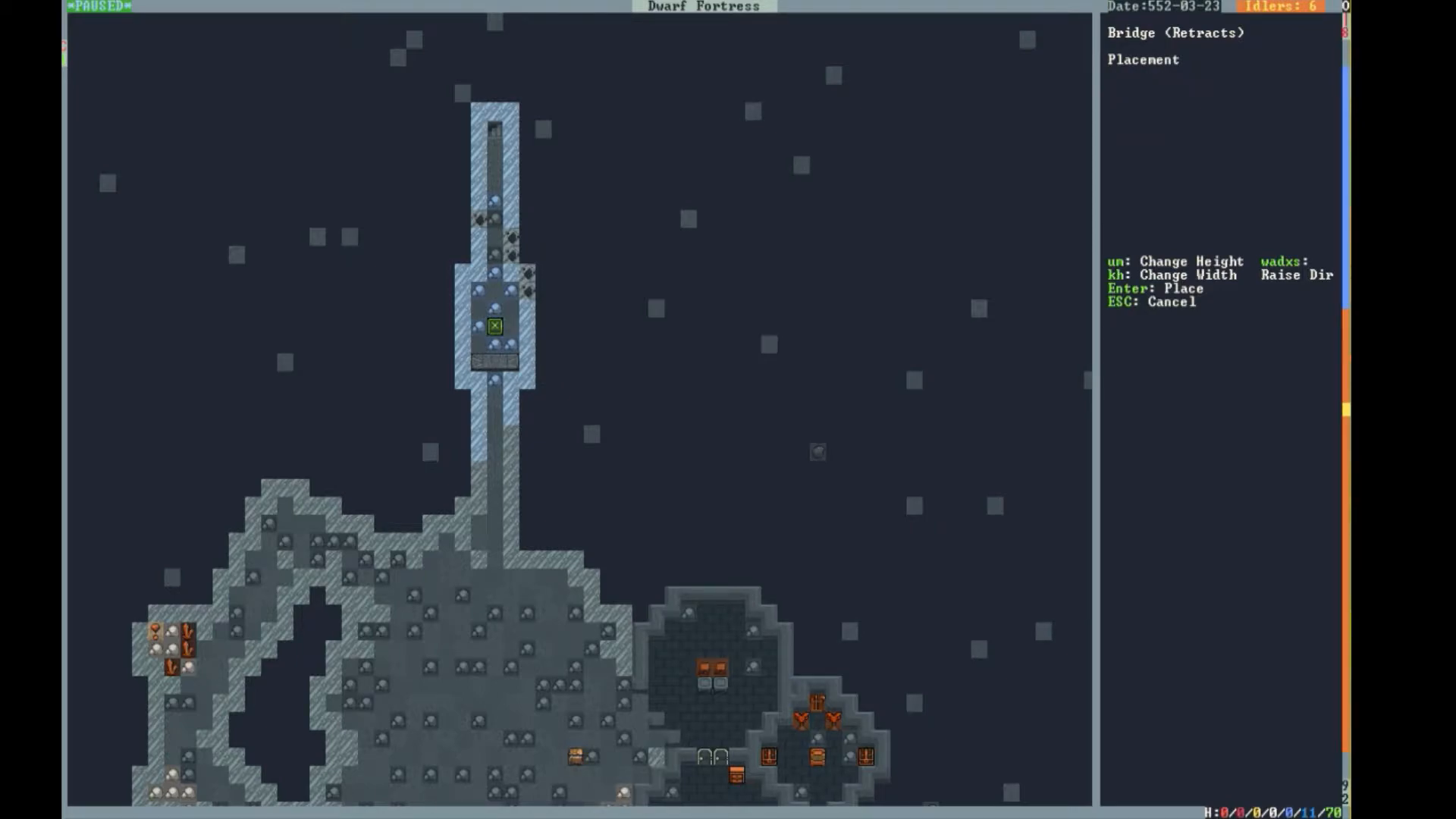
key("w")
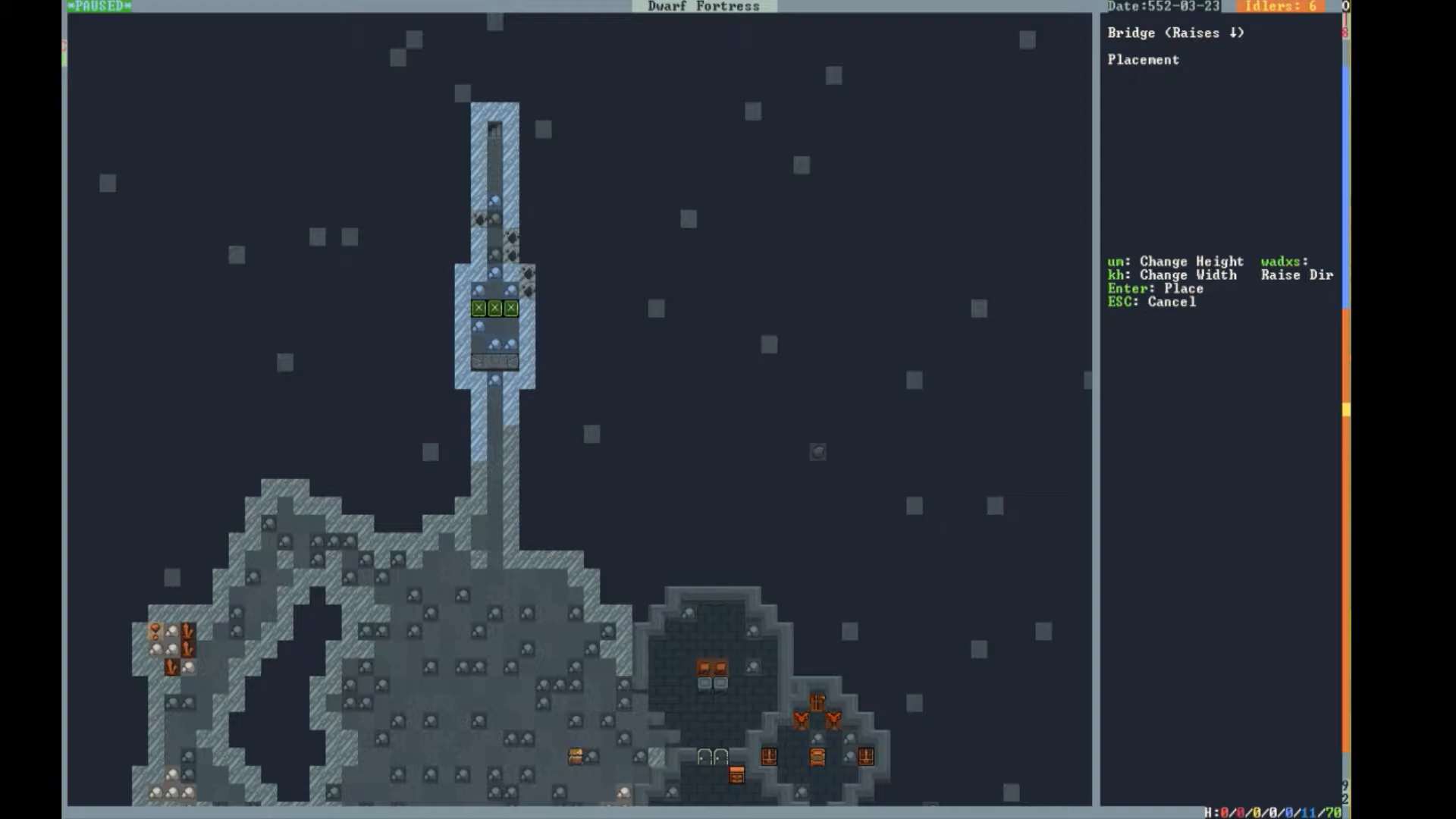
key("Enter")
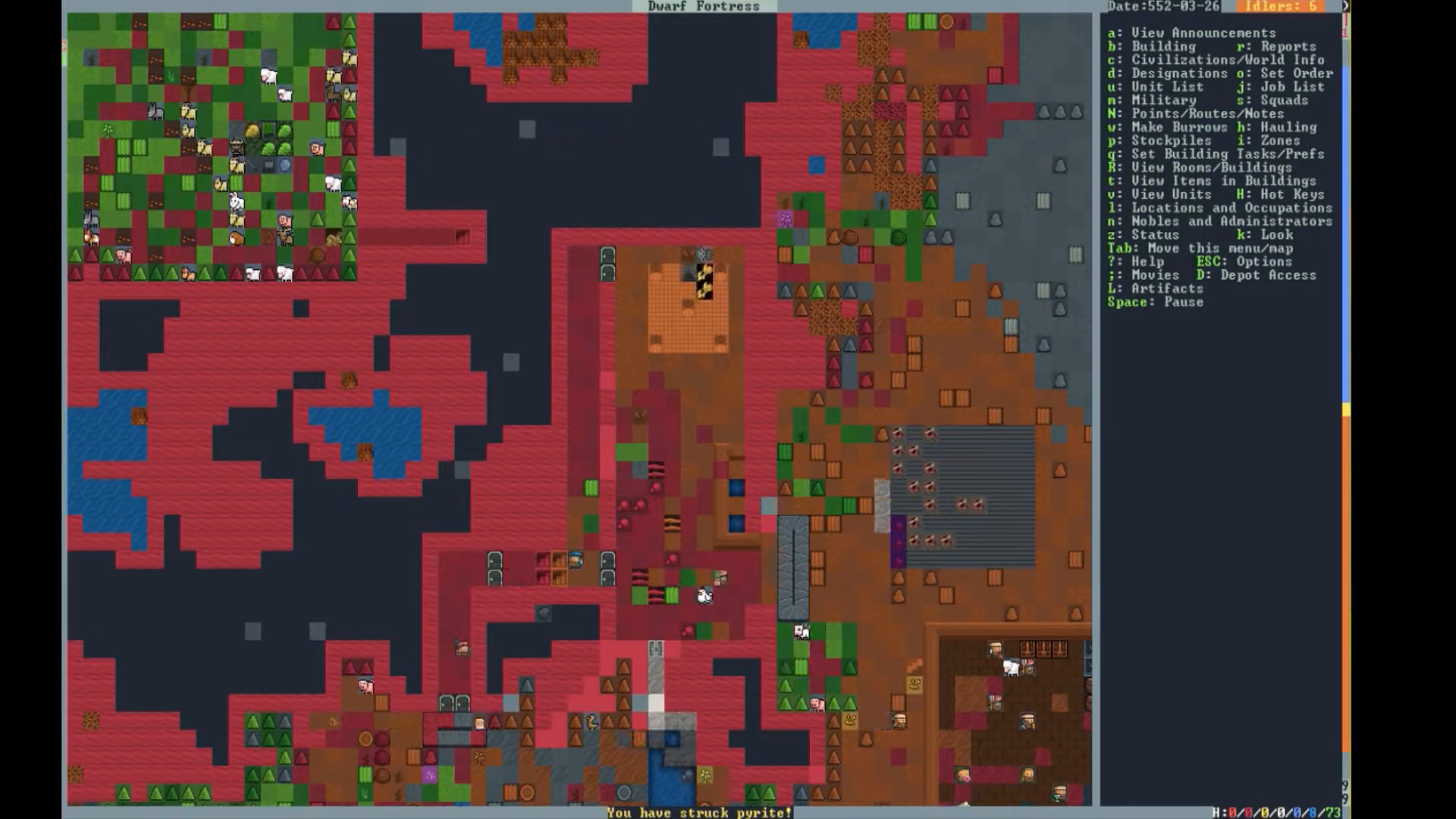
- Let time pass to 552-03-26 and pause the game again
key("a")
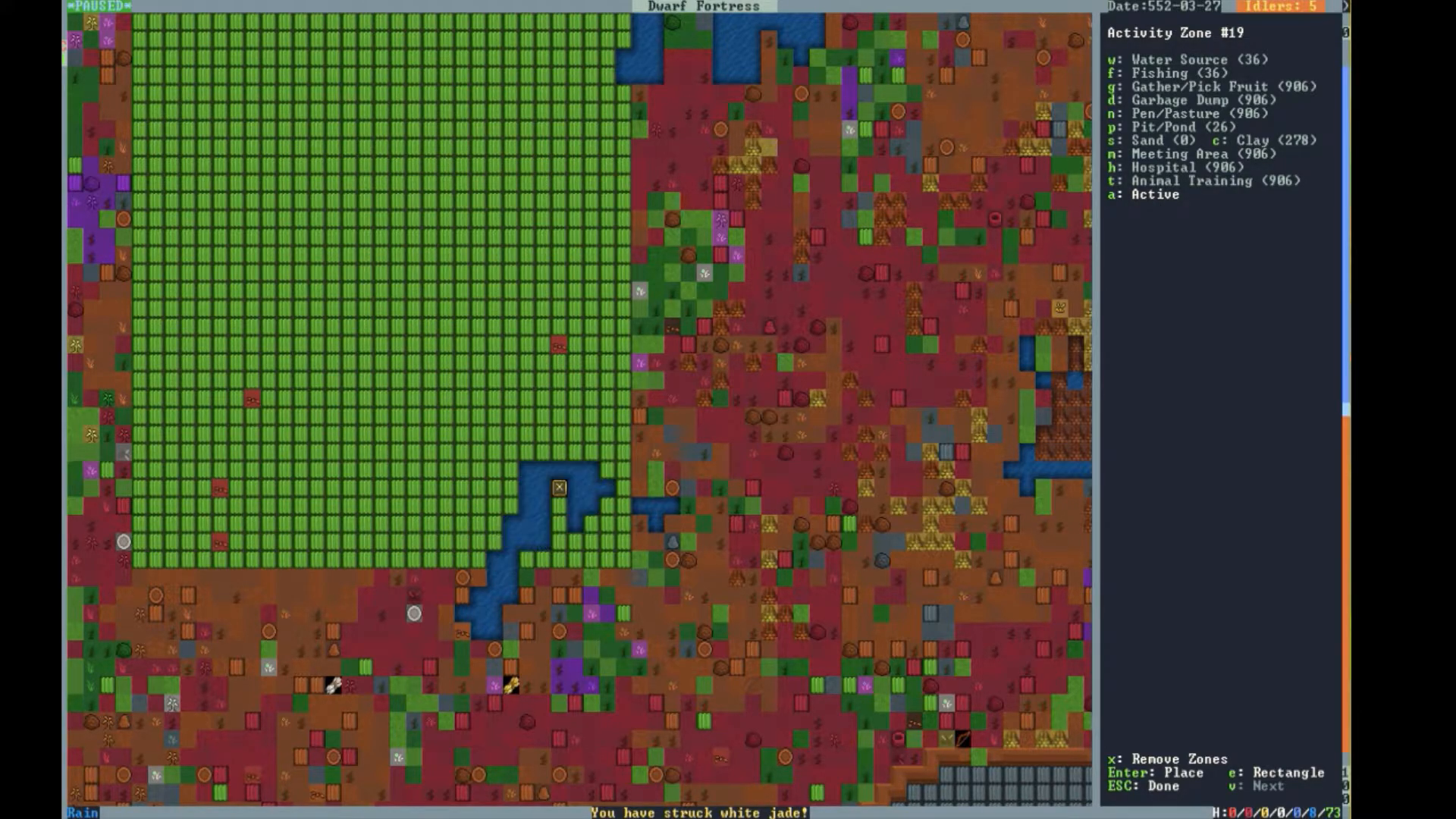
- Toggle Gather/Pick Fruit on Activity Zone #19 and finish editing it
key("g")
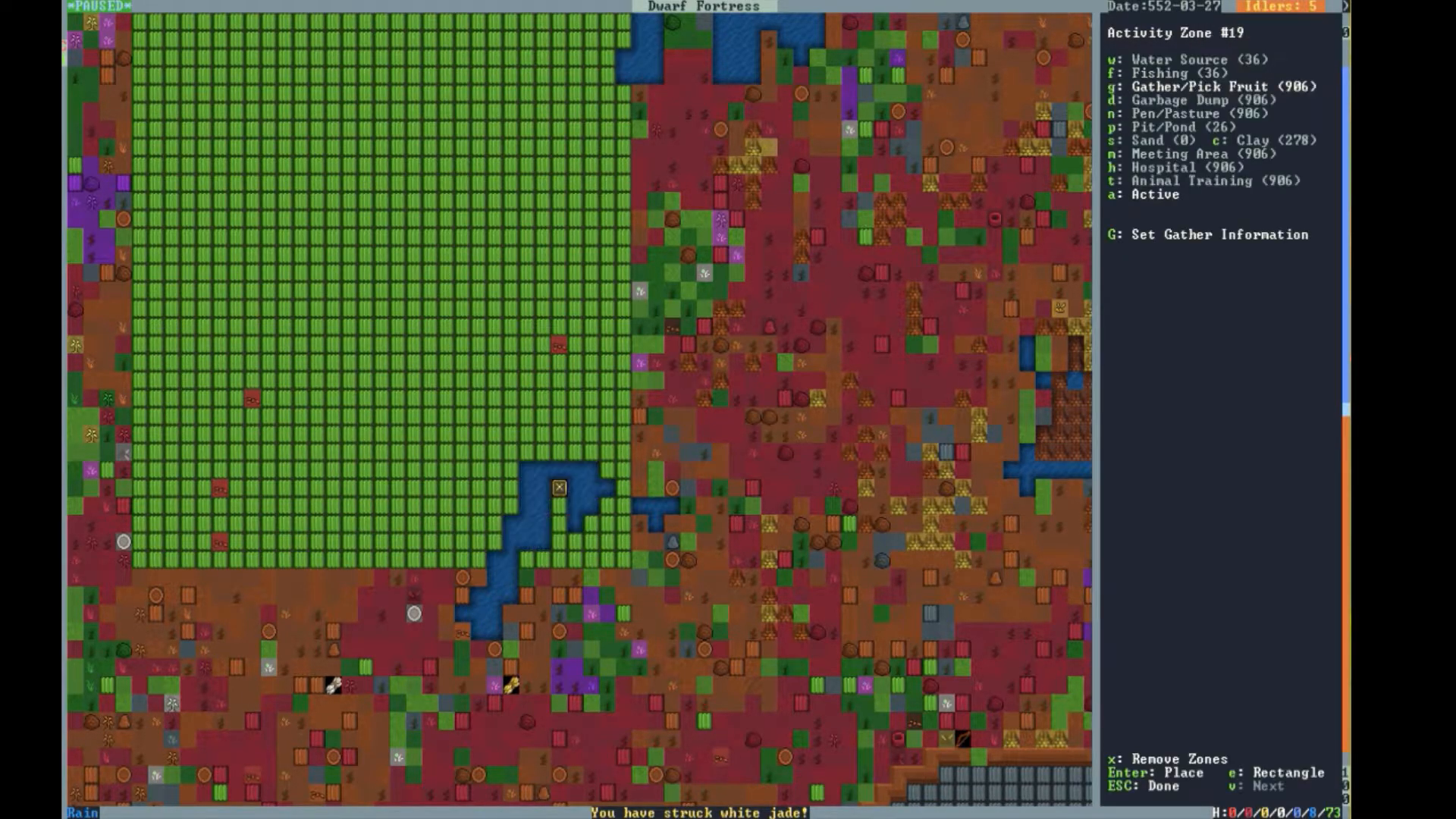
key("Escape")
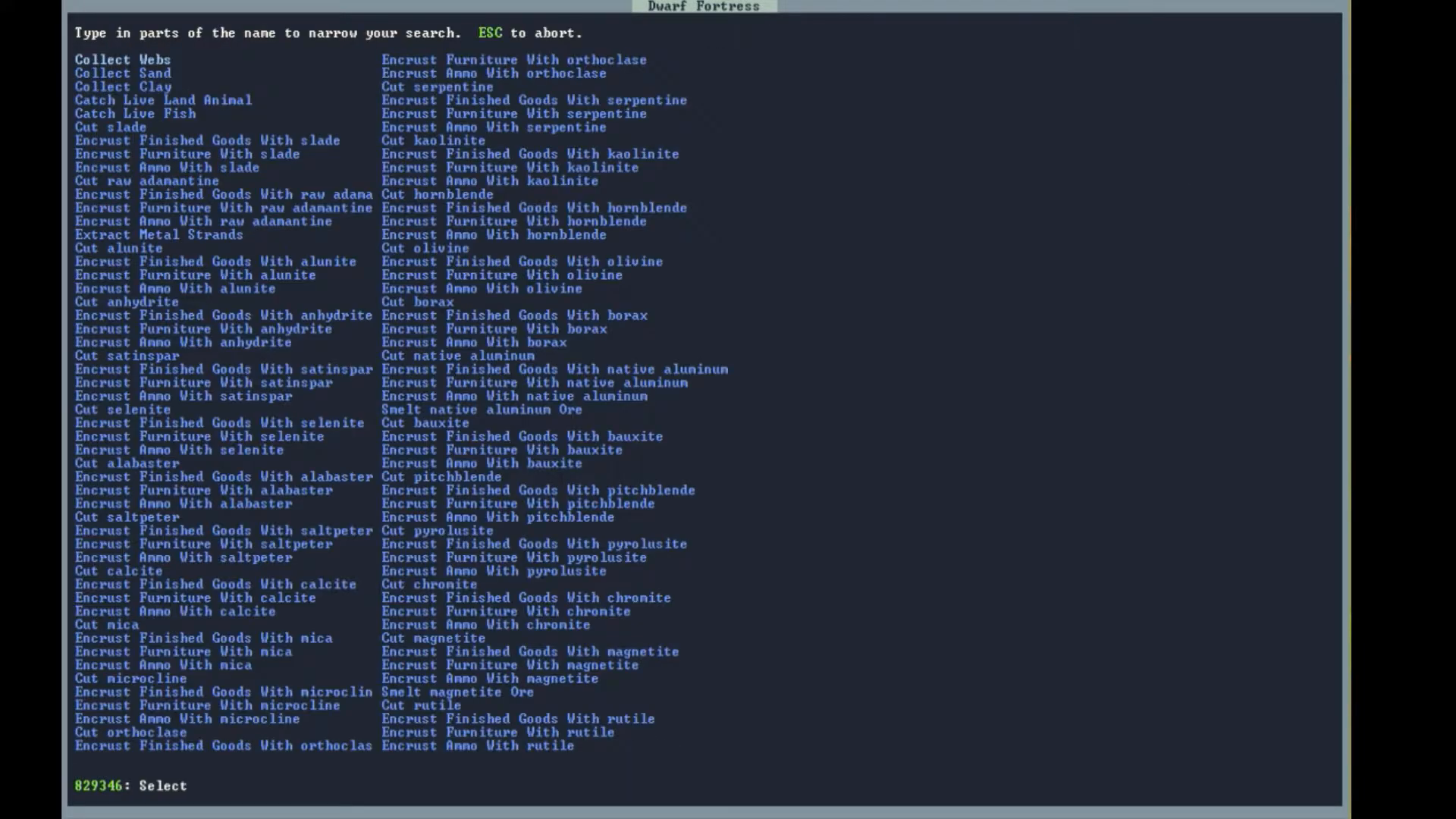
- Filter the job list with DOOR, then CUT, leaving only gem and glass cutting jobs
type("DOOR")
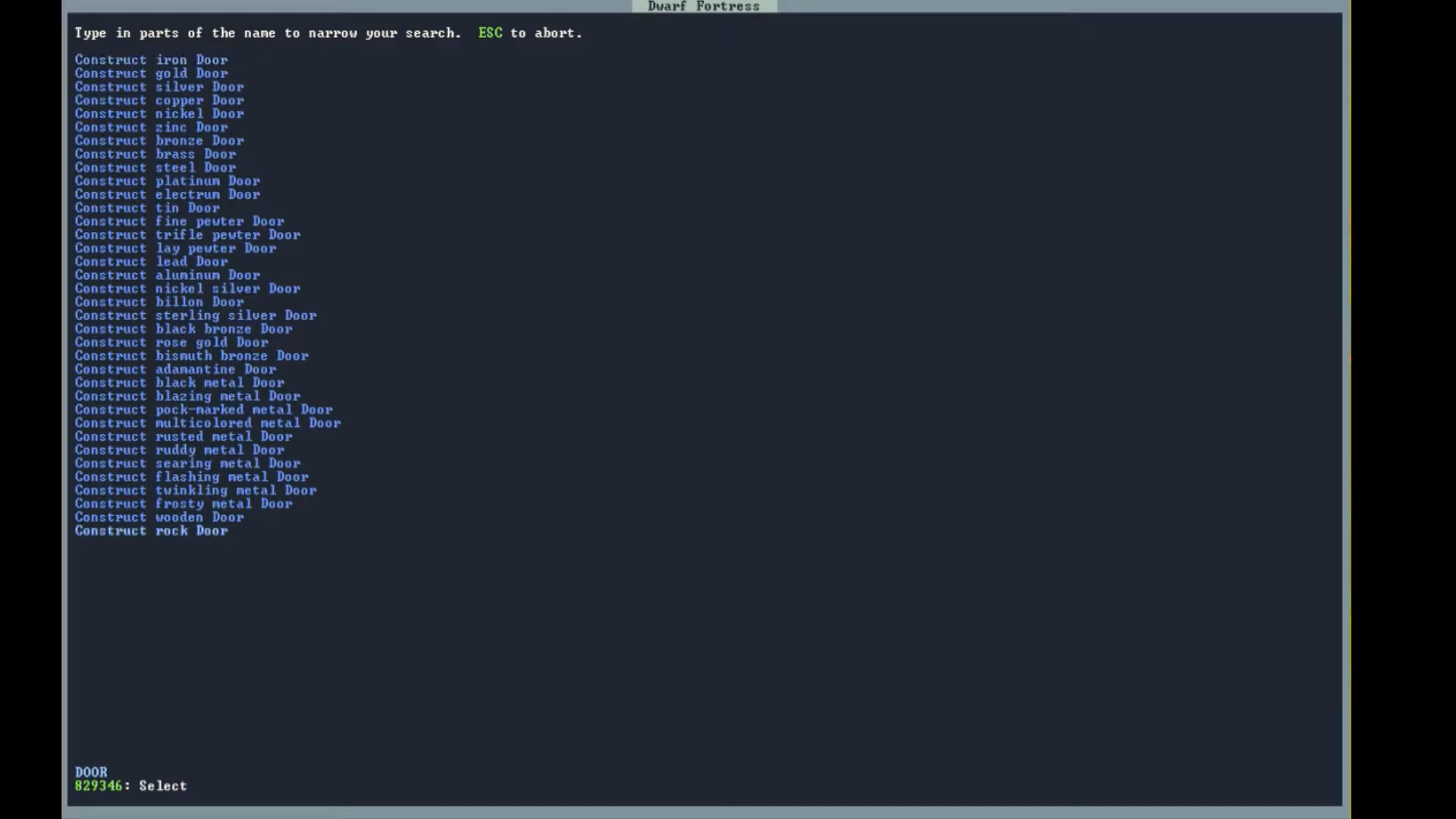
left_click(152, 529)
type("CU")
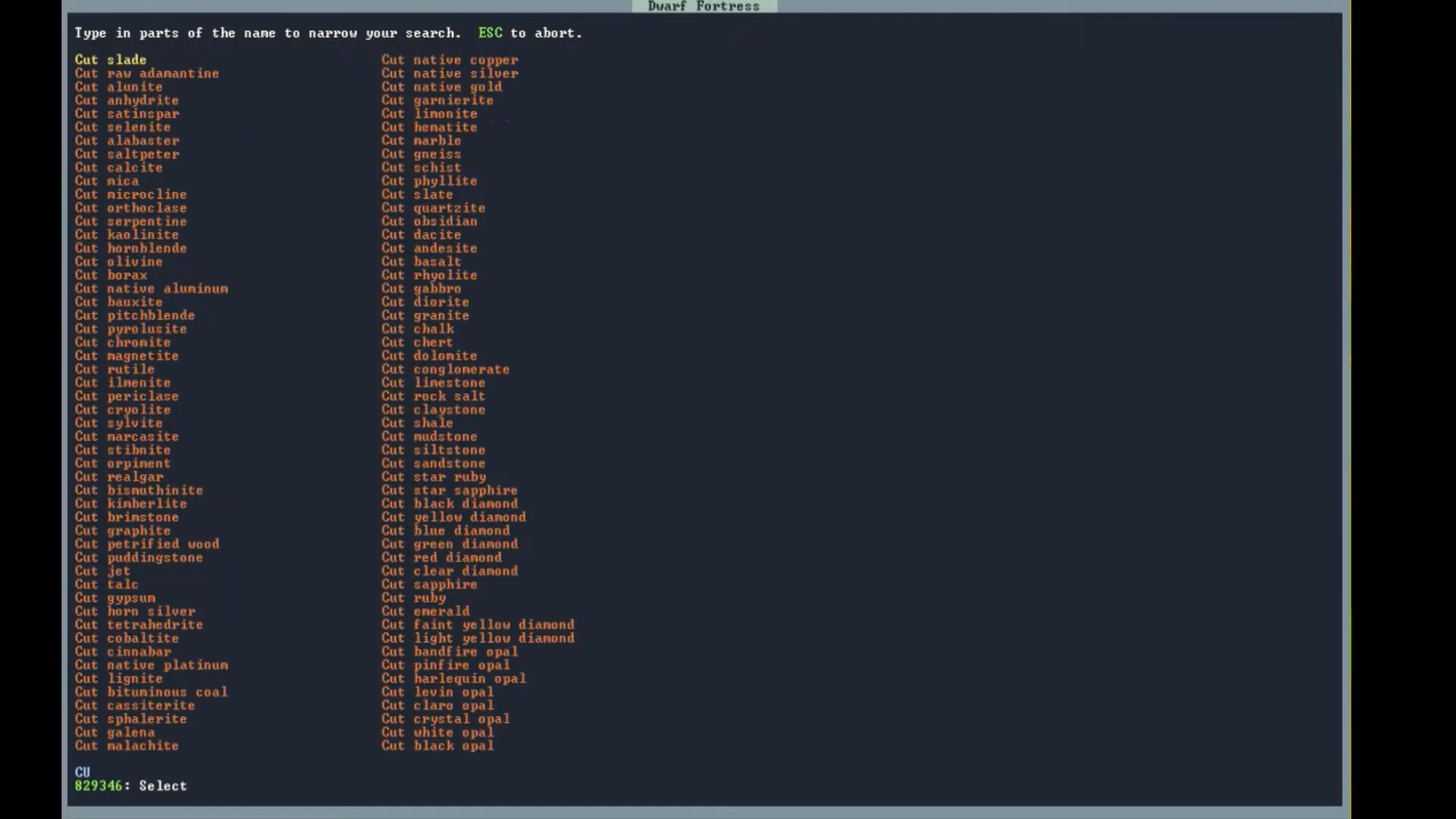
type("T")
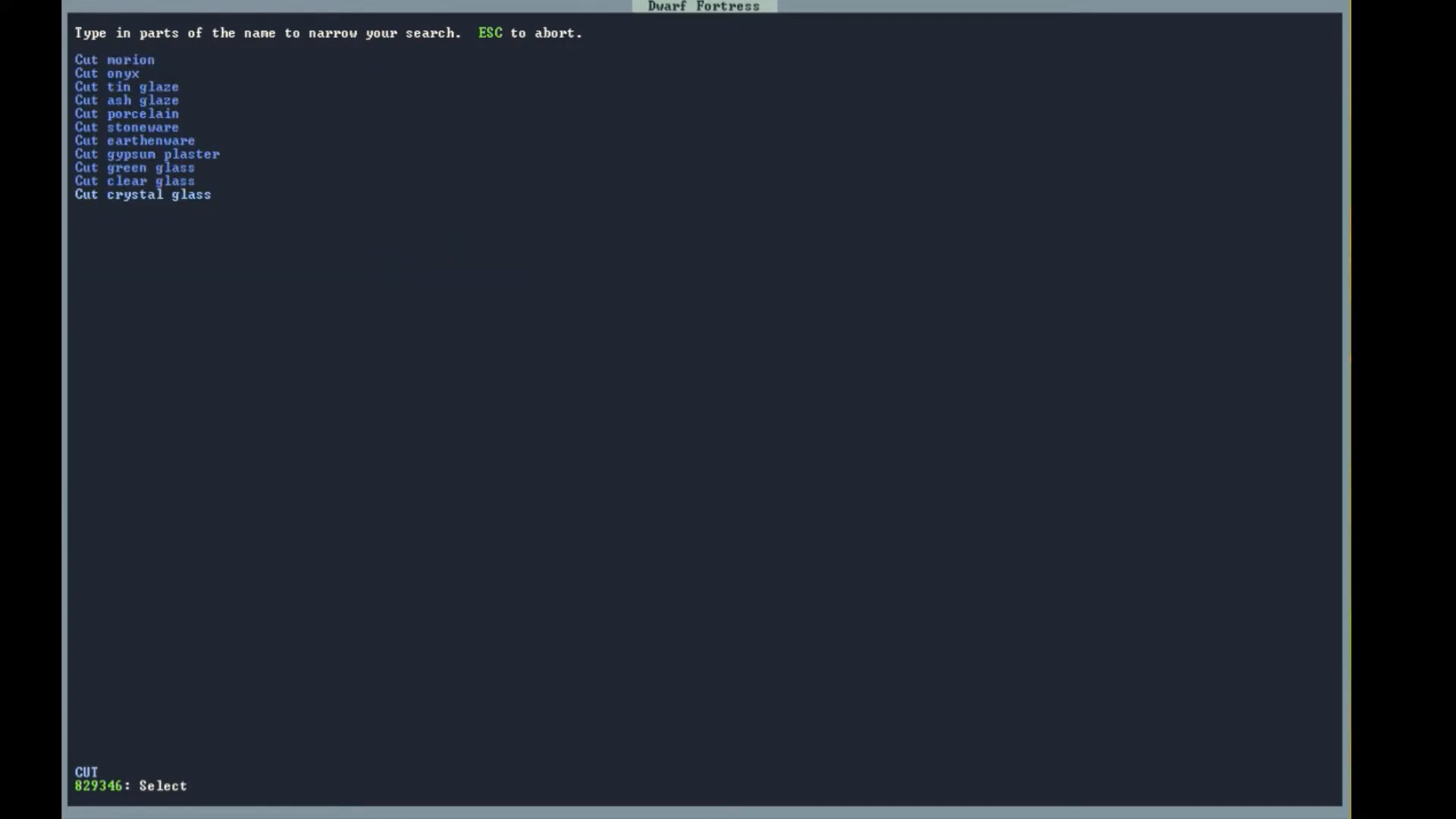
key("Escape")
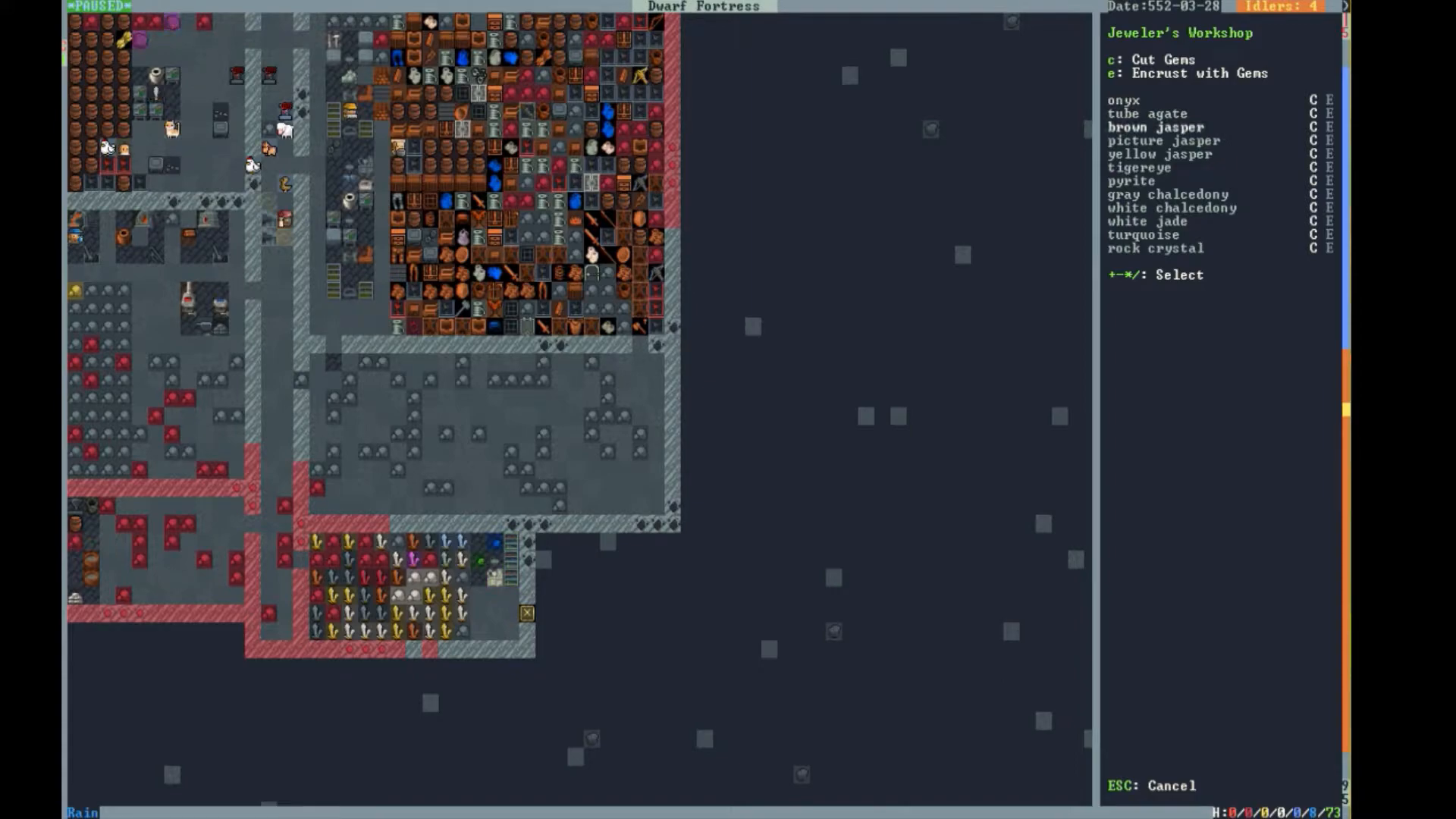
- Back out to the fortress map with the main command list showing
key("up")
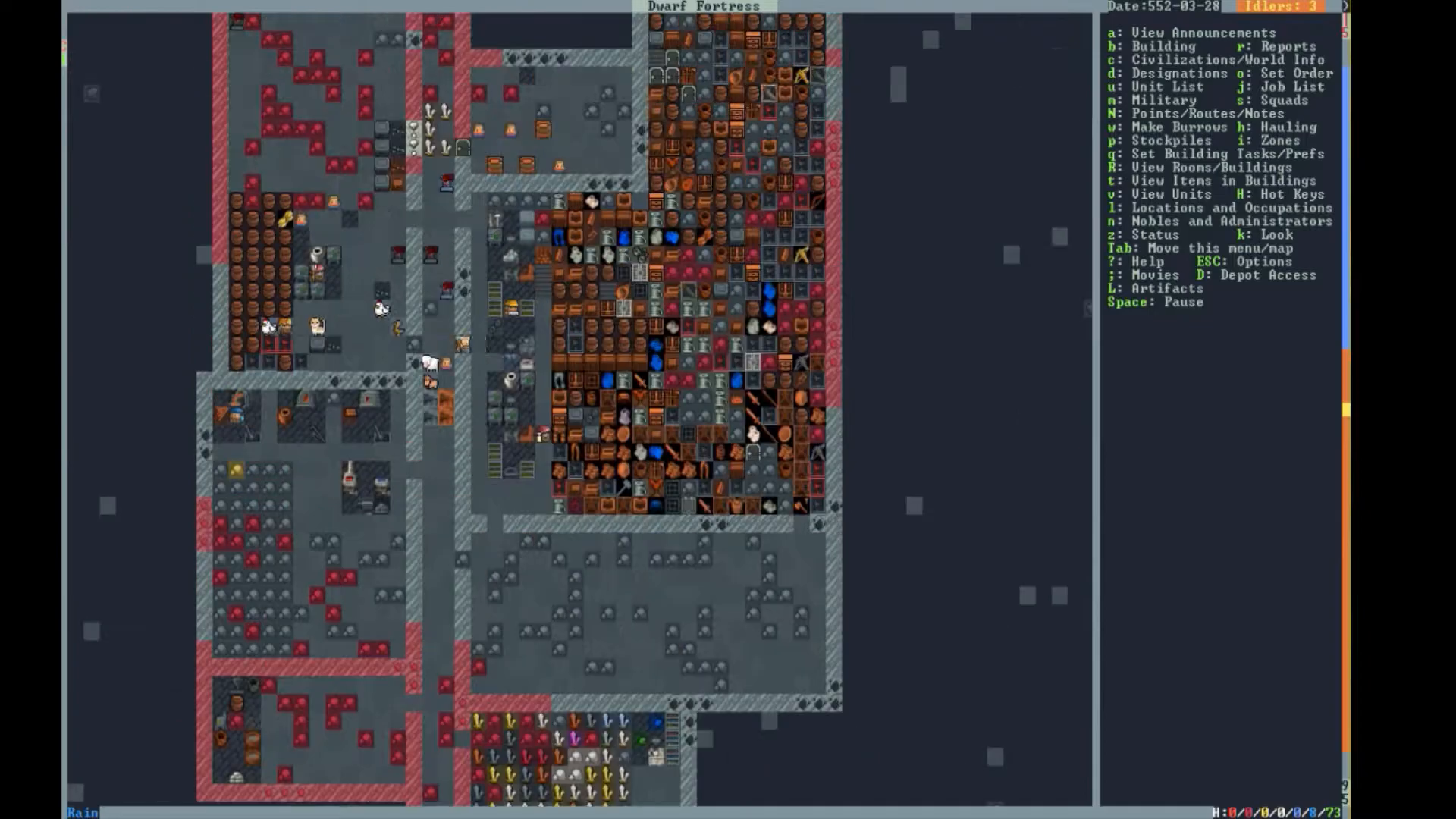
- Bring up the unit list's Others tab showing invaders and wild animals
key("j")
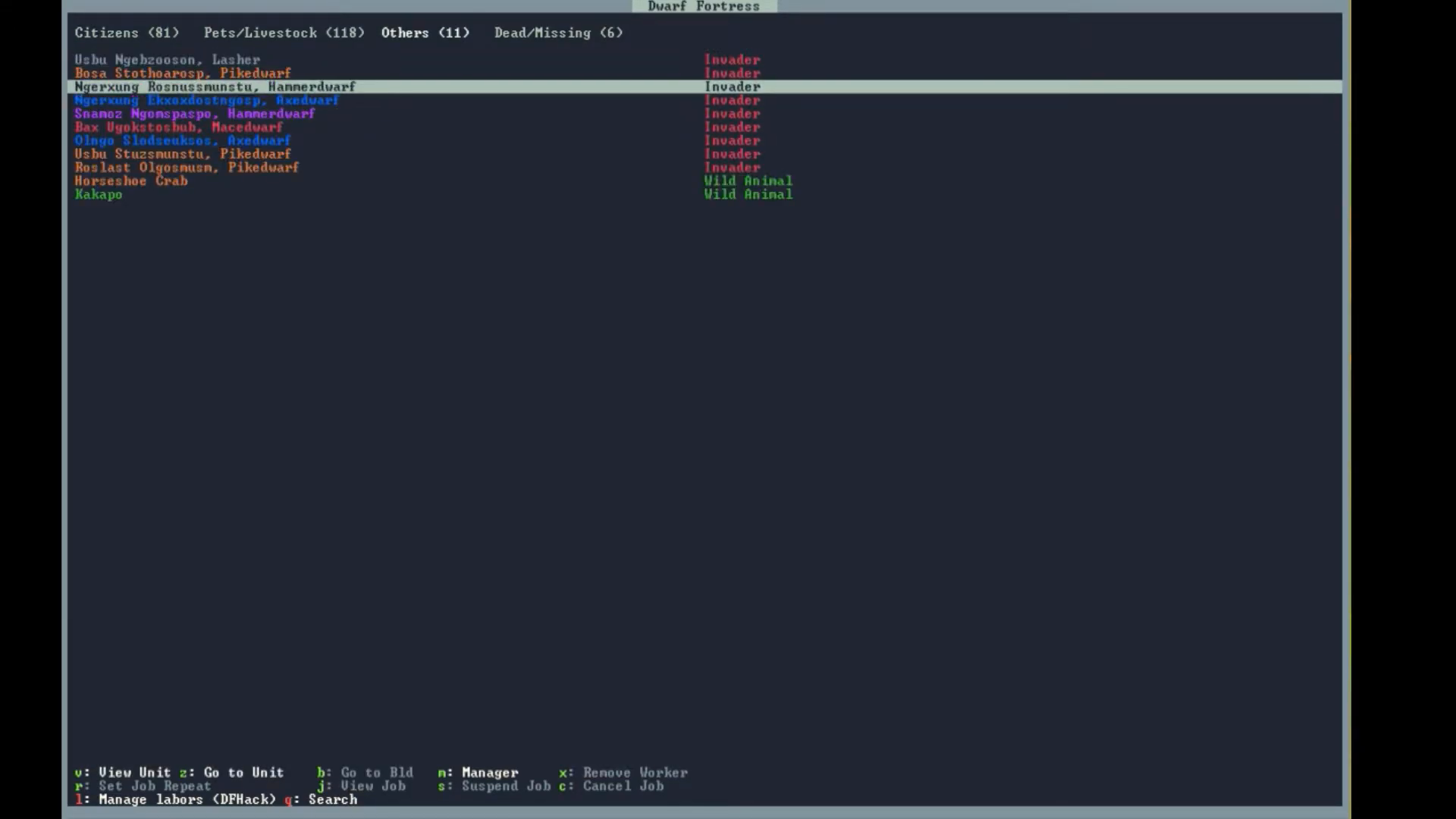
- Leave the unit list and select the Fortress Main burrow for editing
key("down")
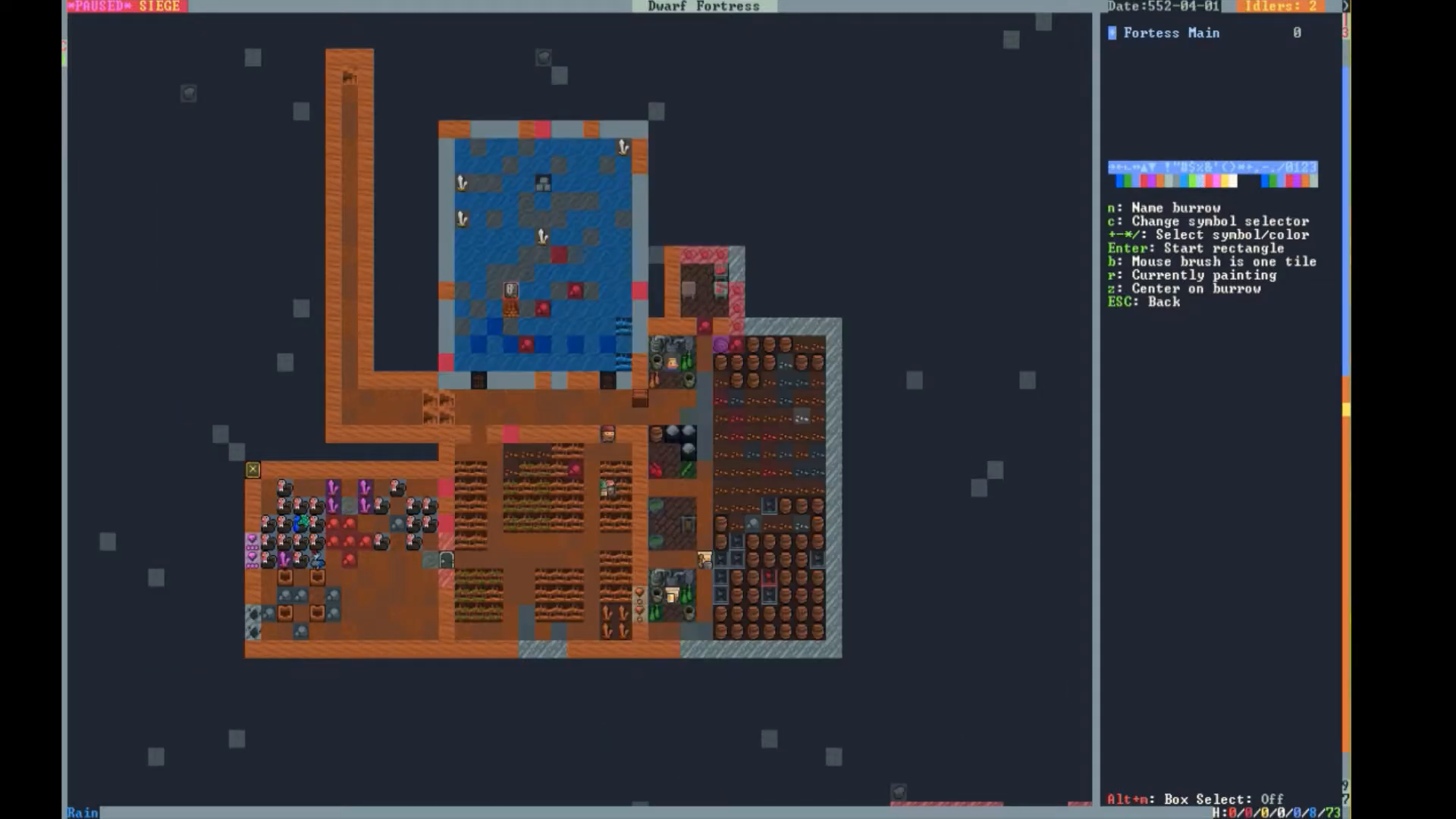
- Move to an underground level and begin a rectangle for the Fortress Main burrow
left_click(412, 648)
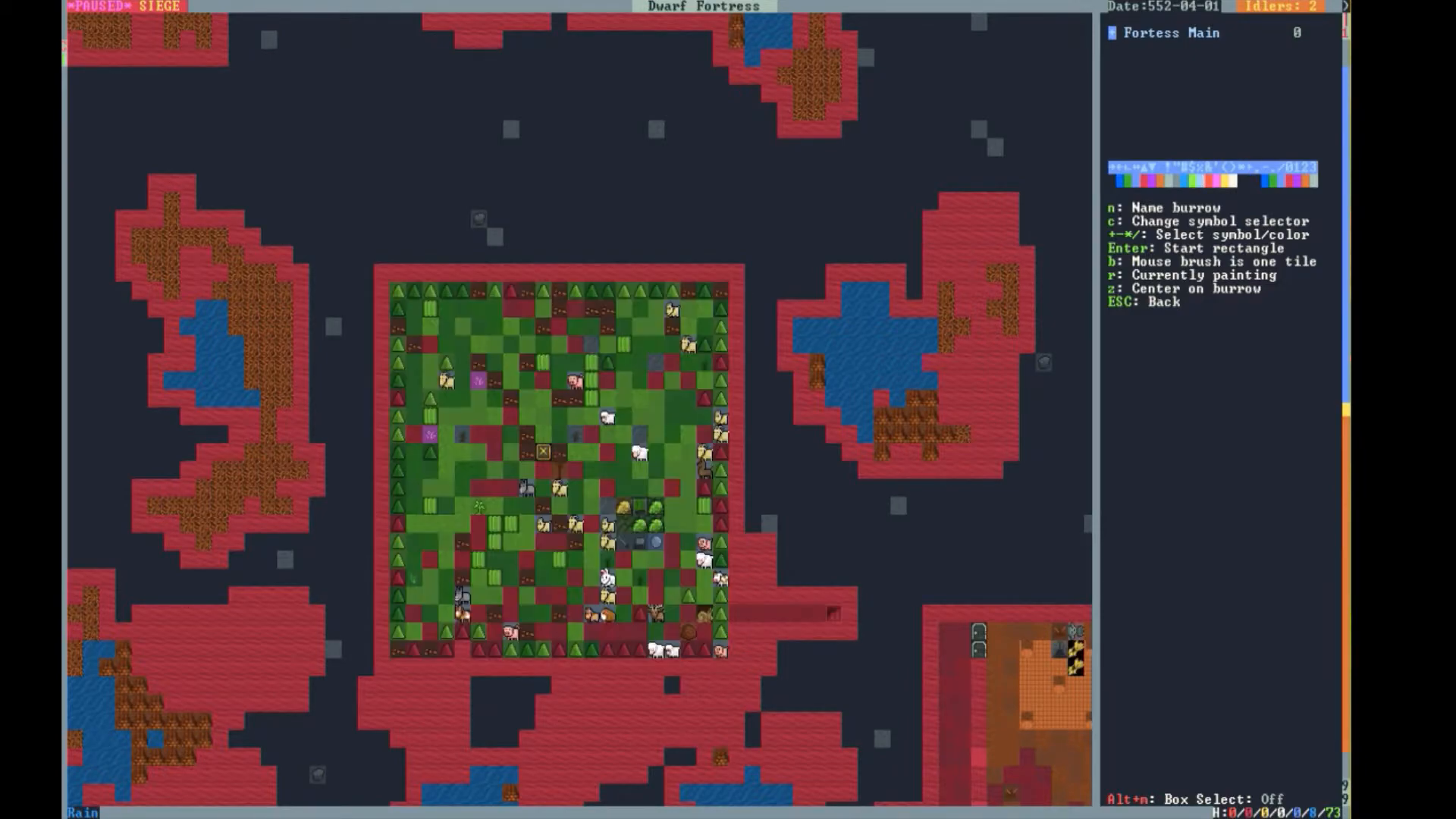
key("Escape")
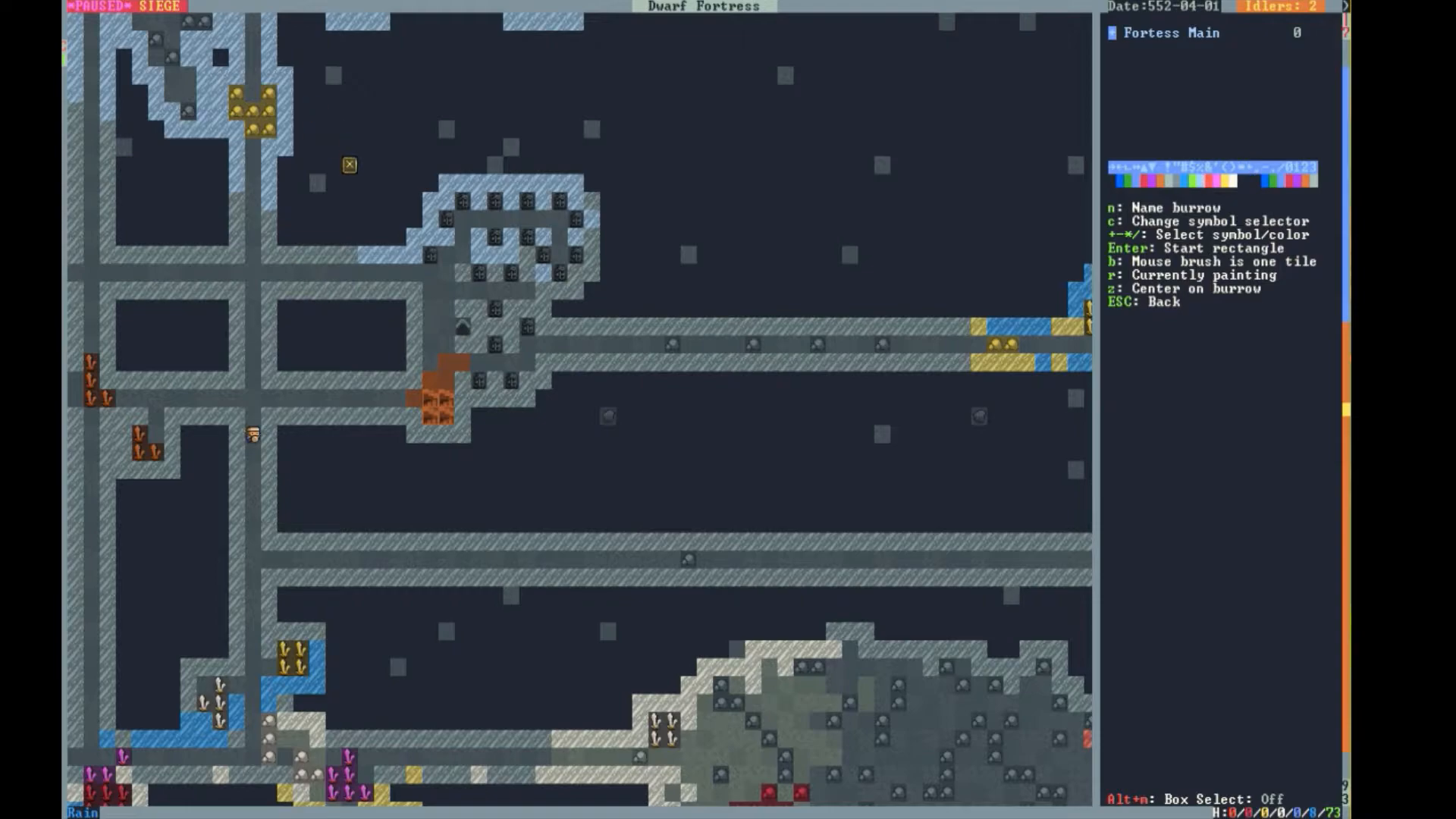
key("Enter")
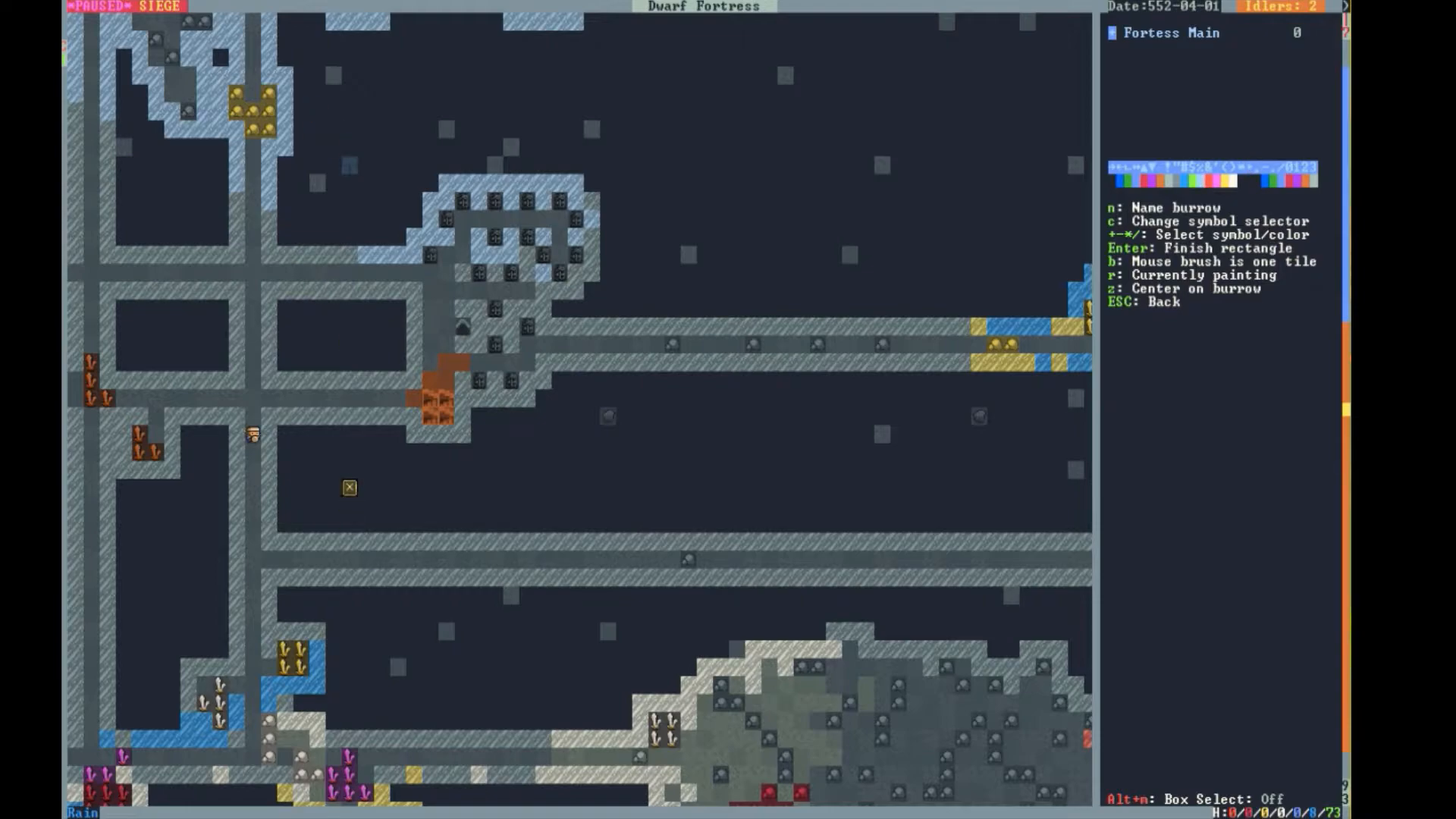
mouse_move(543, 452)
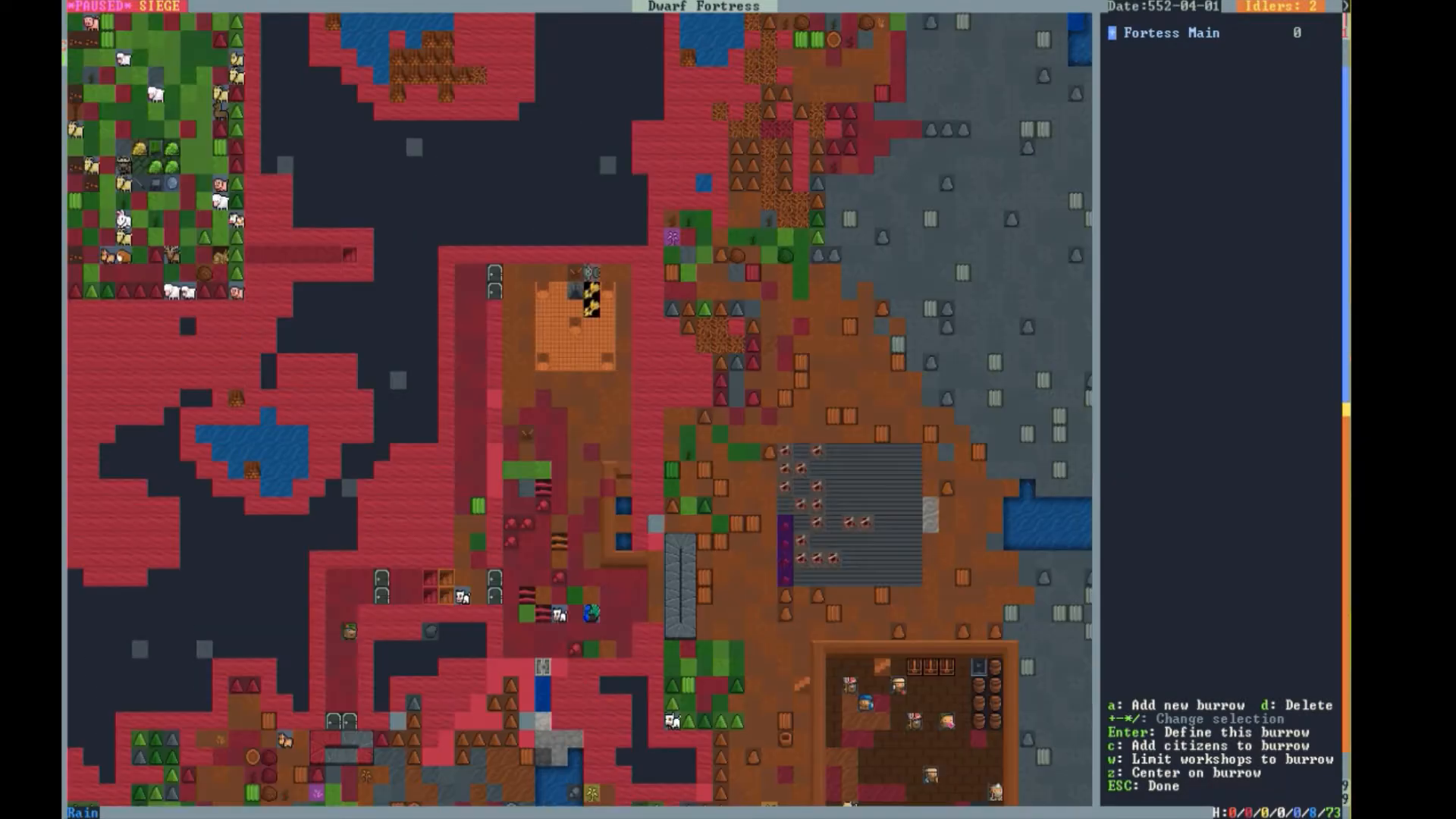
- Leave the burrows screen for the paused siege map at the main command menu
scroll("down", 3)
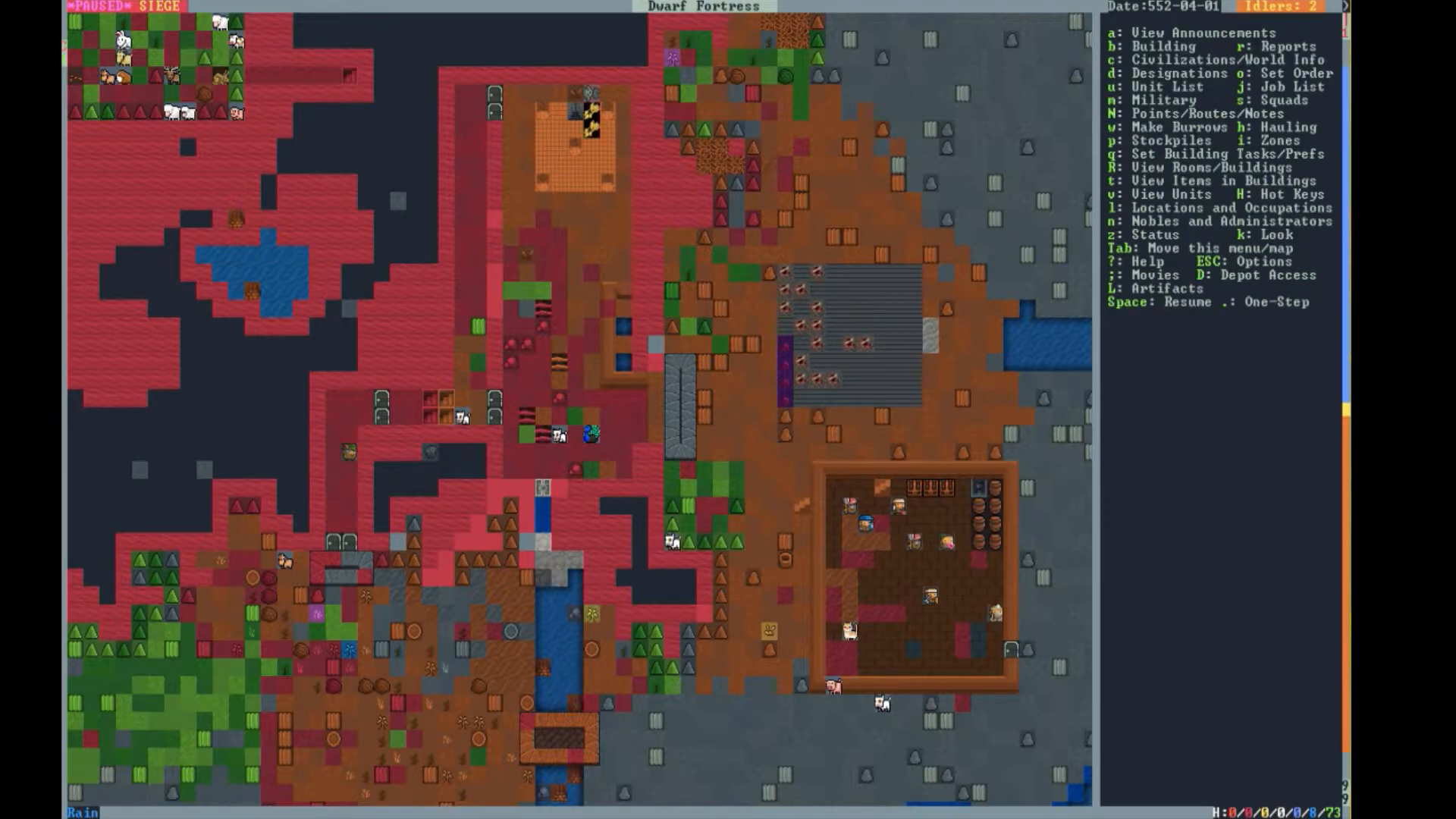
- Look over the surface map around the fortress, then unpause the siege
key("m")
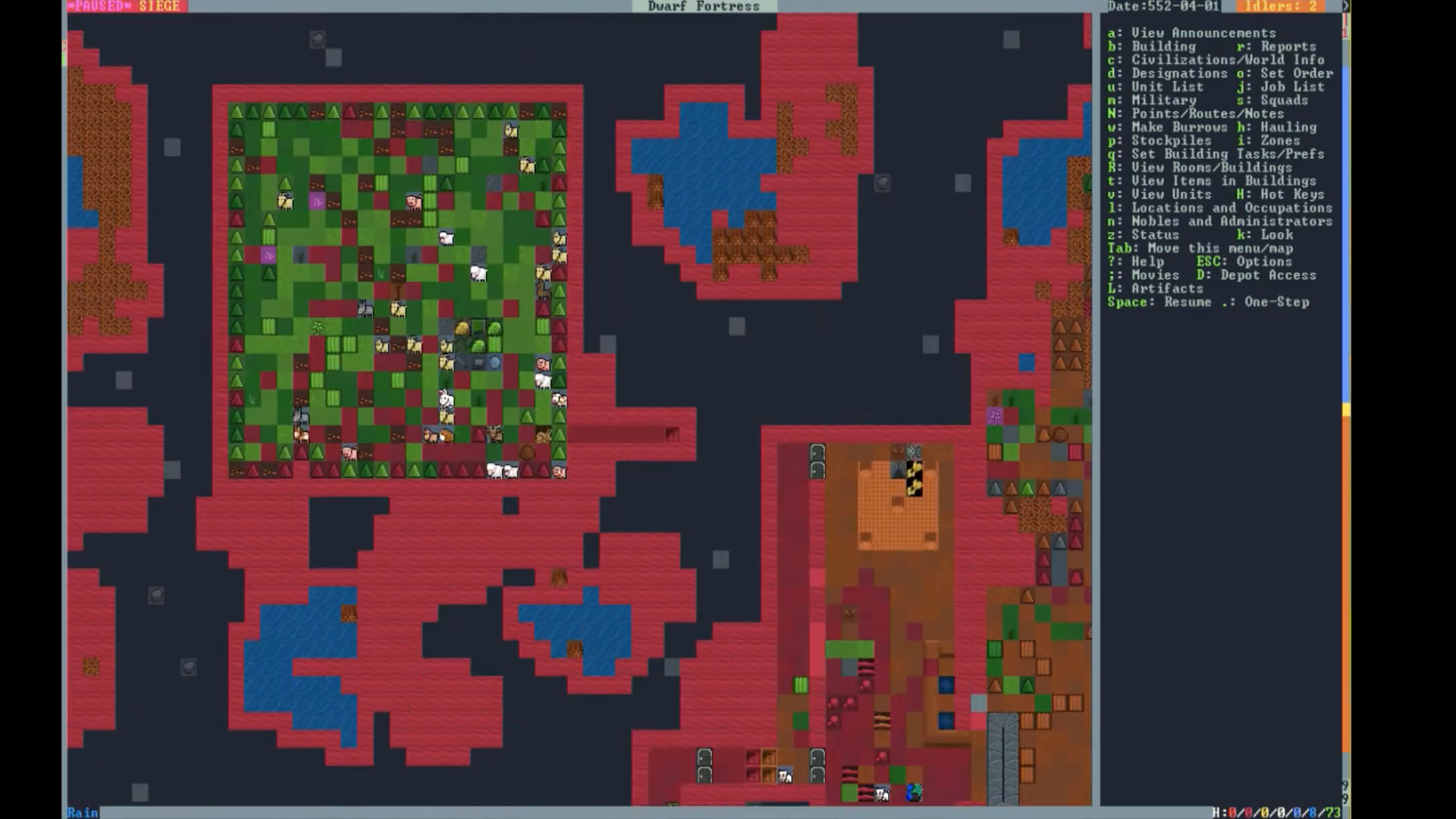
scroll("down", 3)
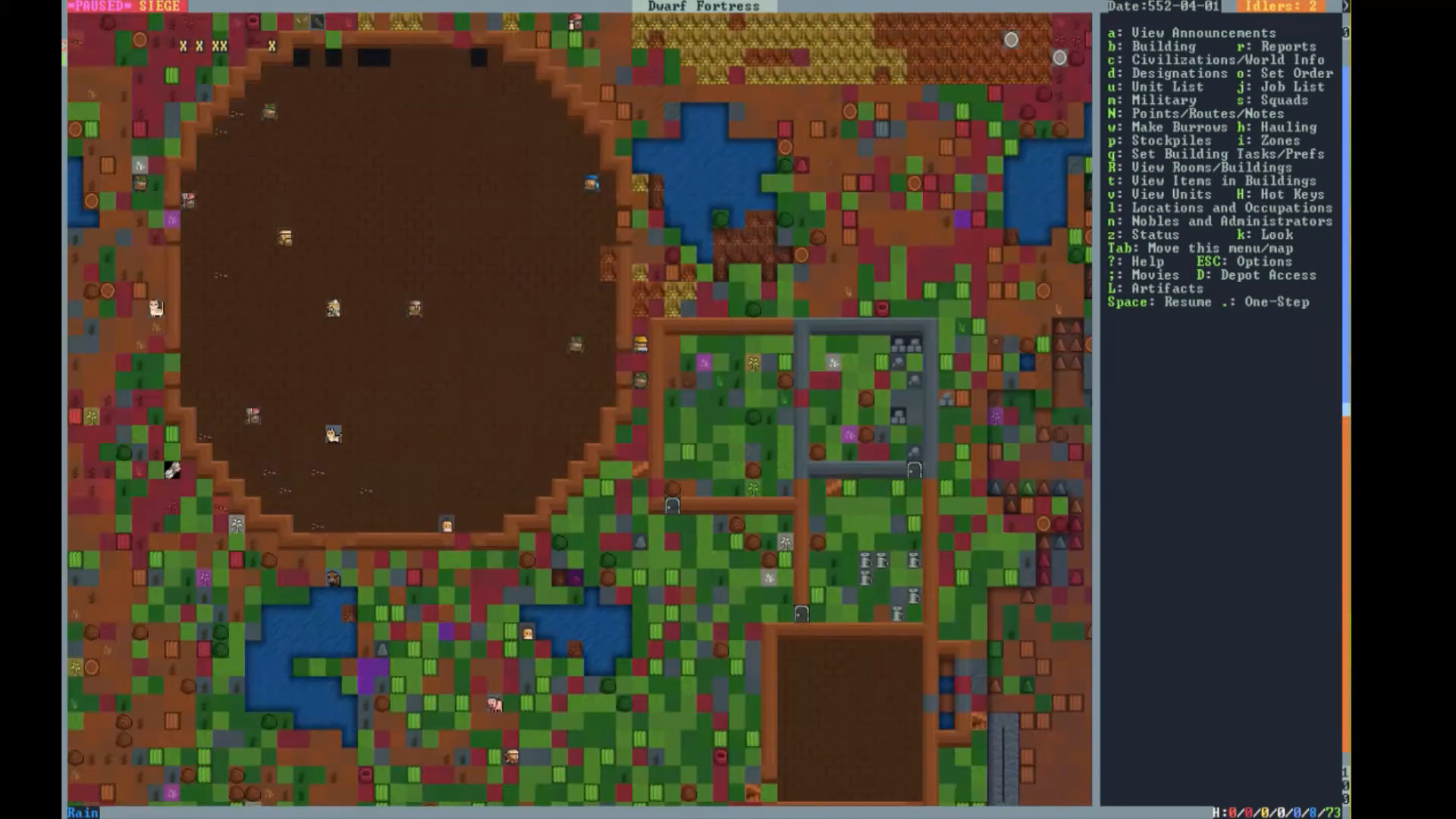
scroll("down", 3)
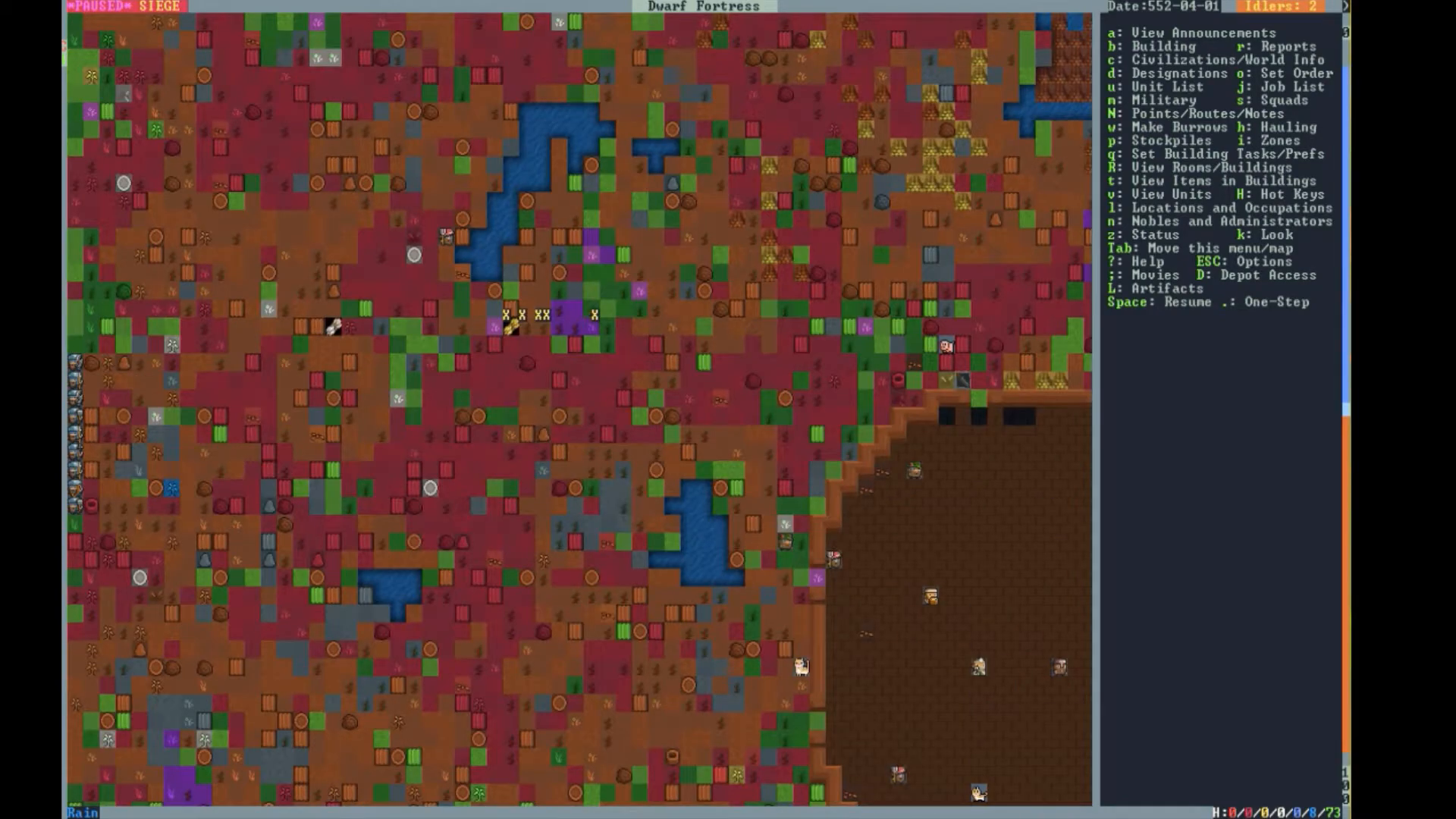
key("space")
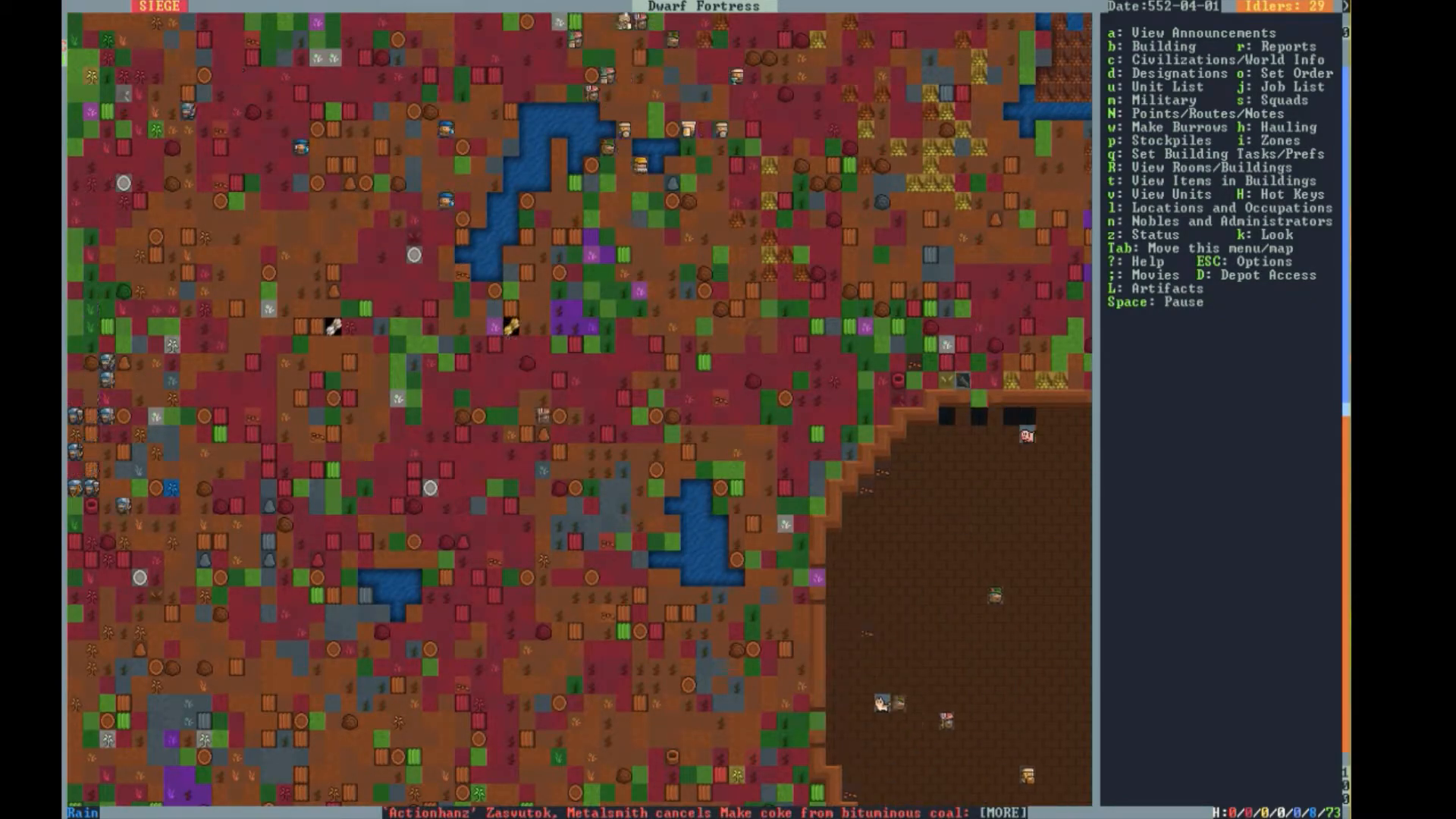
- Run the game until the date reaches 552-04-02, then pause again
key("space")
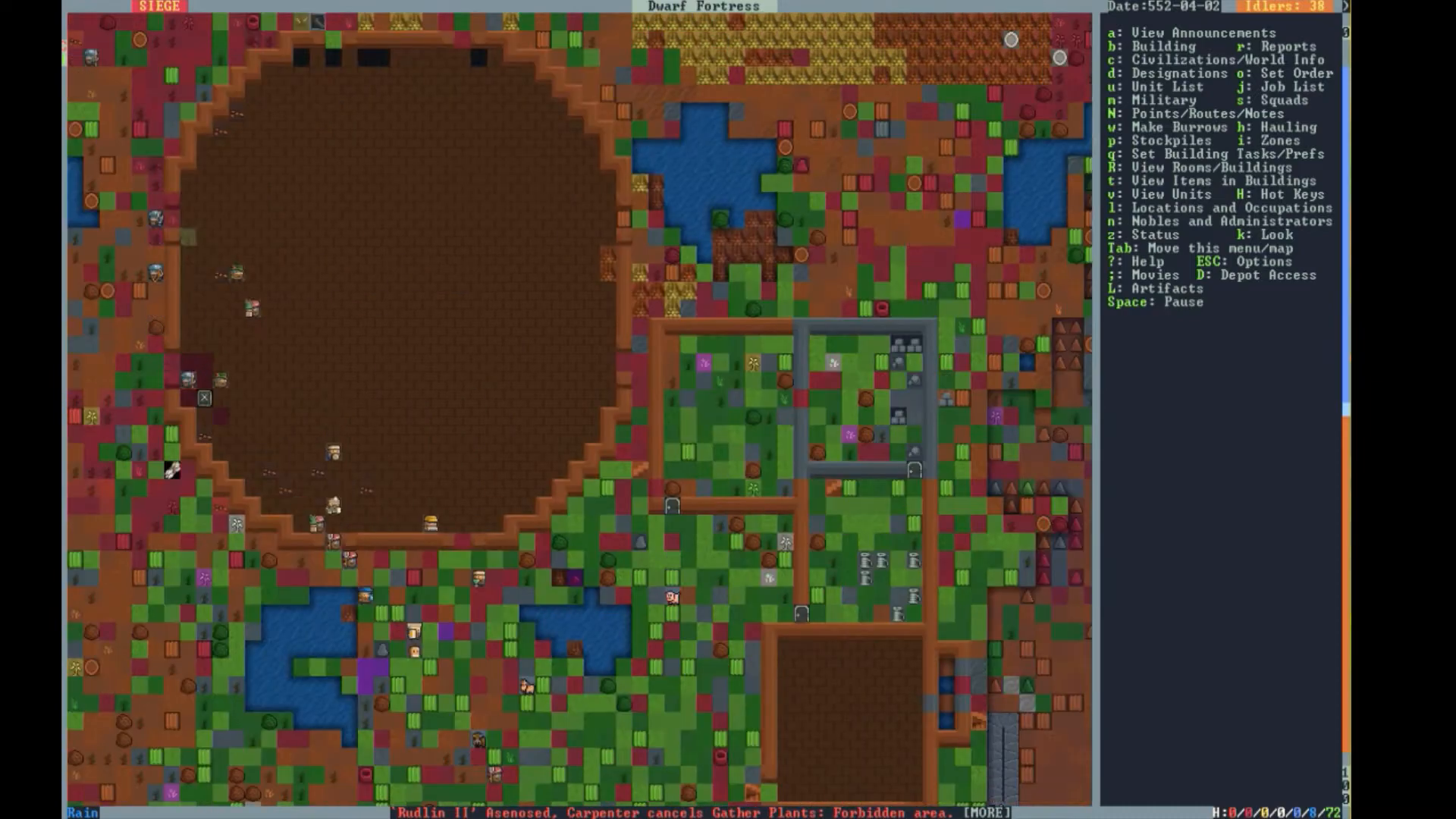
key("space")
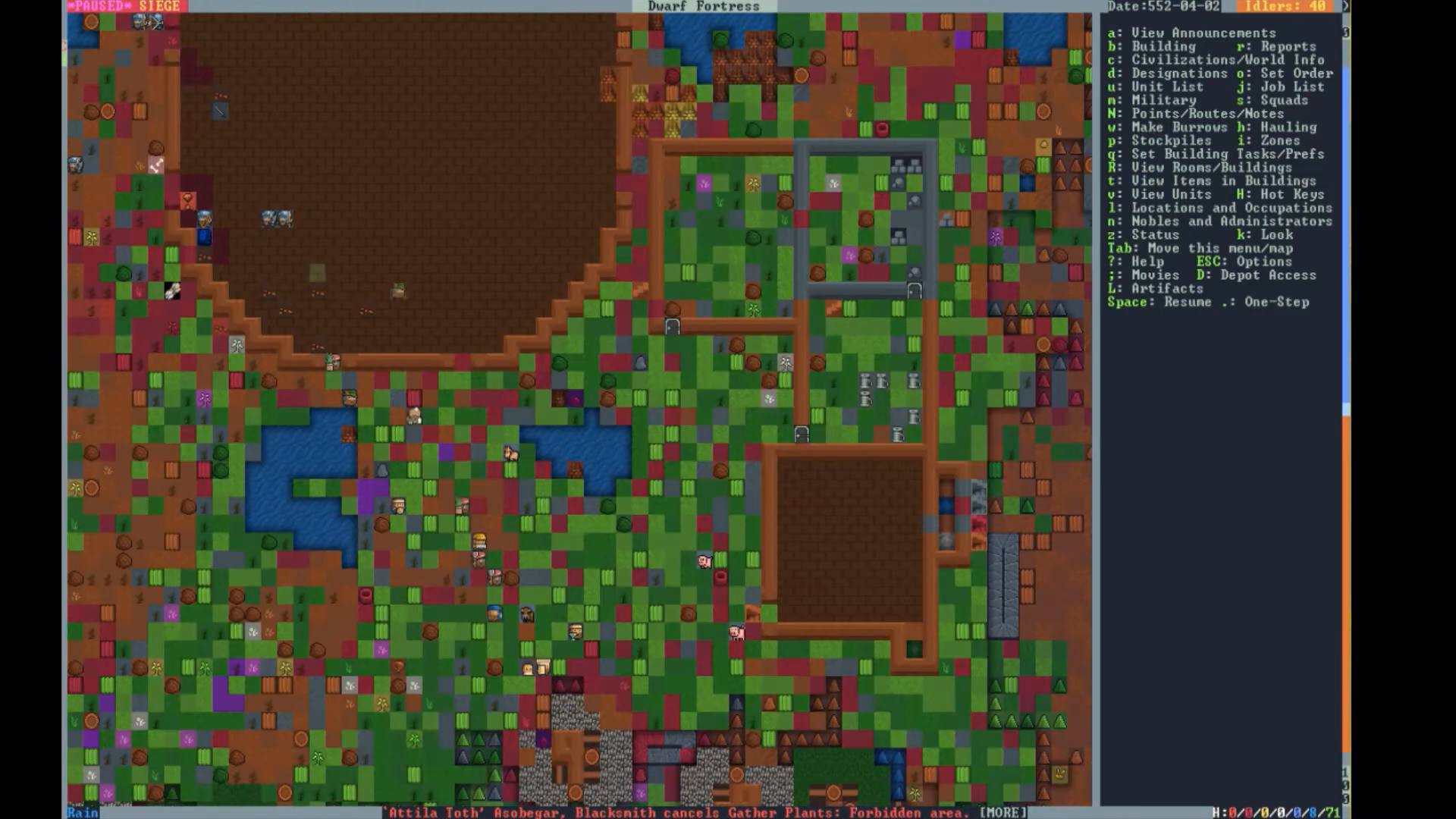
- Queue a pull task on the claystone lever and bring up the 79-citizen list
scroll("down", 3)
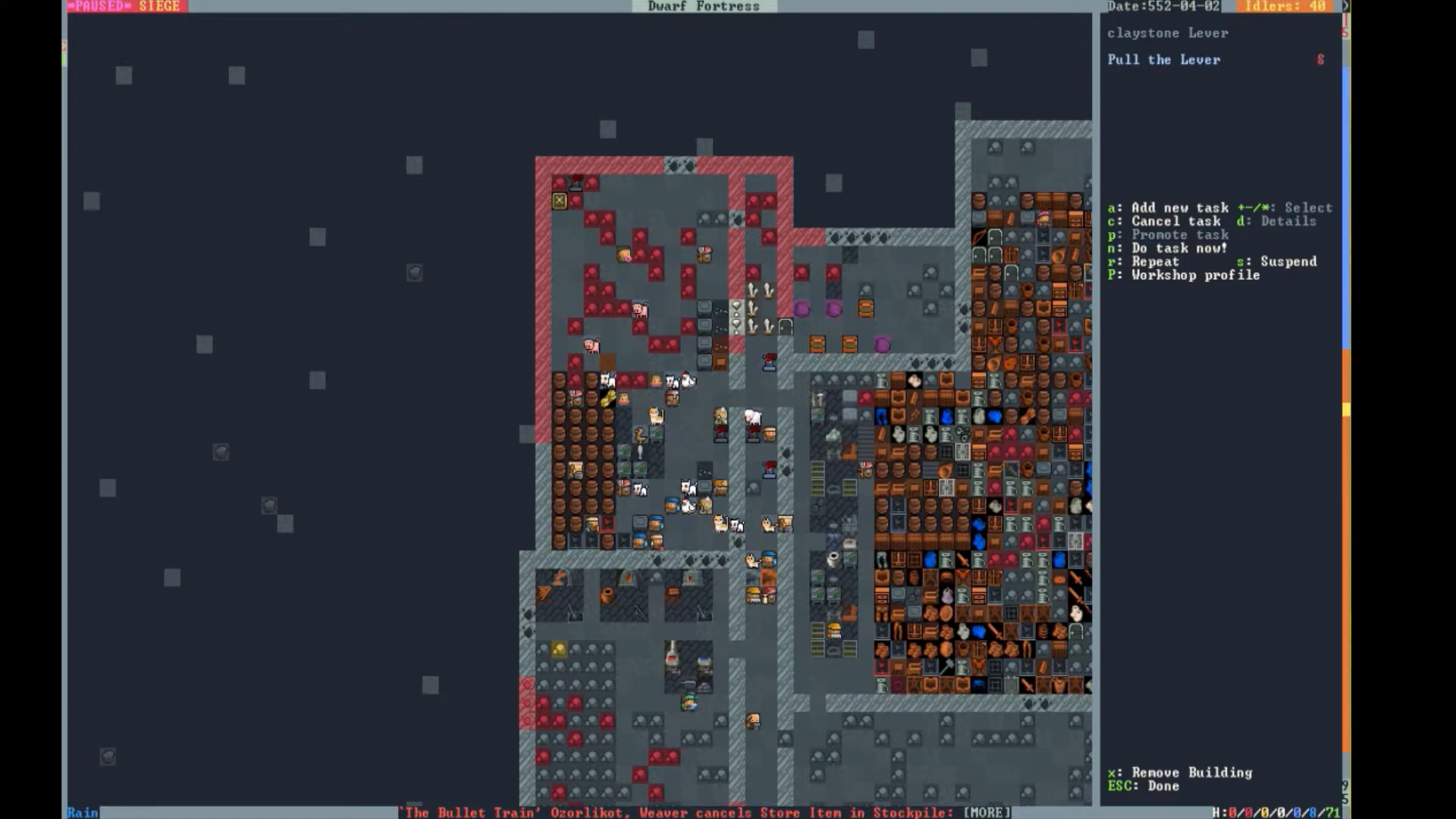
key("Escape")
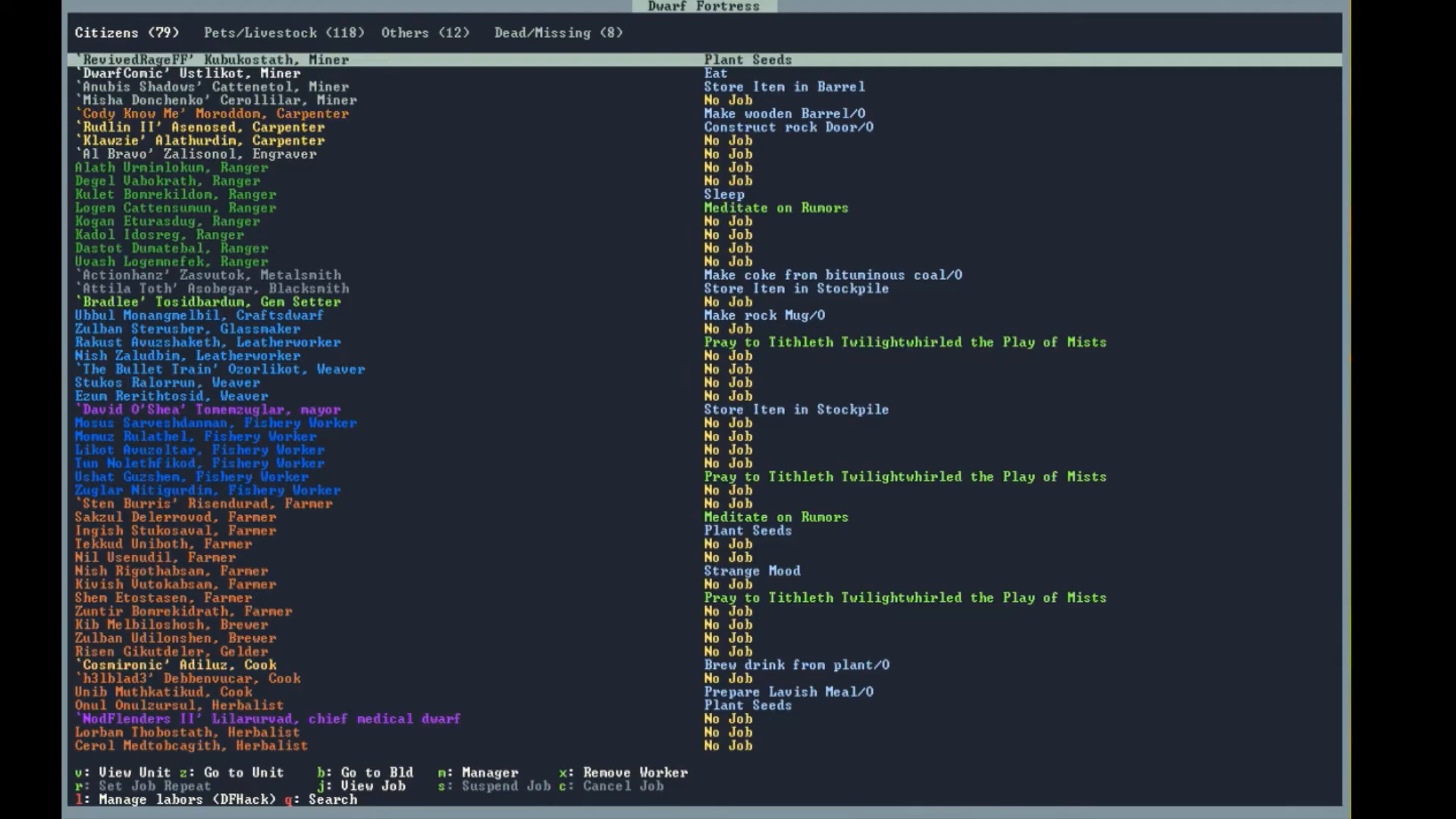
- Review the Citizens tab and return to the paused siege map
left_click(423, 32)
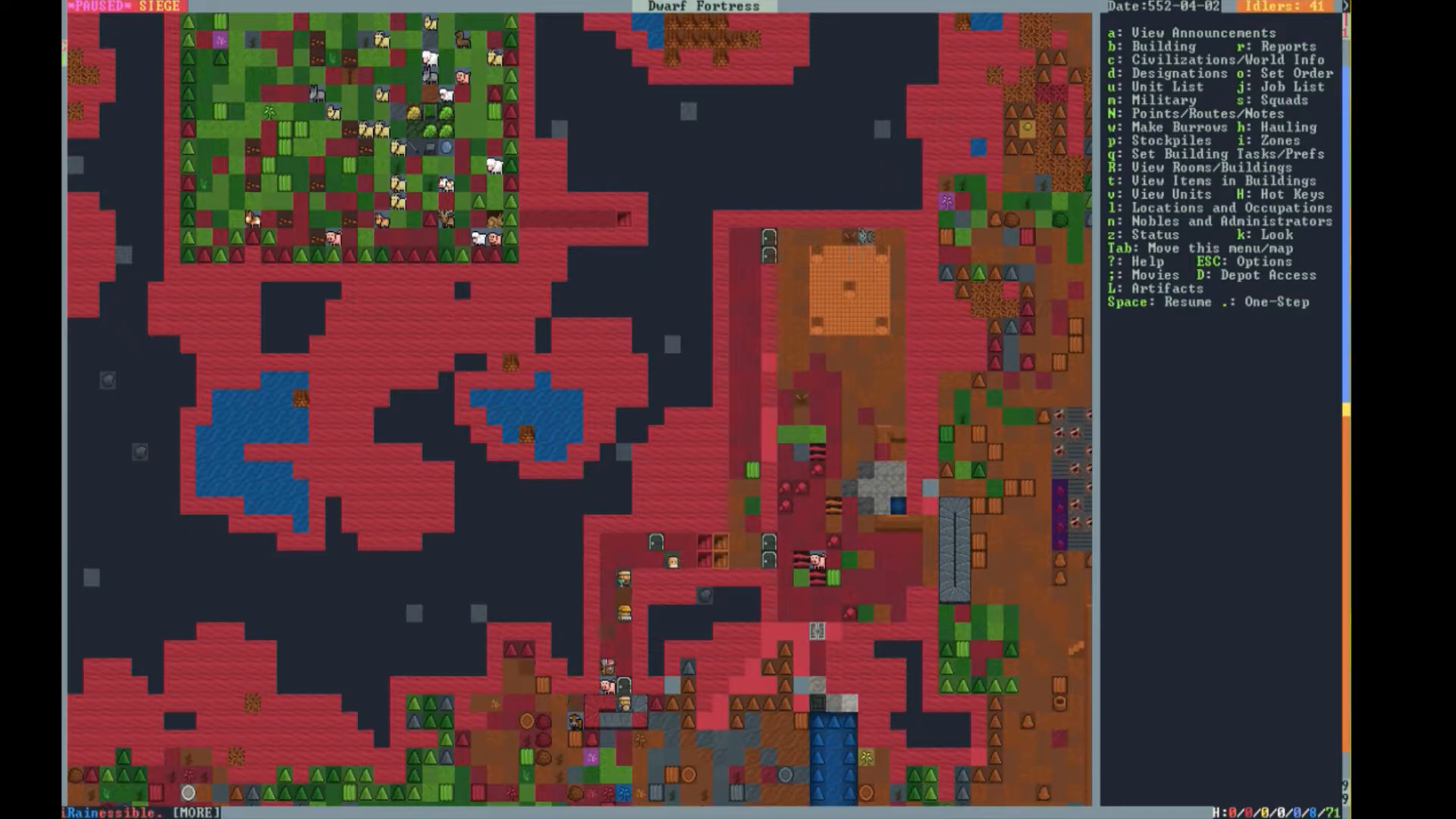
- Run briefly, pause, and show the Pets/Livestock tab with 117 tame animals
left_click(577, 595)
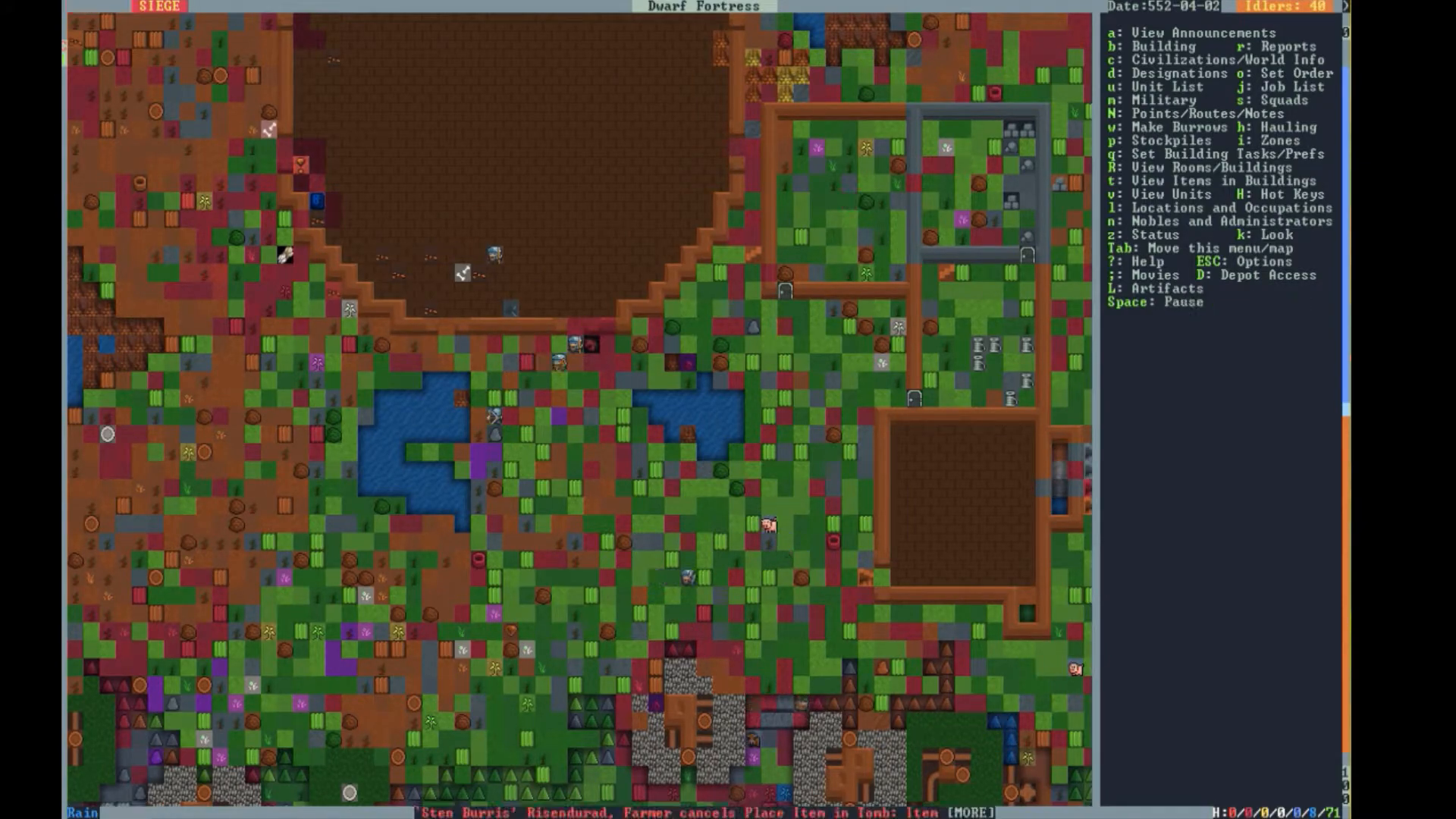
key("space")
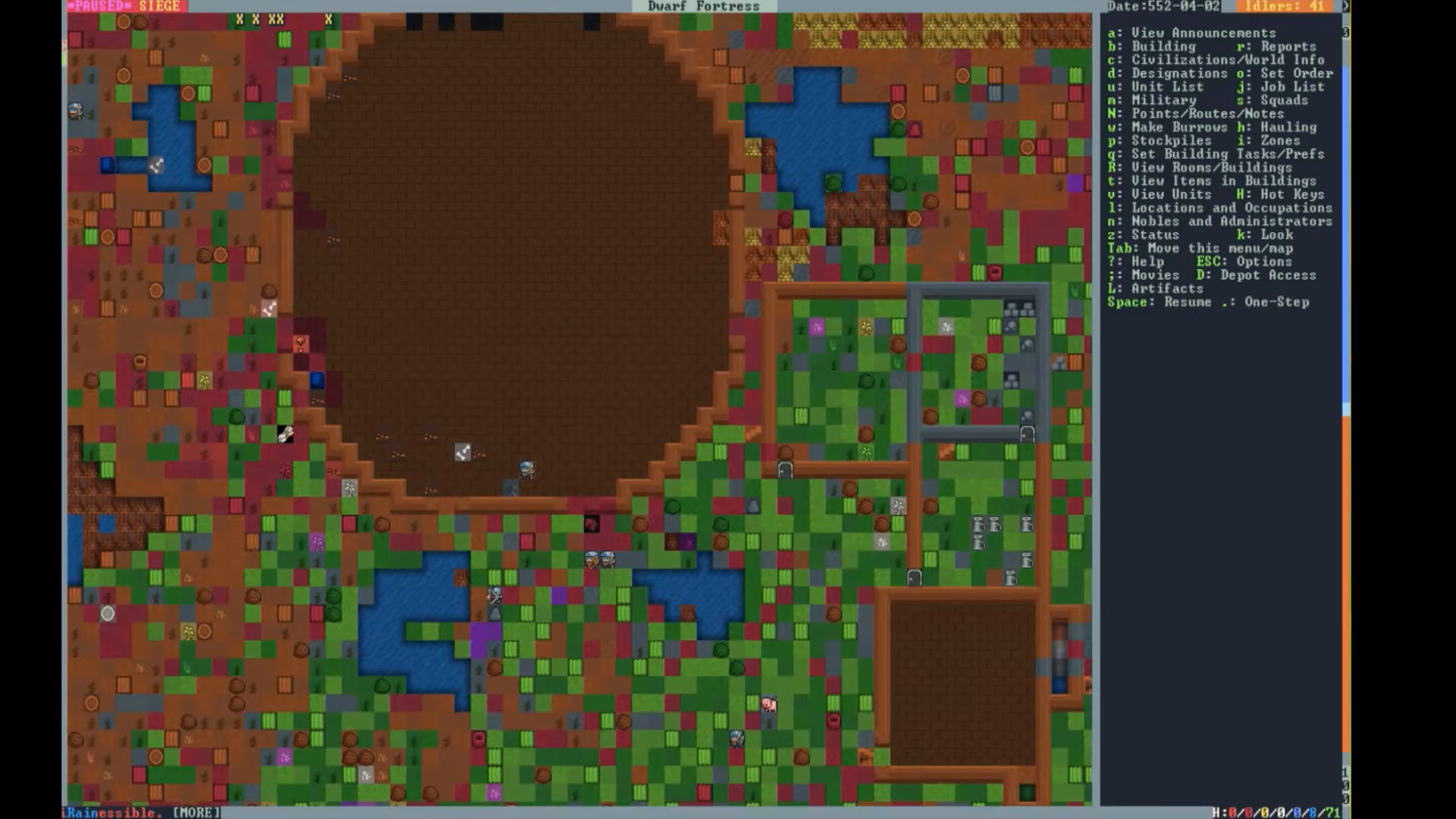
key("k")
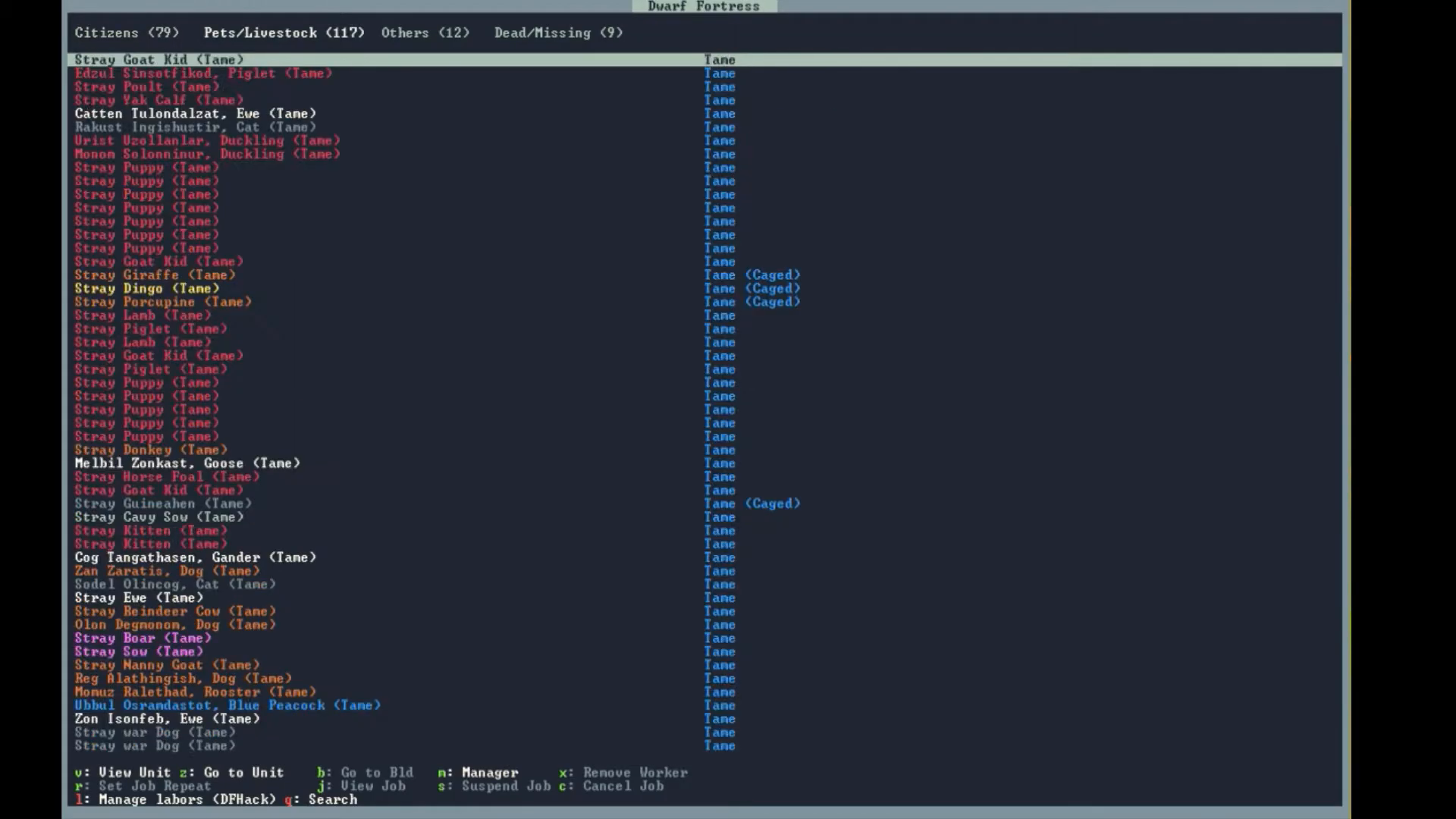
- Close the unit list and return to the map near the large pit
left_click(423, 32)
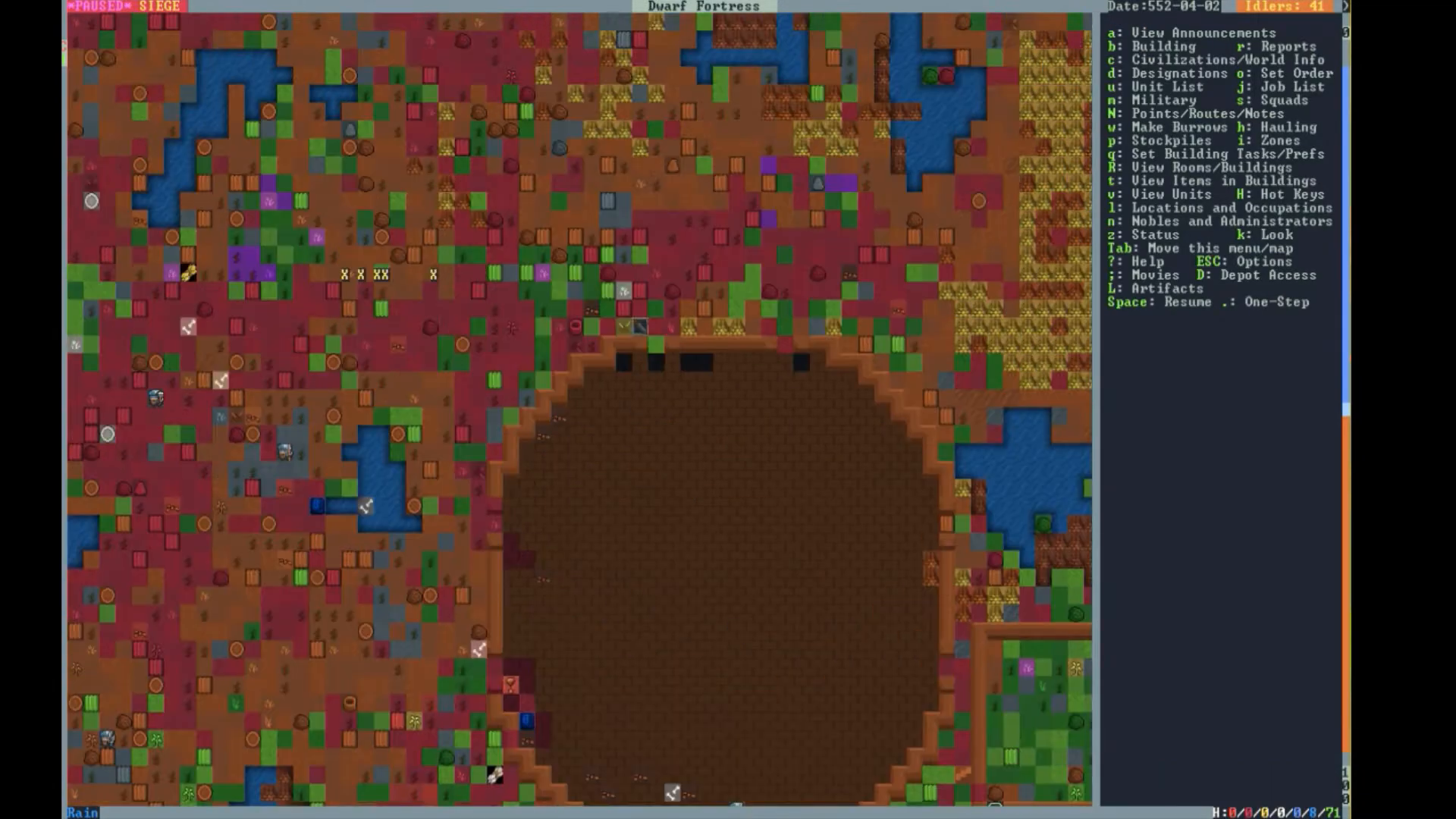
- Pause the siege, review the Fortress Main burrow, and close the burrow list
scroll("down", 3)
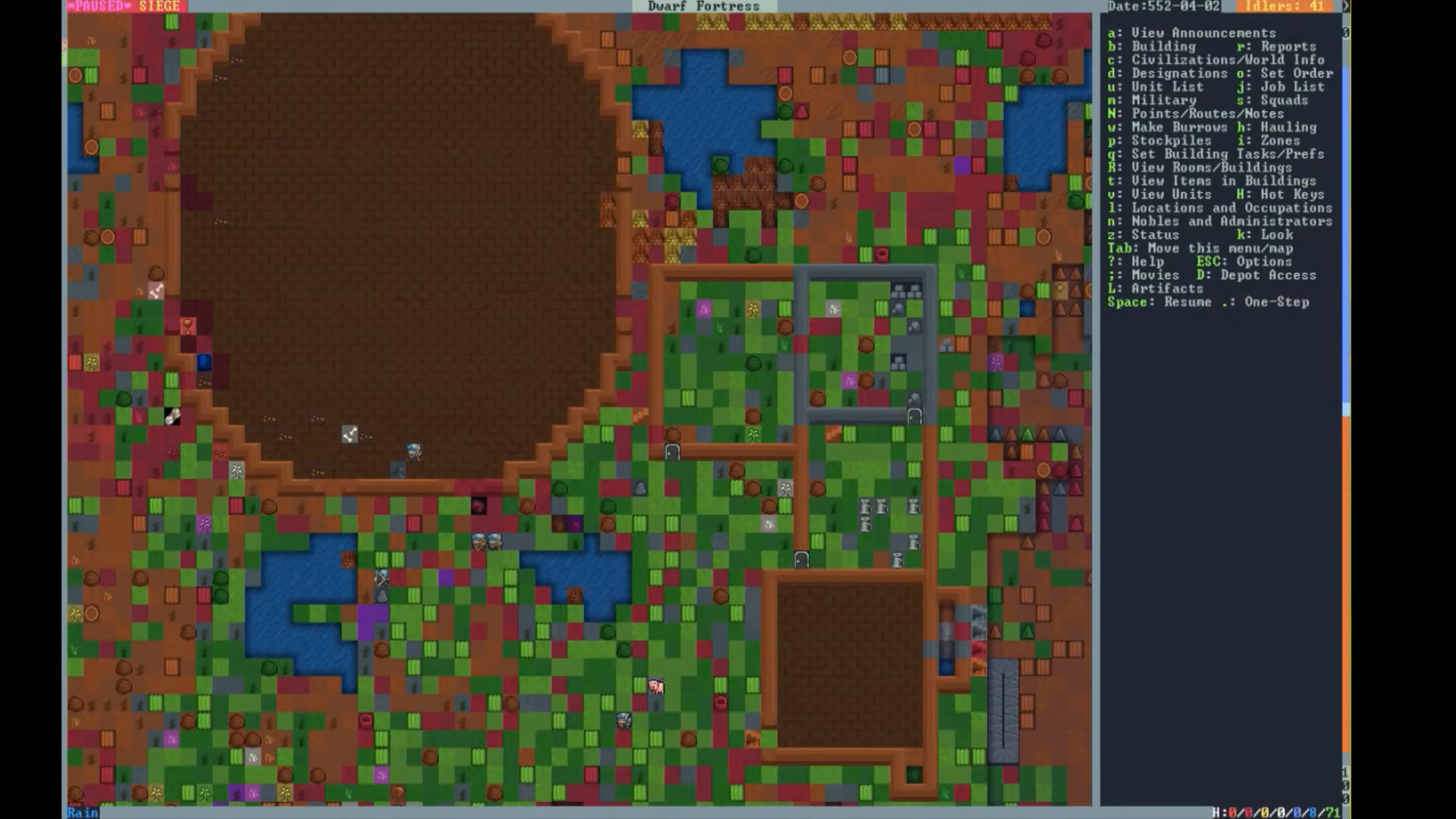
scroll("down", 3)
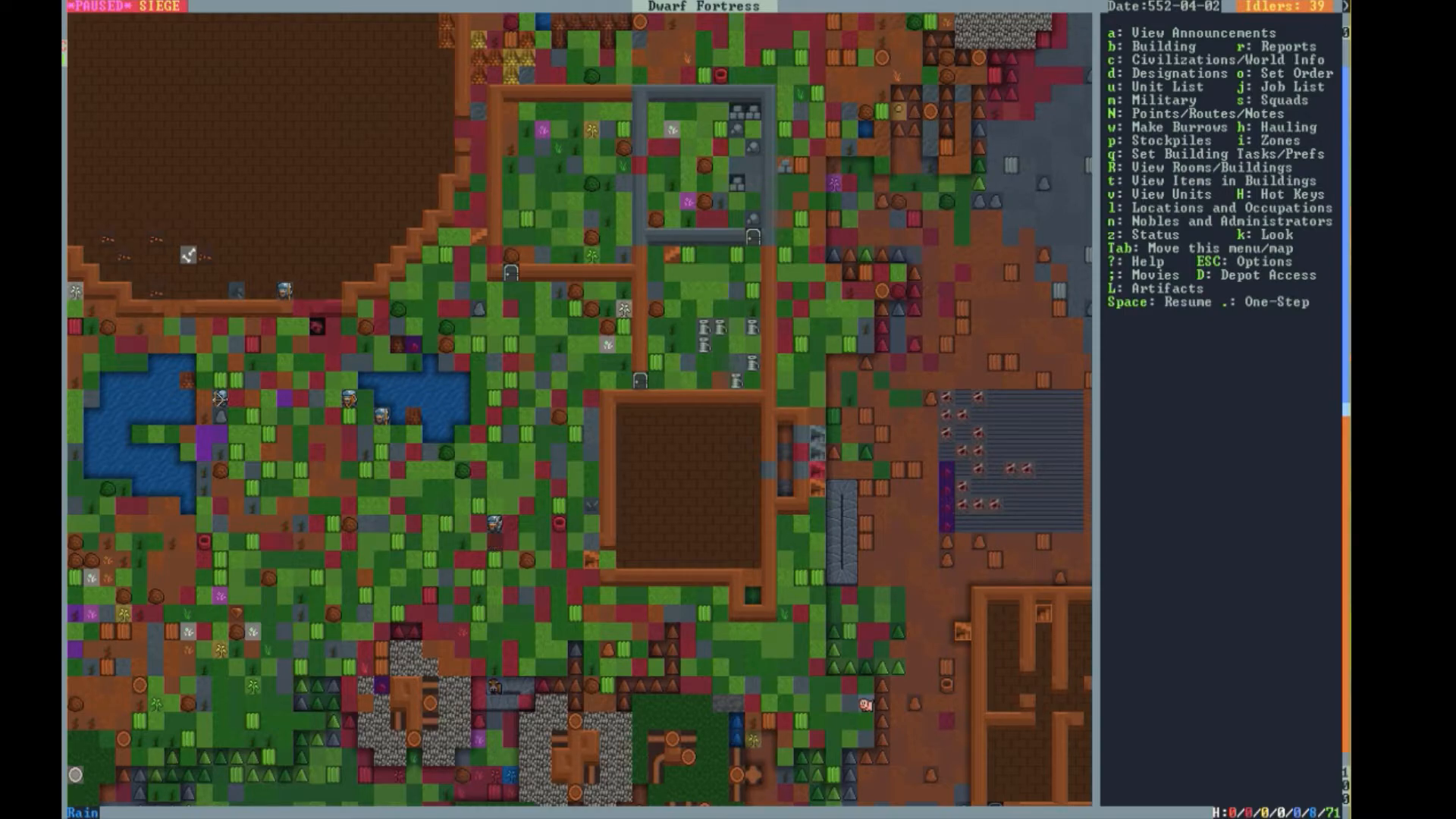
key("Space")
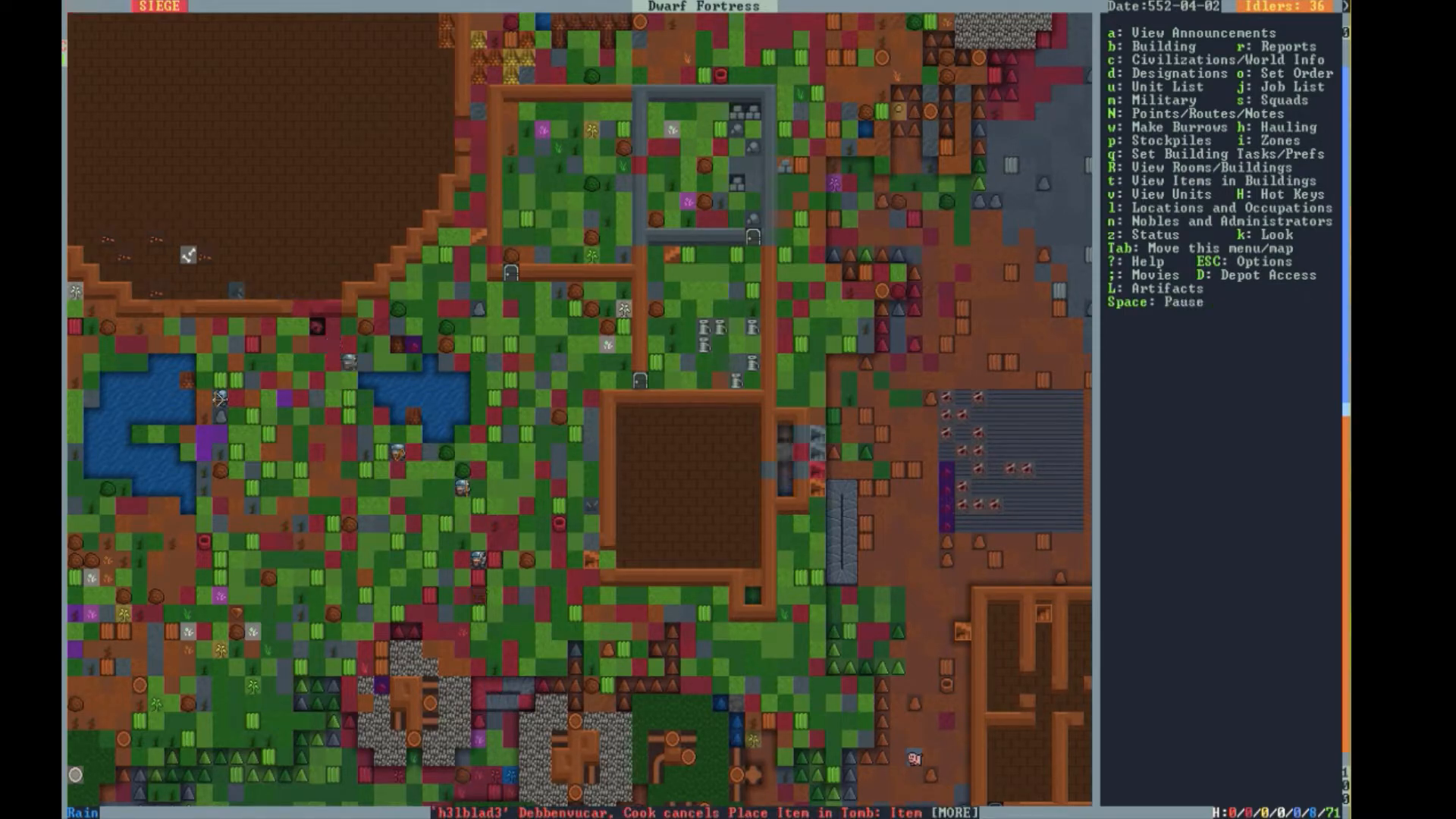
key("space")
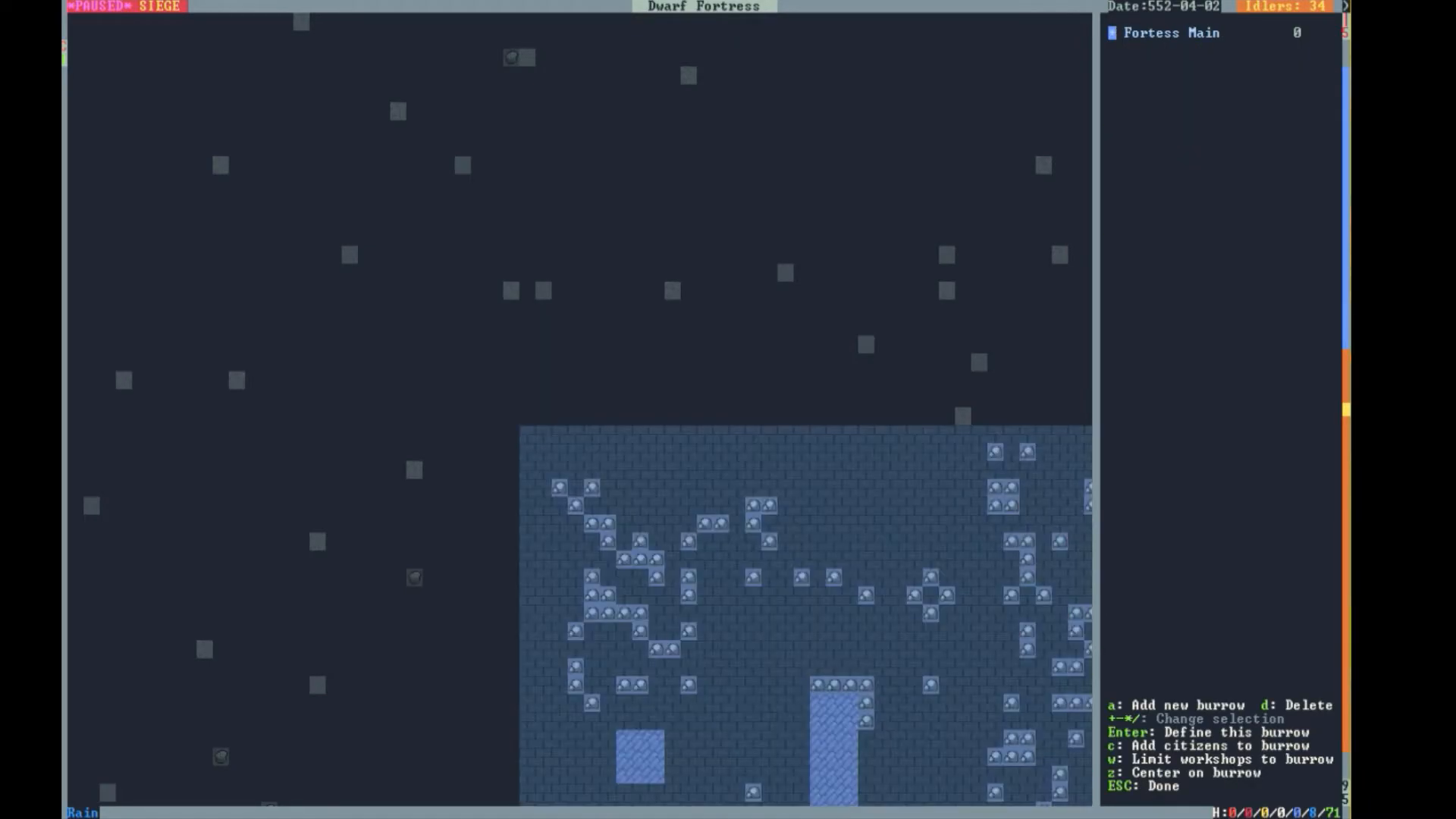
key("Escape")
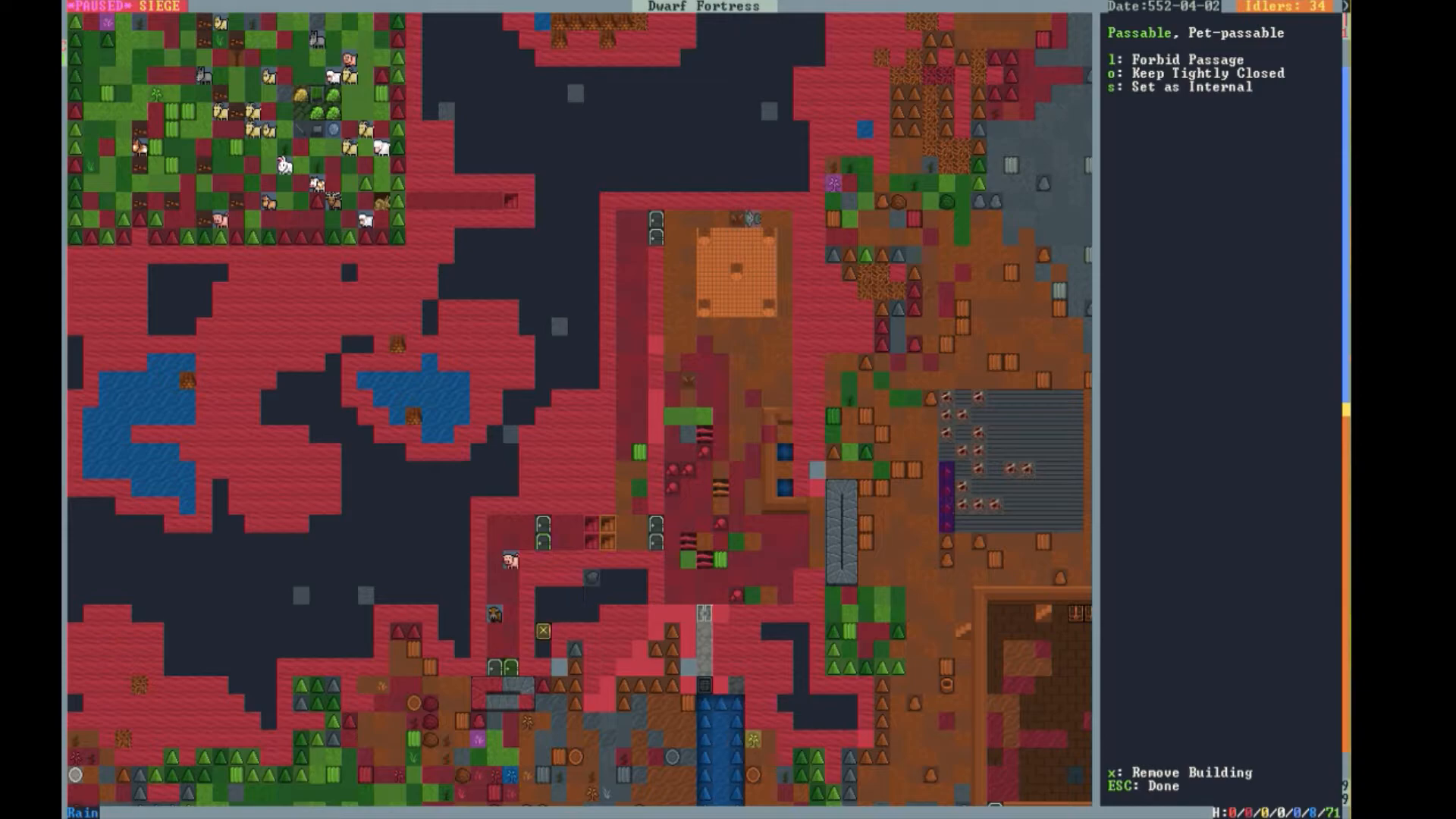
- Forbid passage through the fortress door and inspect a nearby tile
key("o")
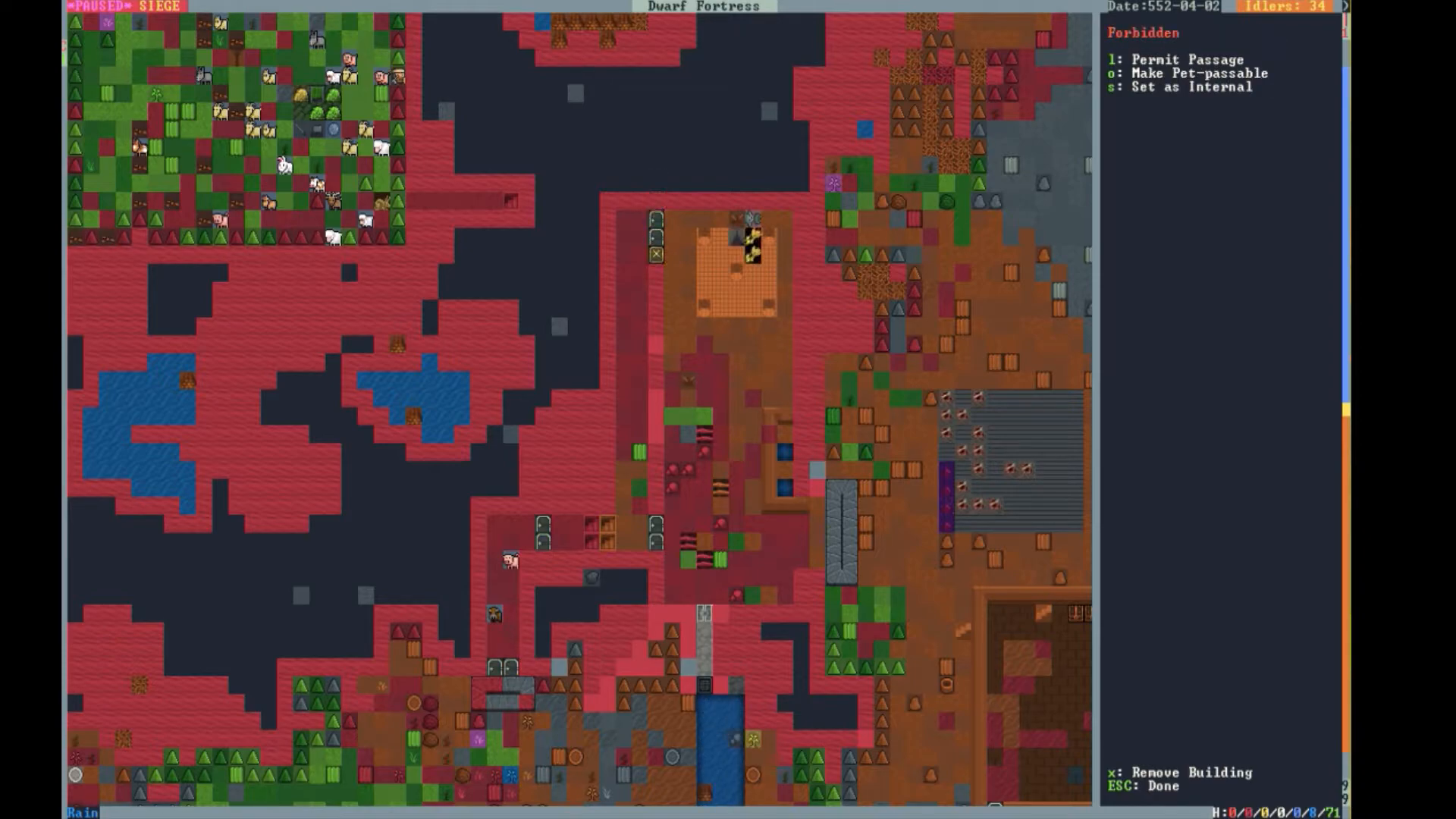
key("Escape")
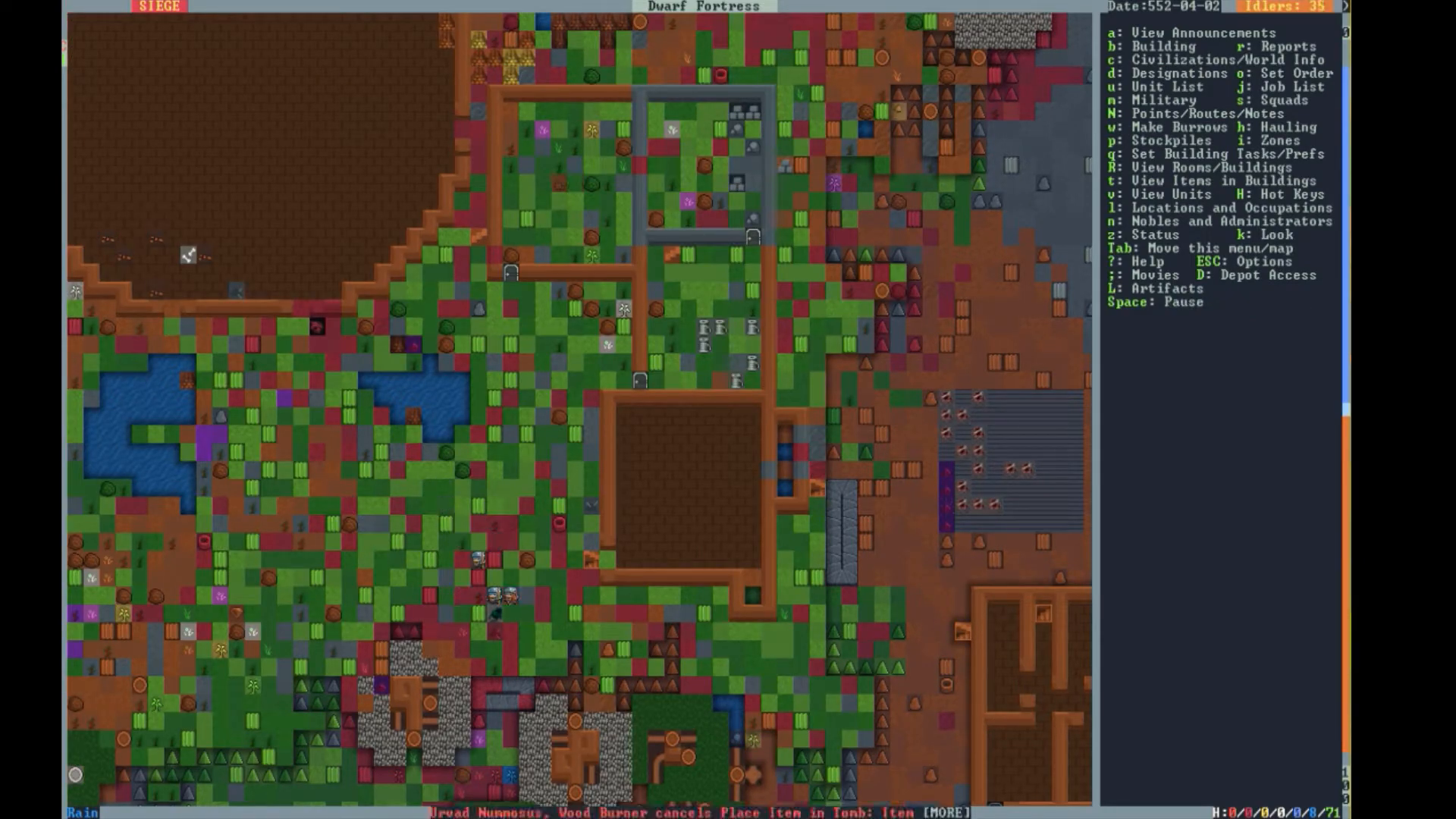
key("space")
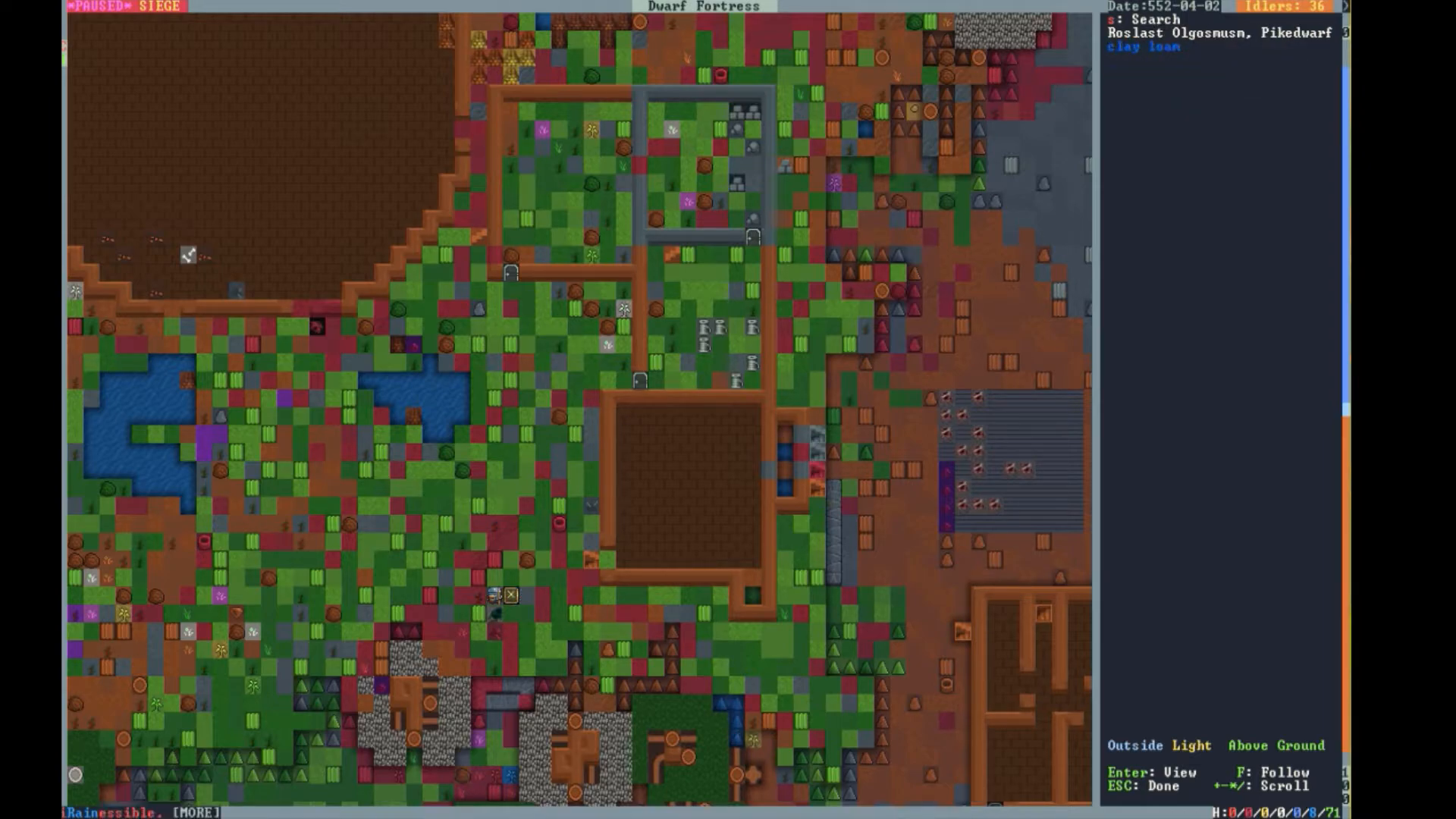
key("Escape")
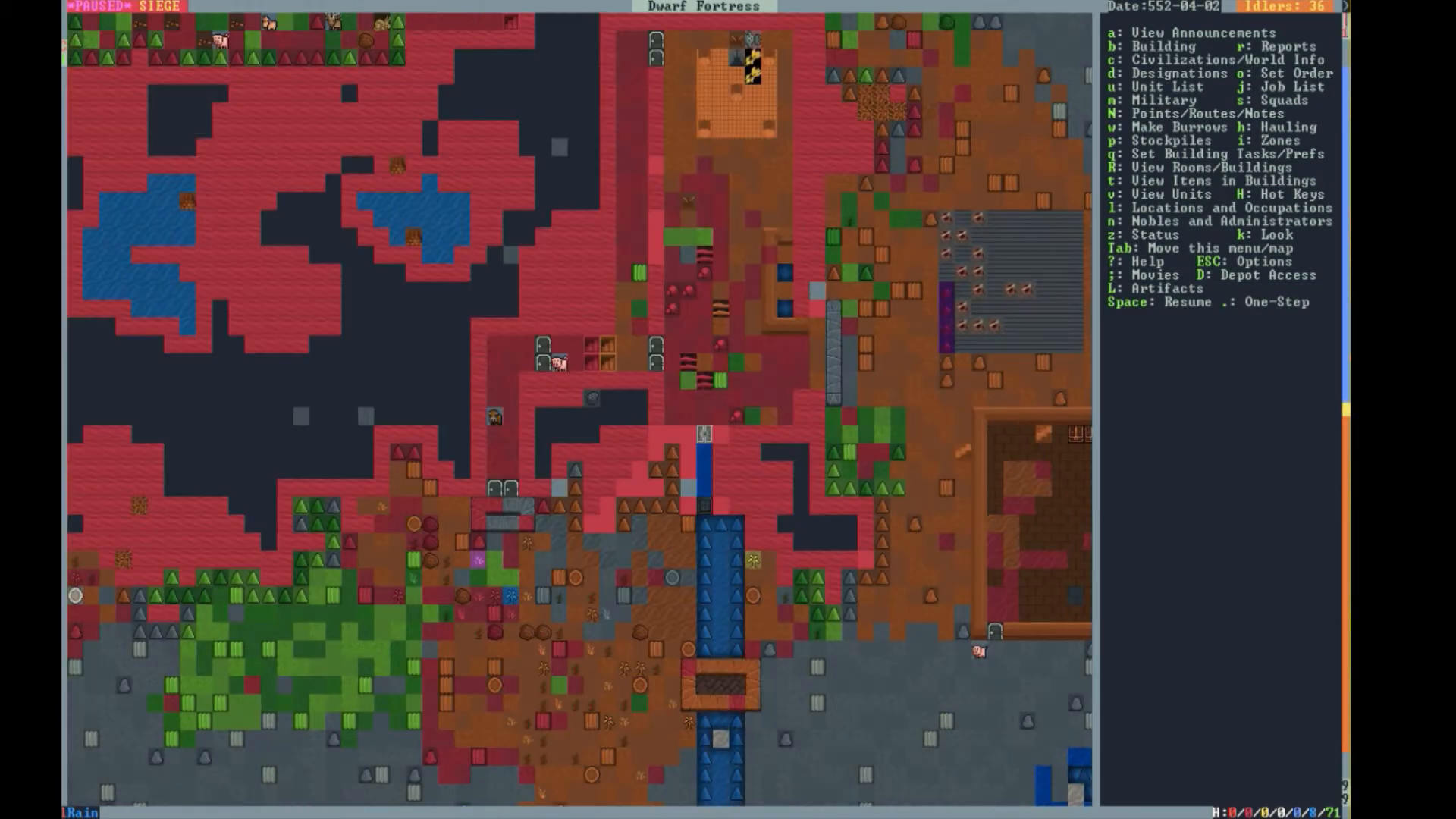
- Resume play and bring up the Pets/Livestock roster, now 116 tame animals
key("SPACE")
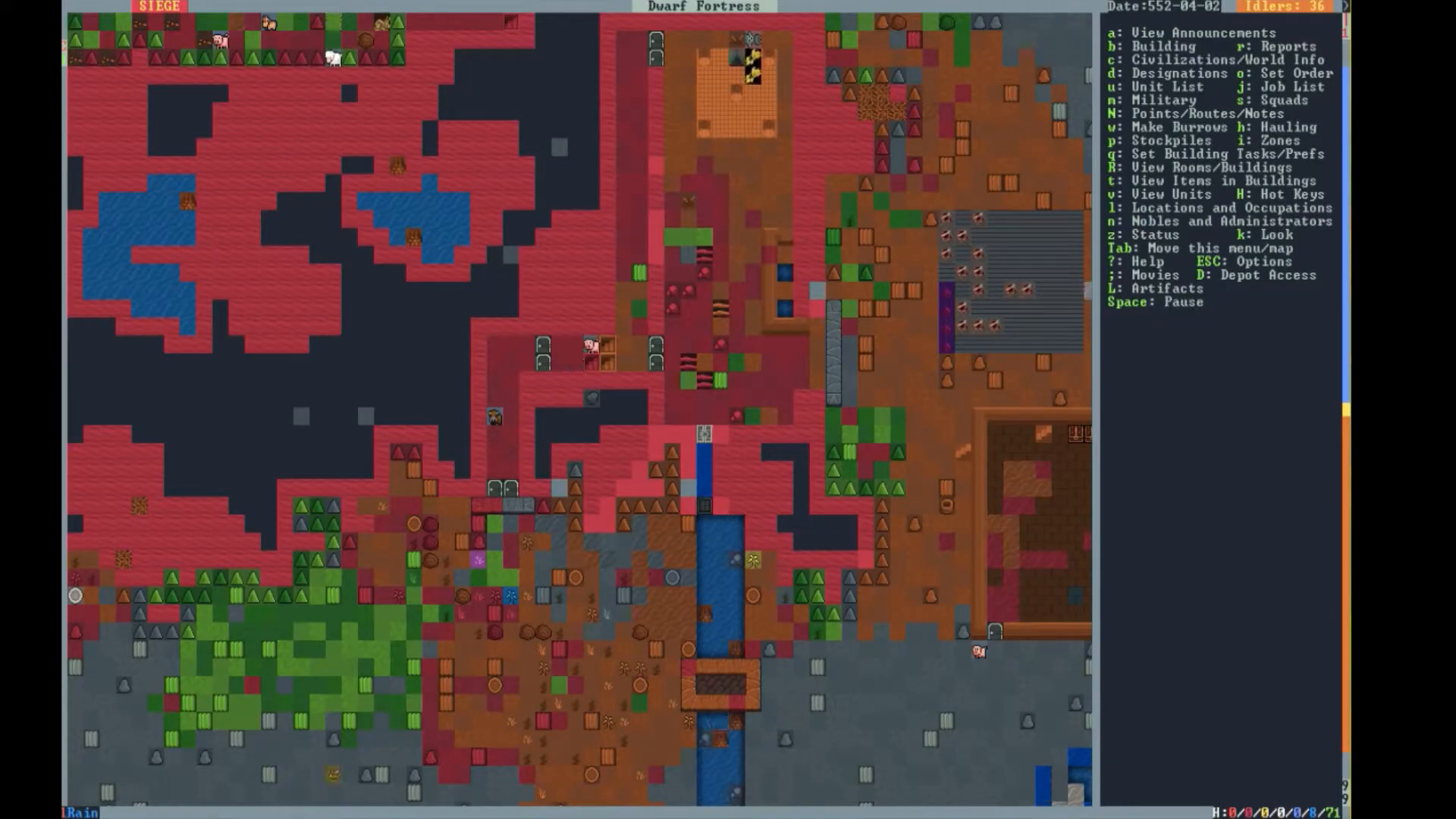
key("space")
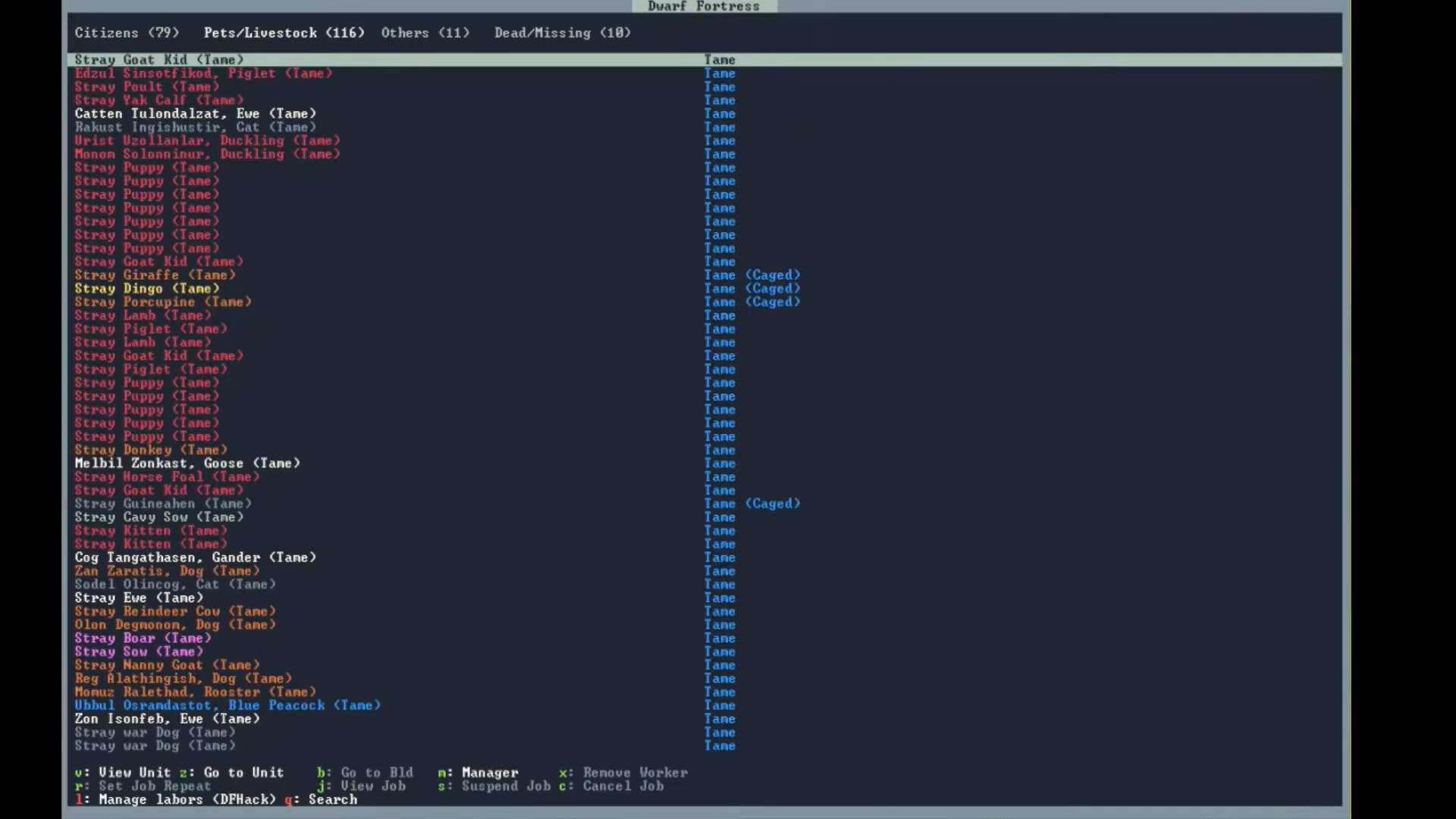
- Check the ten deceased on Dead/Missing and the Citizens roster, then close the list
left_click(560, 32)
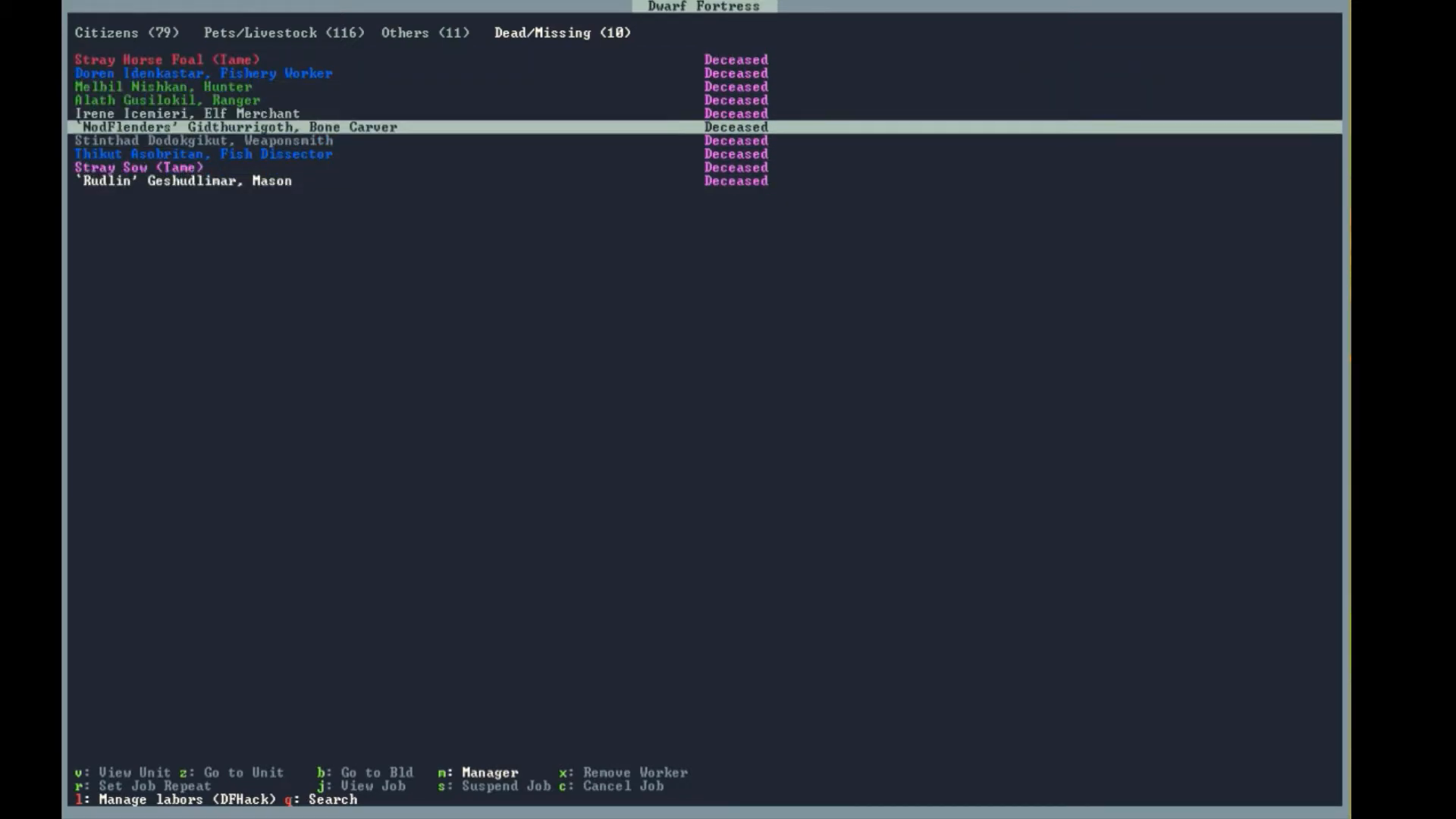
key("down")
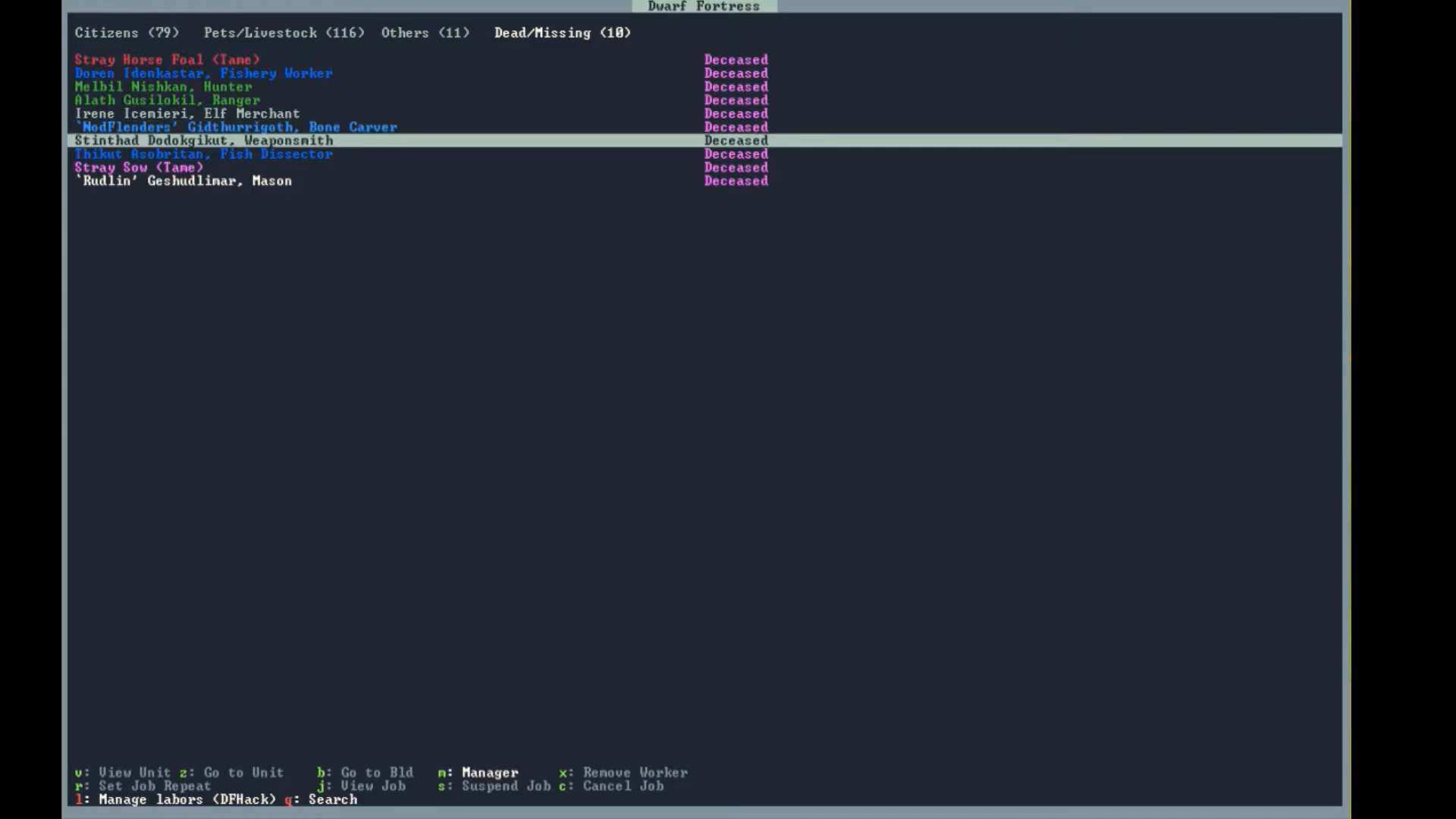
left_click(127, 31)
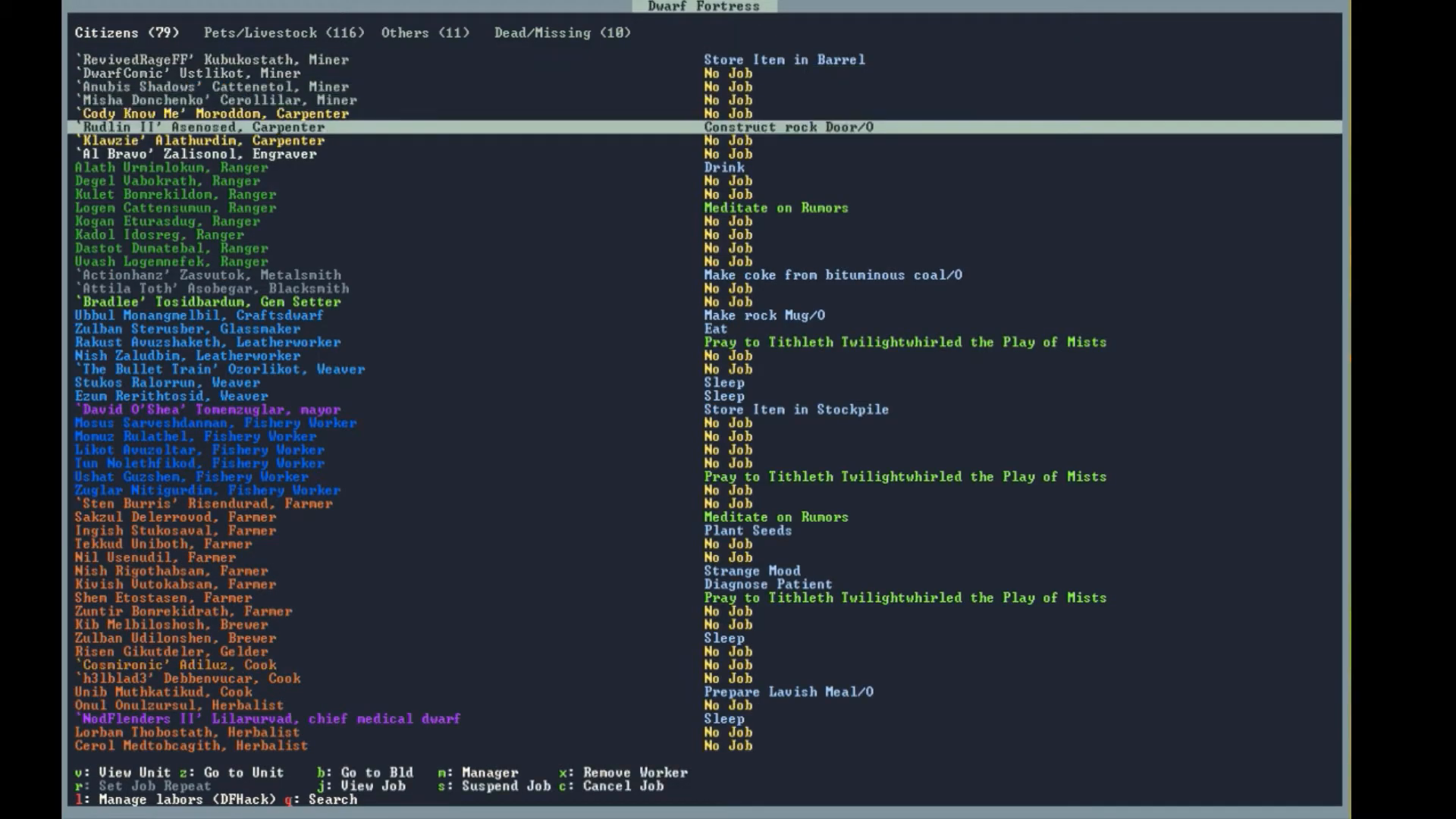
scroll("down", 3)
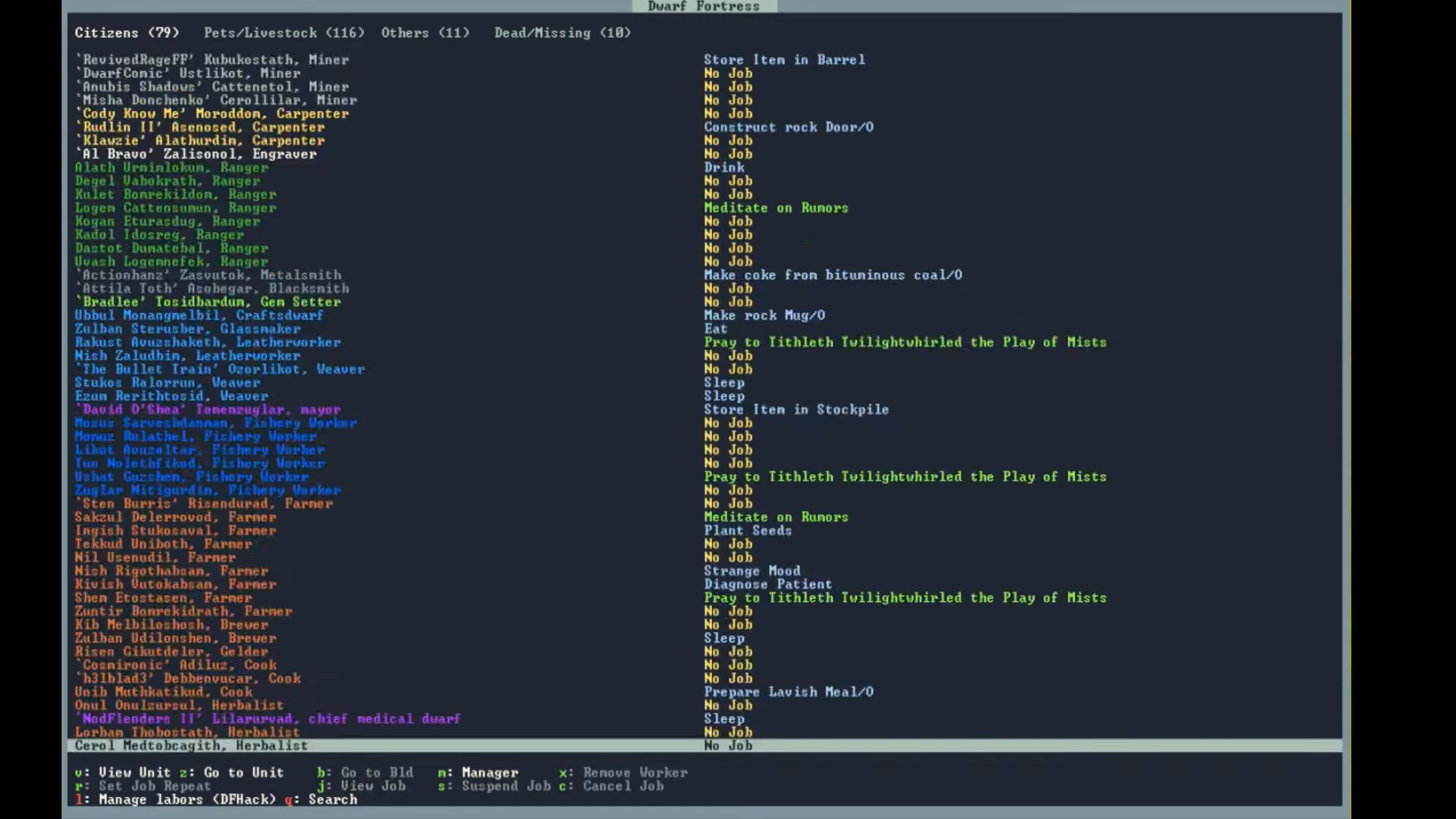
left_click(562, 31)
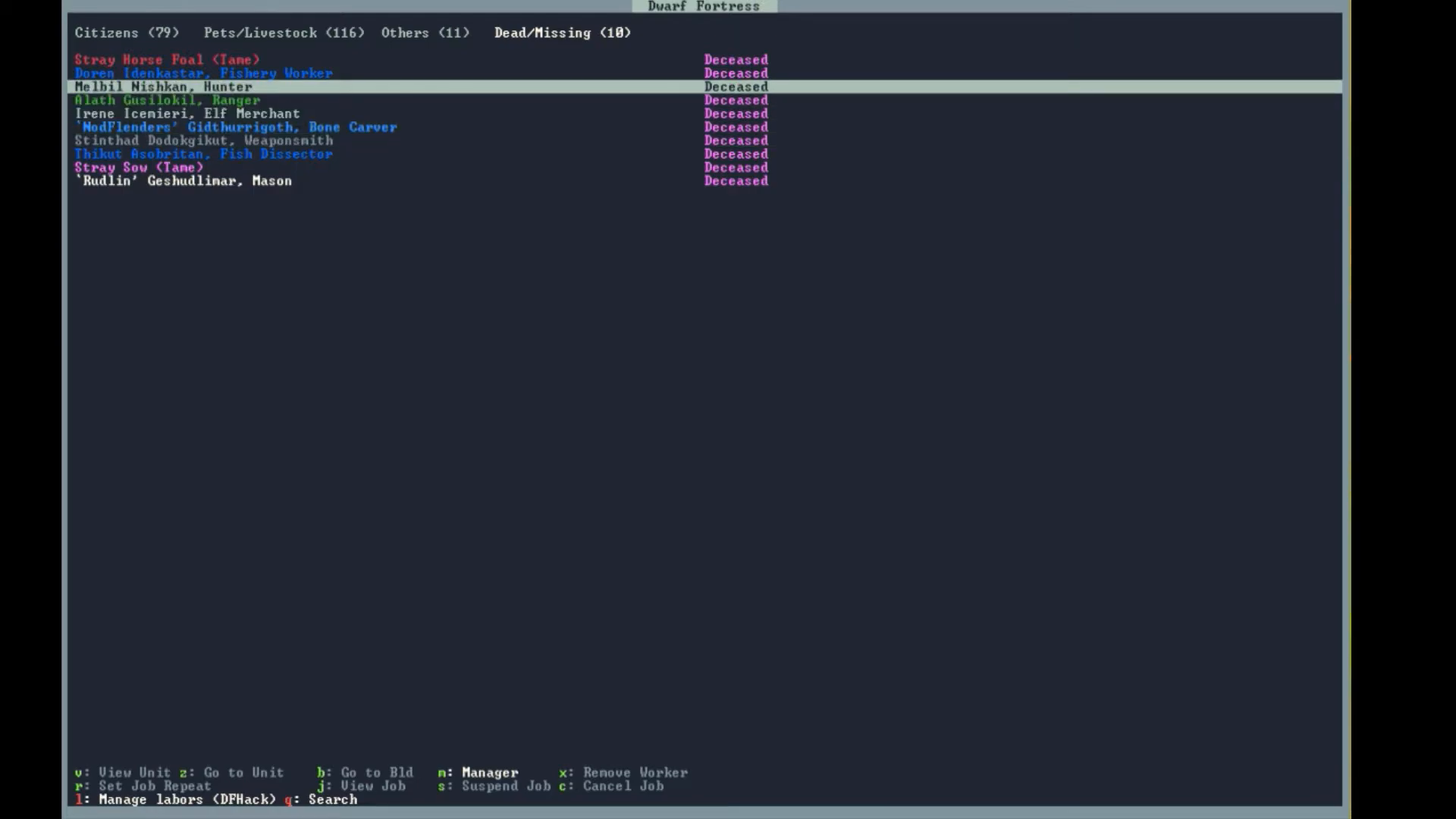
key("Escape")
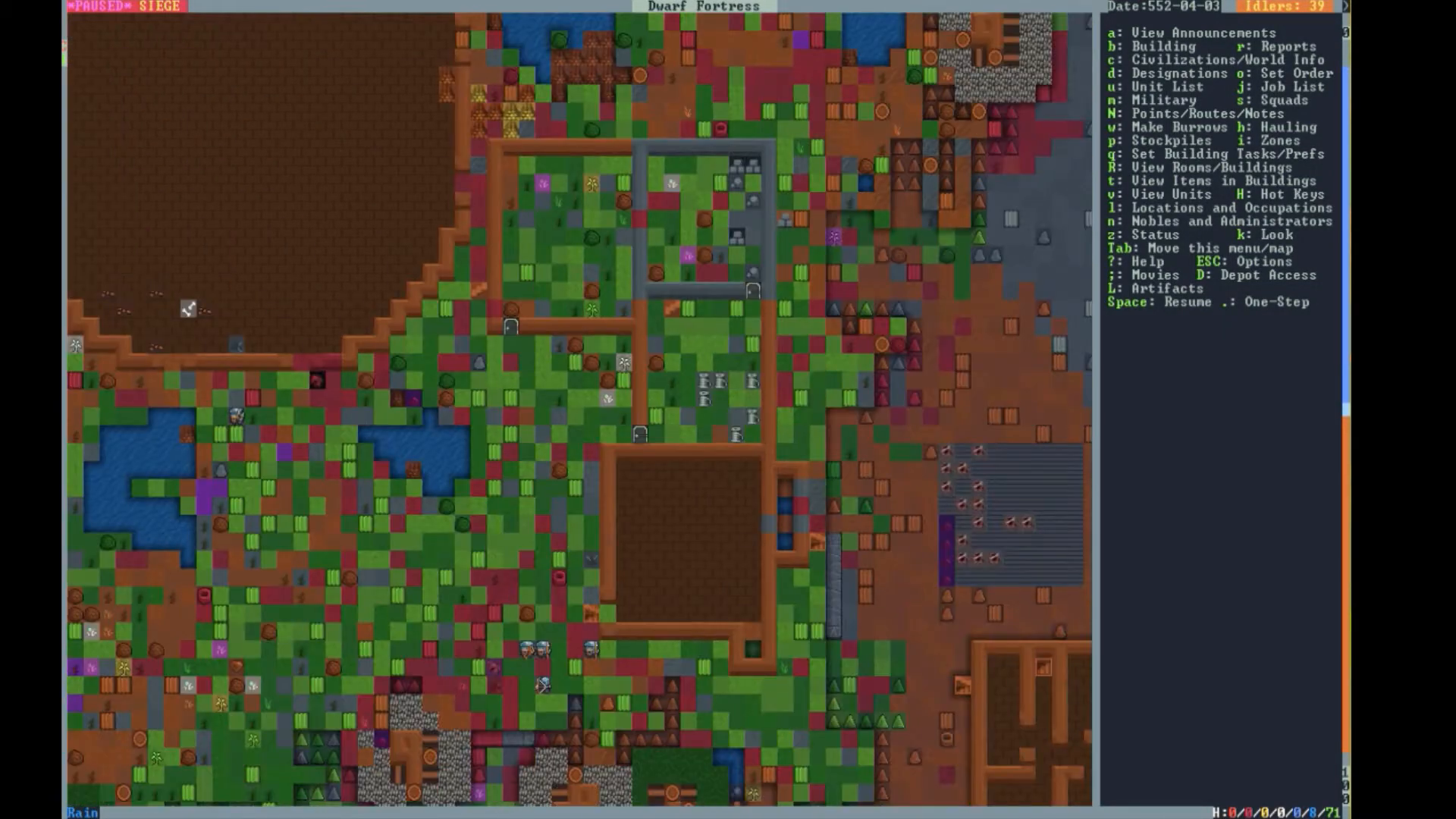
- Go down a z-level and choose a Mason's Workshop from Build > Workshops
scroll("down", 3)
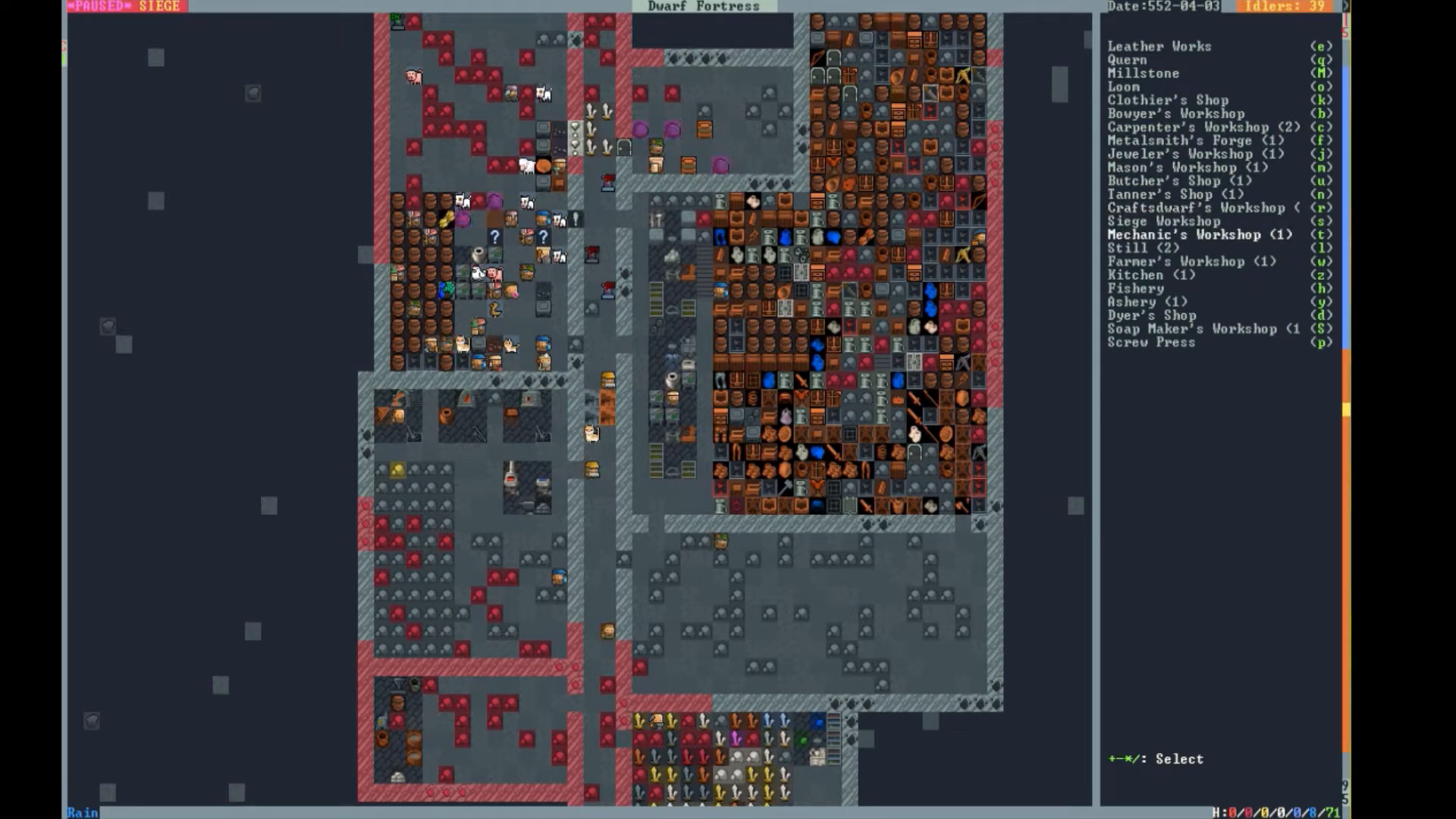
left_click(1164, 167)
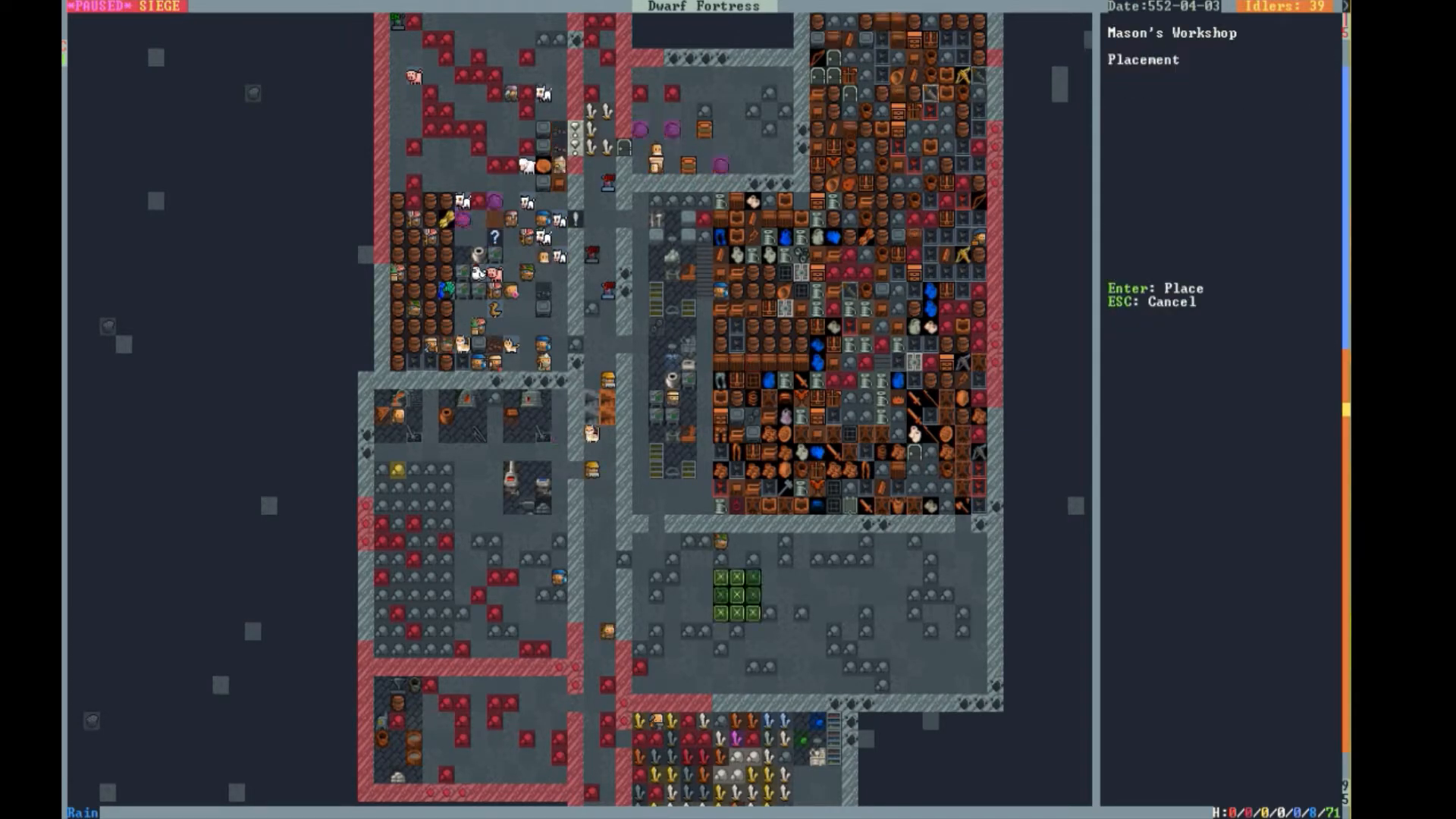
key("Enter")
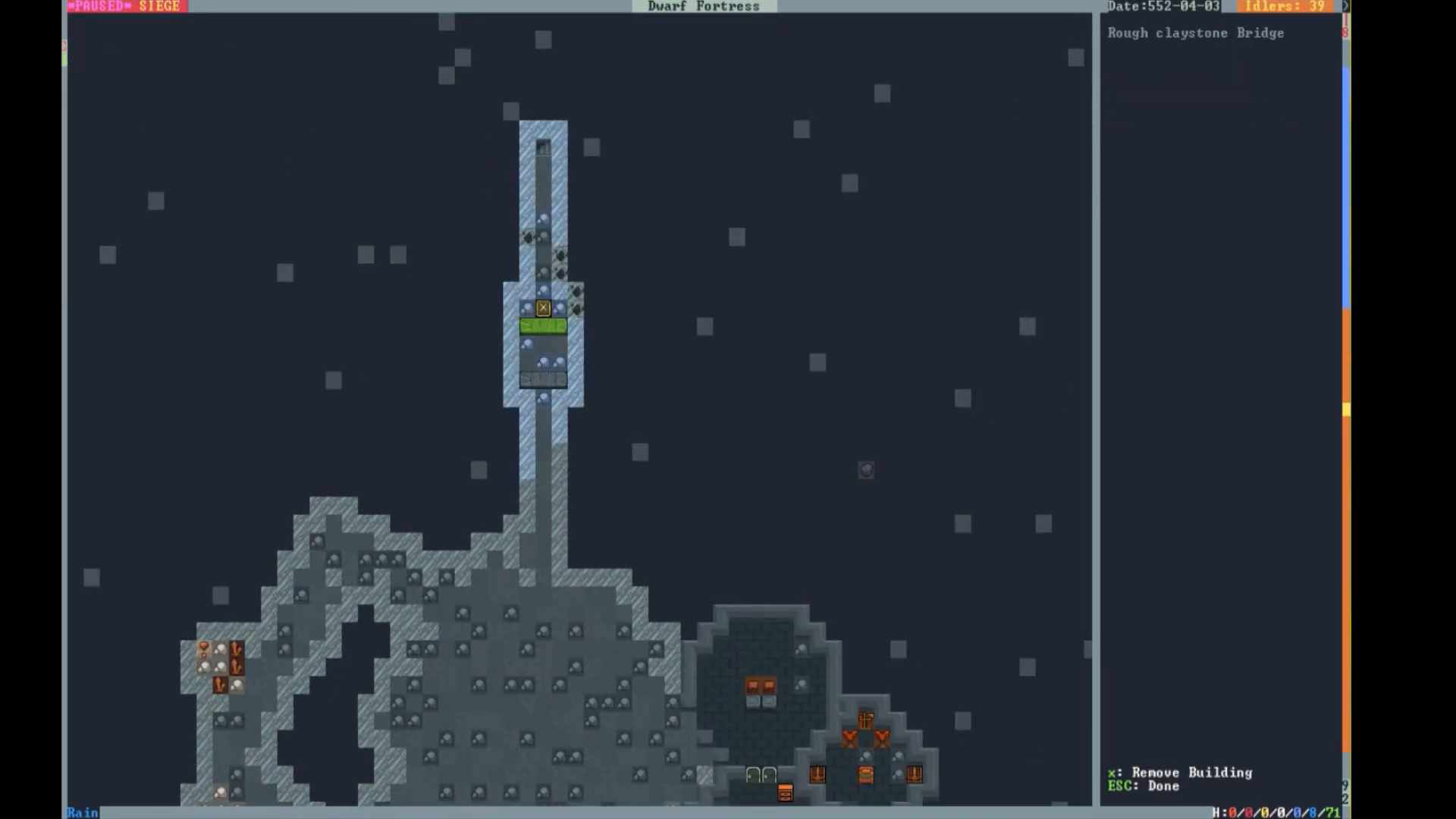
- Leave the claystone bridge inspection and query the Wood Furnace's task options
key("Escape")
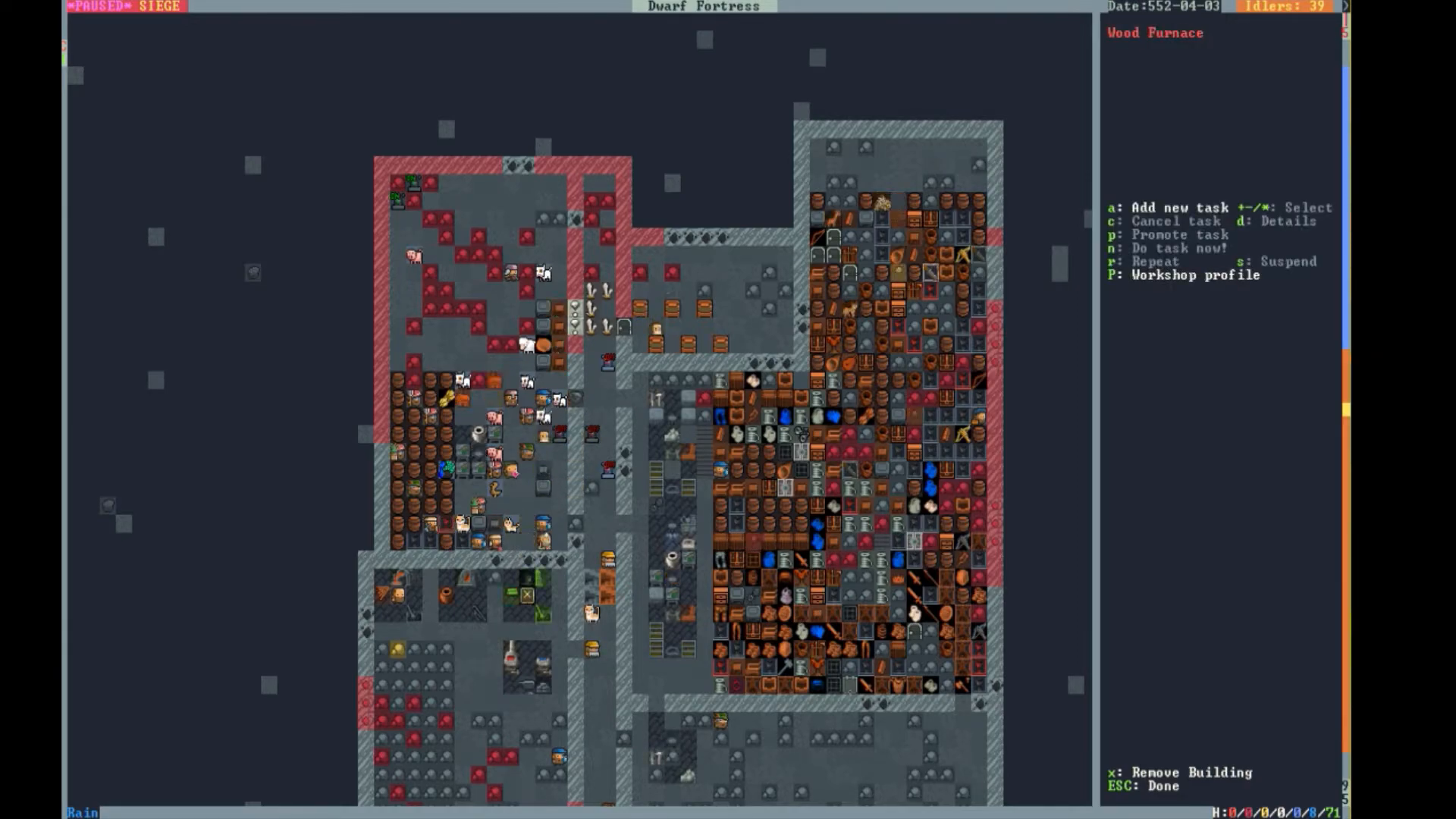
- Exit the trap build menu and browse the searchable manager job list
key("Escape")
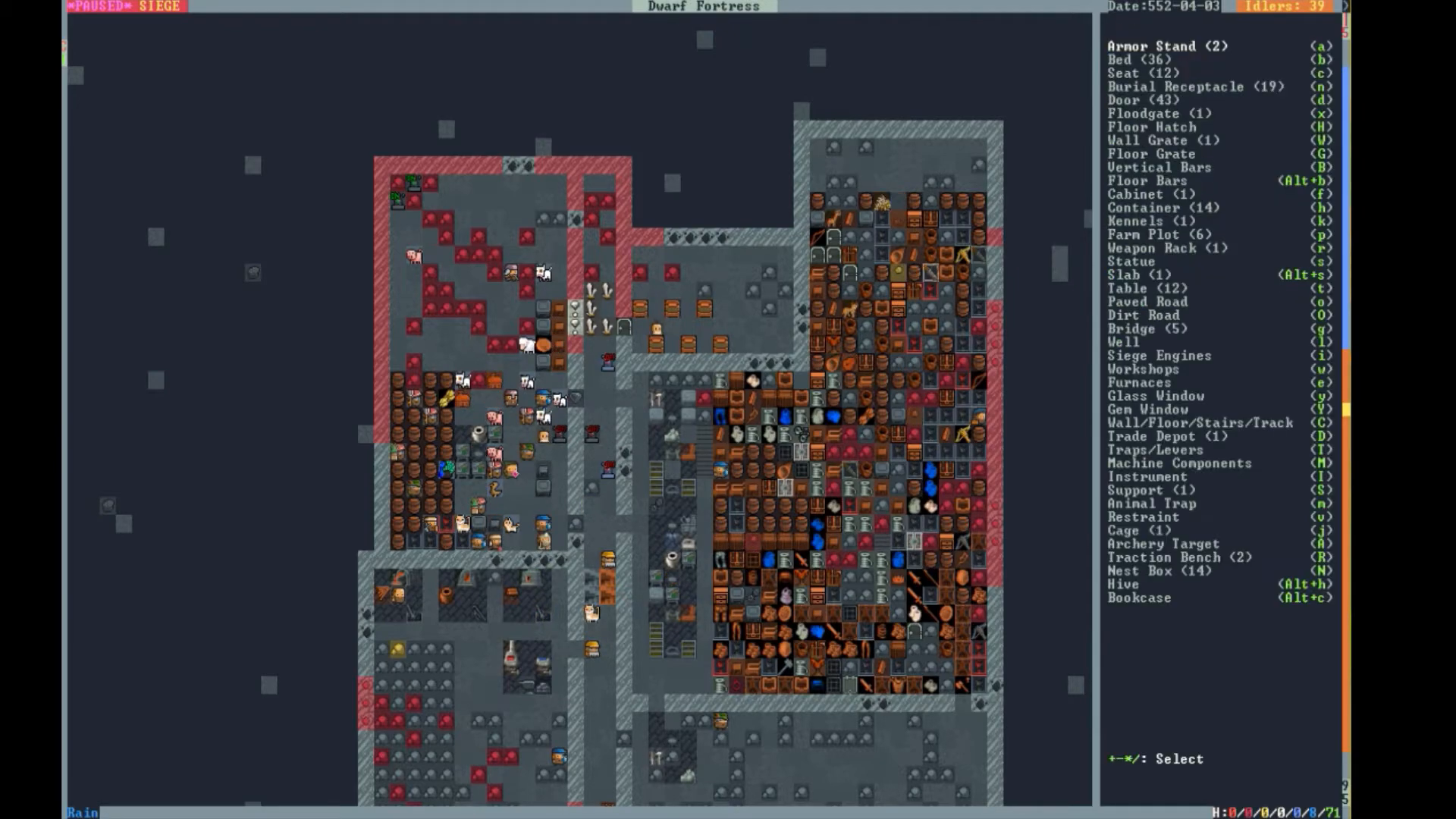
left_click(1155, 448)
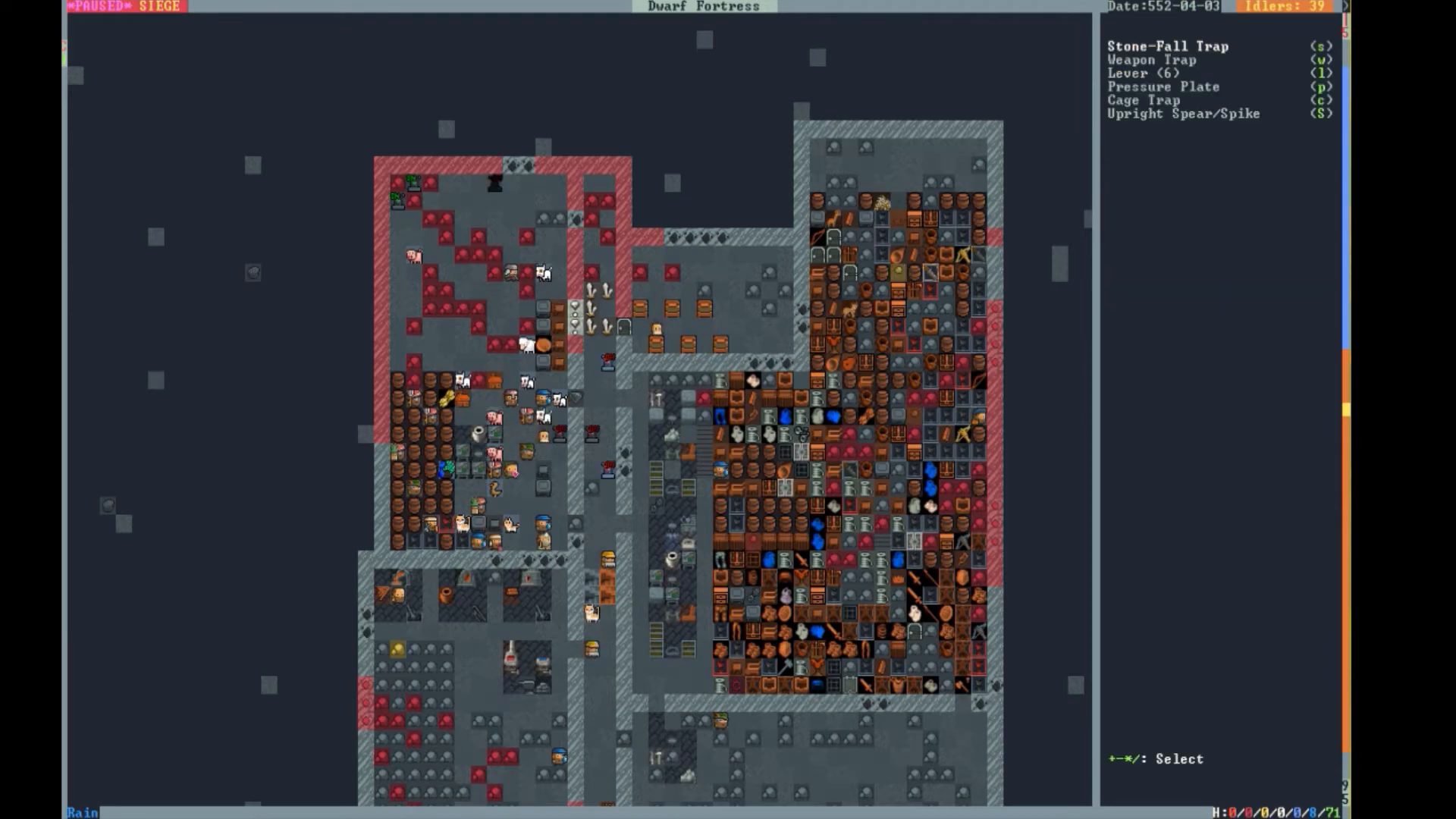
key("Escape")
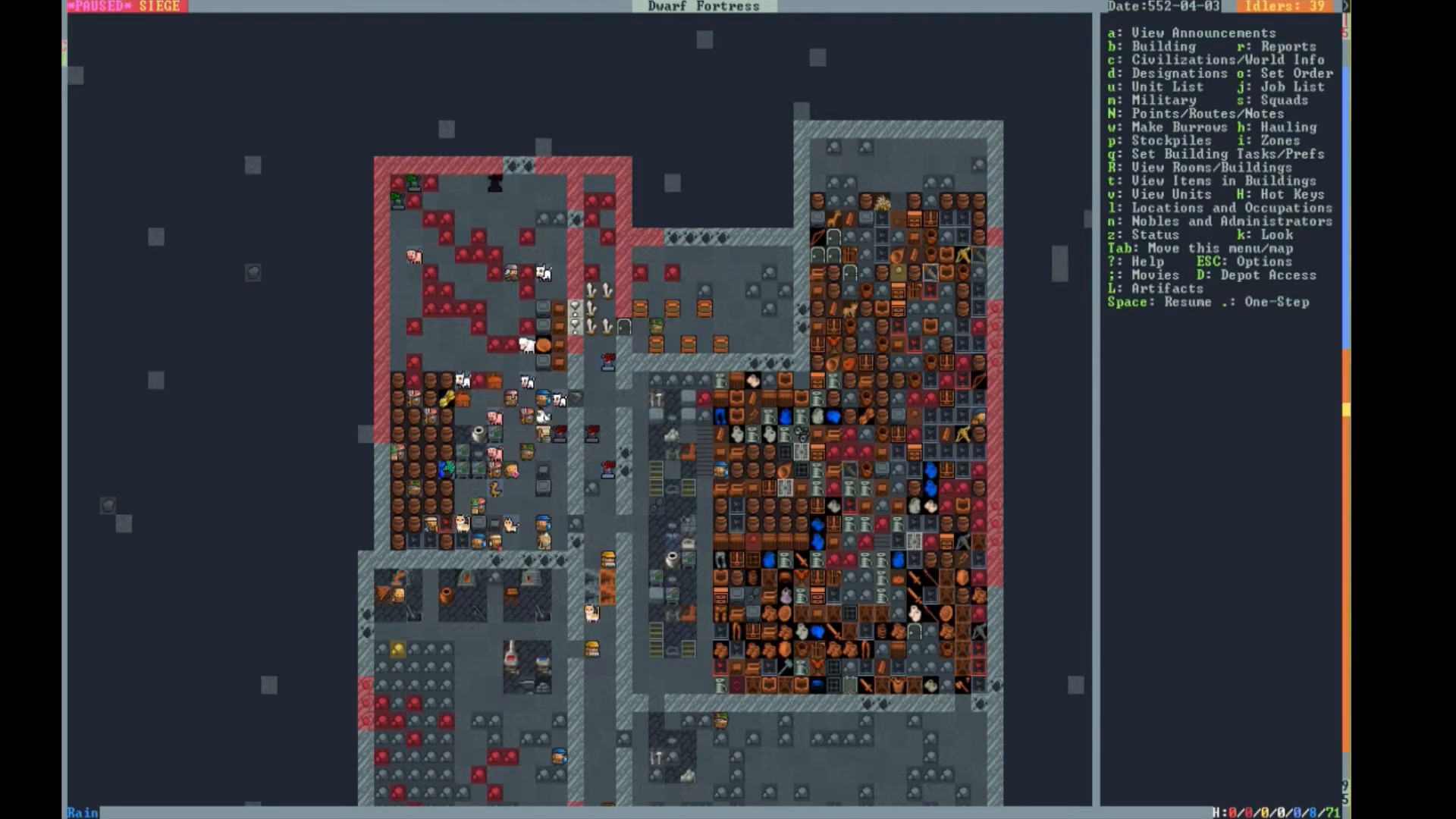
scroll("down", 3)
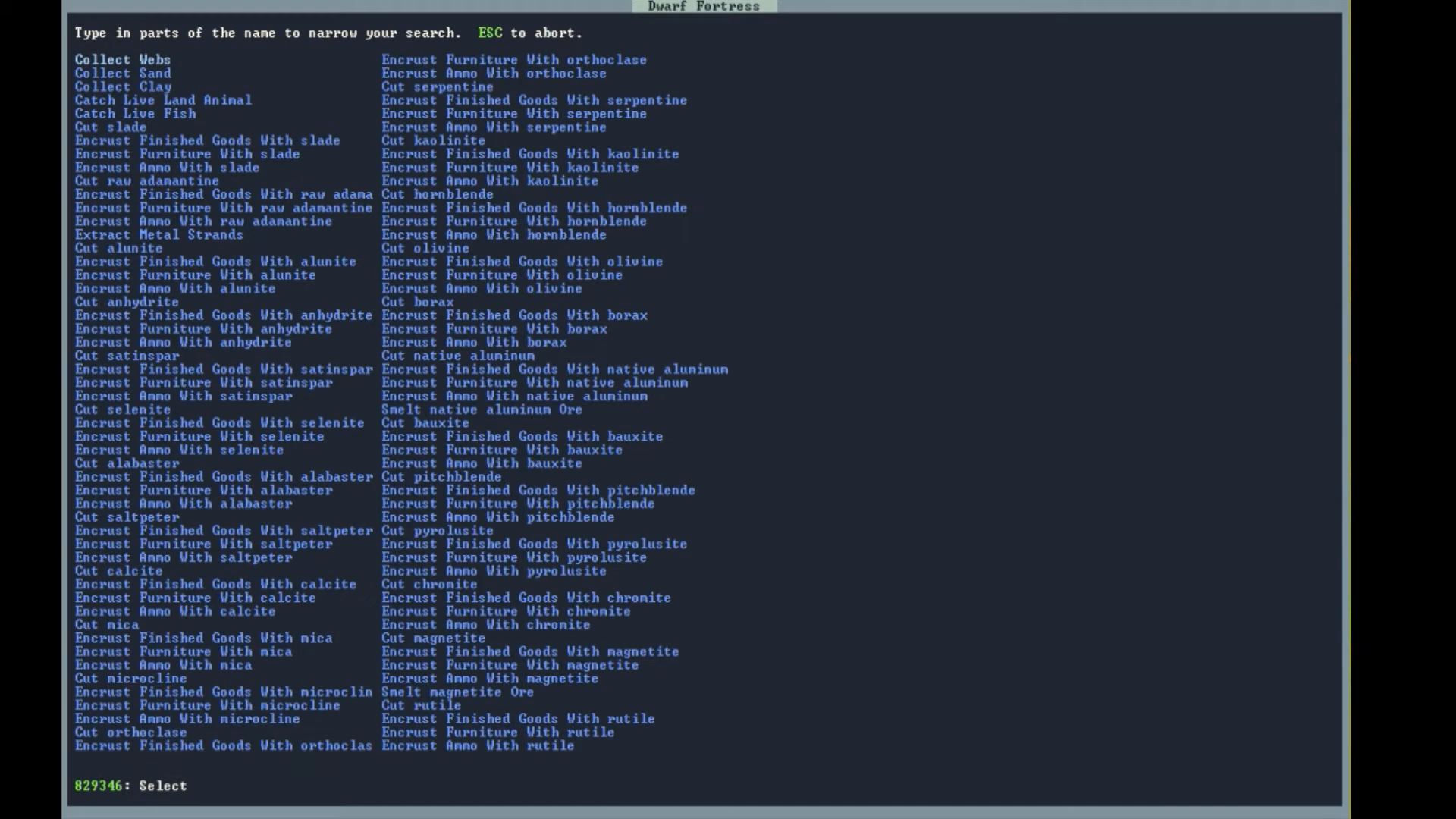
- Abort the job search and return to the main map over the surface pasture
type("ROCK ME")
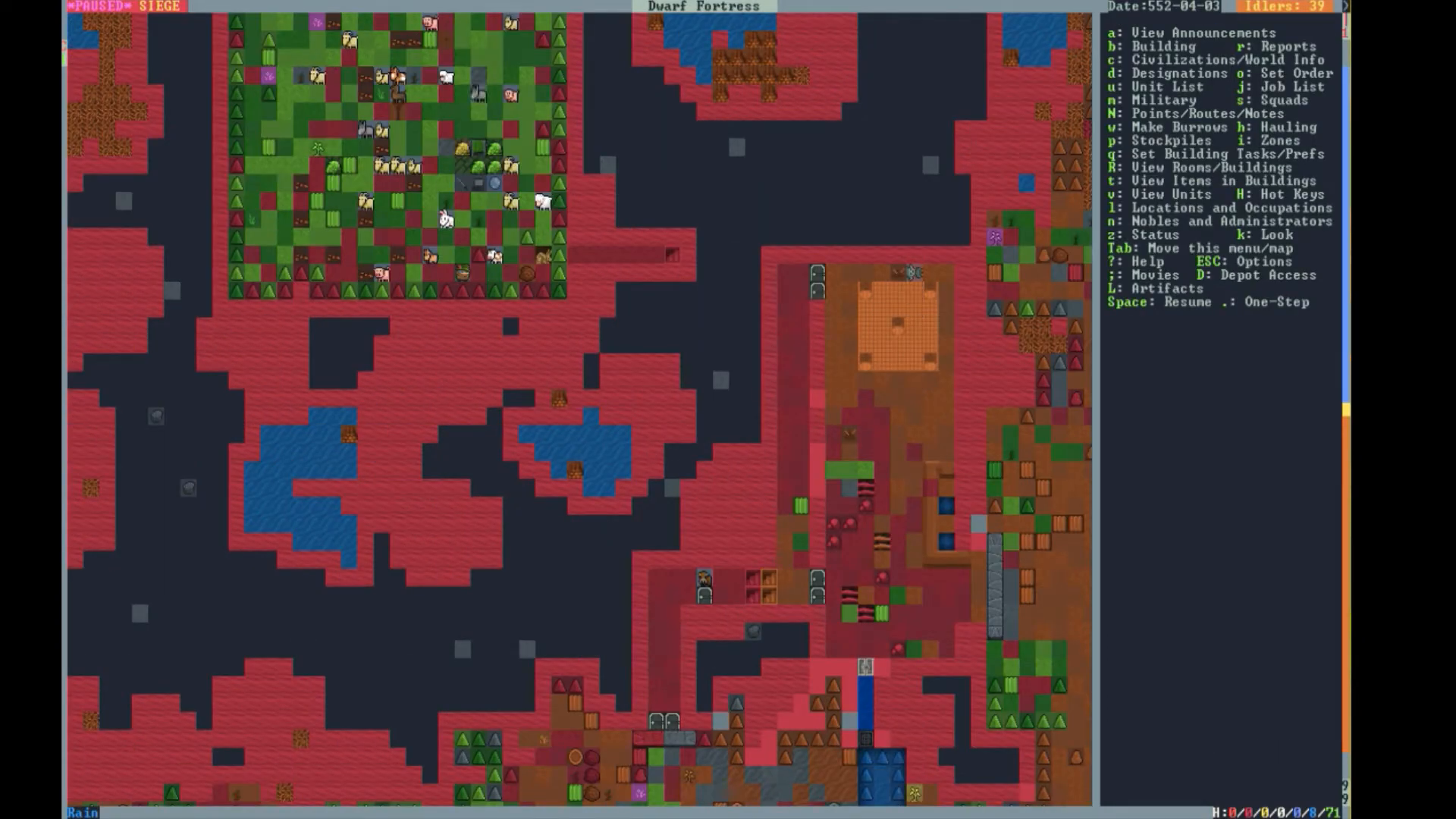
- Browse the surface pasture's animal assignment roster, then move to the underground farm level
left_click(702, 576)
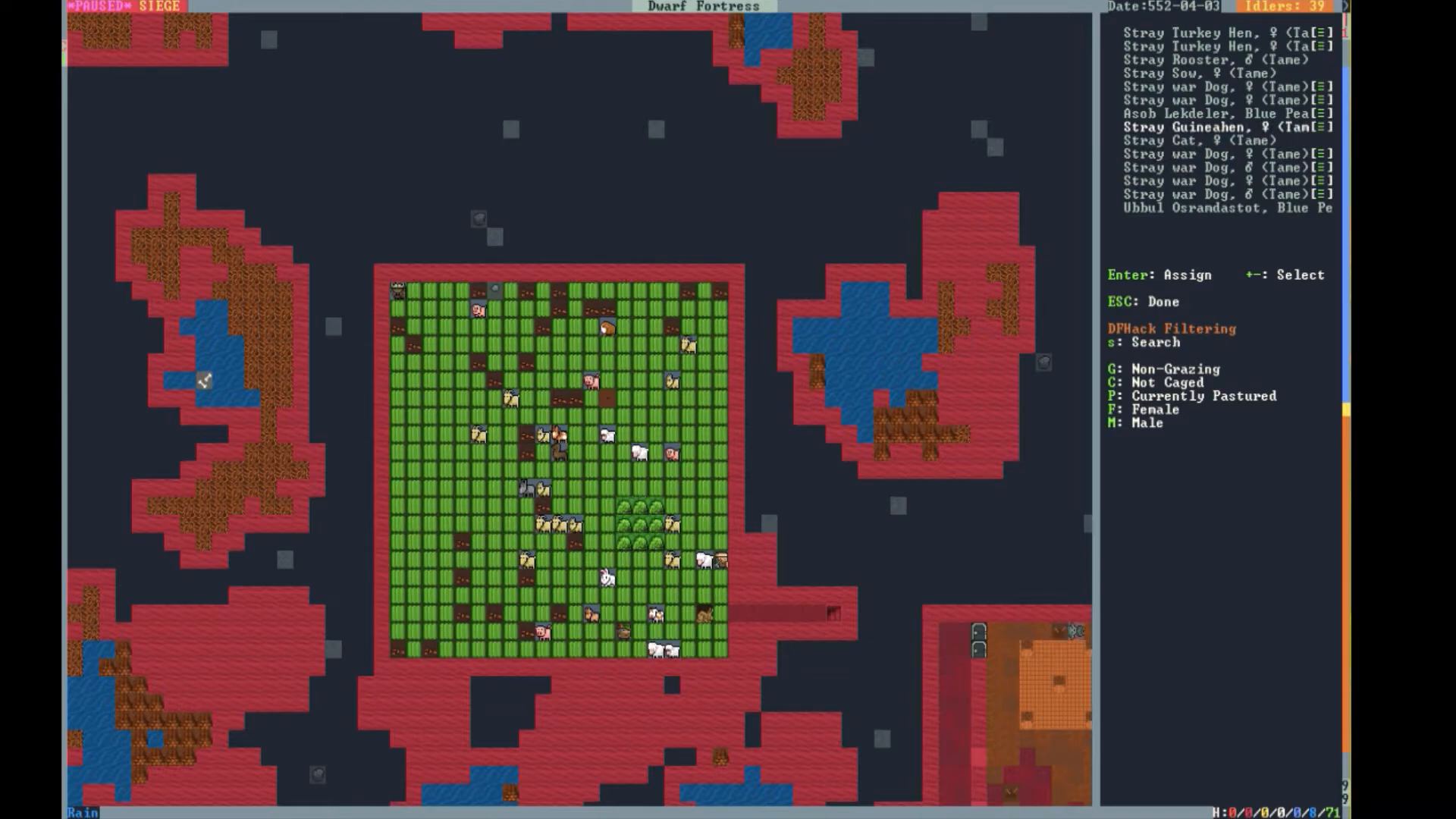
key("Escape")
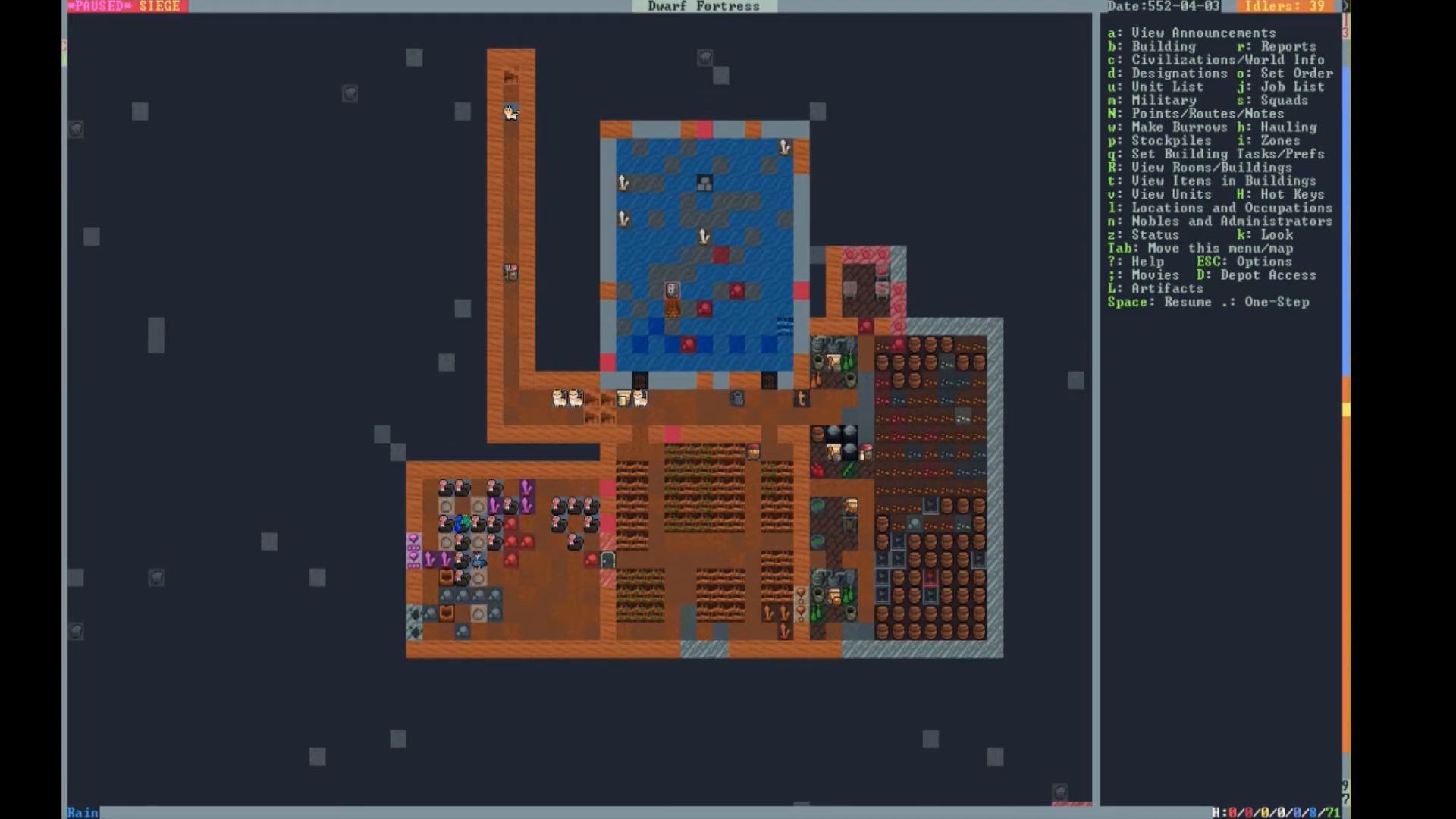
- Select an underground farm plot to show its crop list
left_click(672, 503)
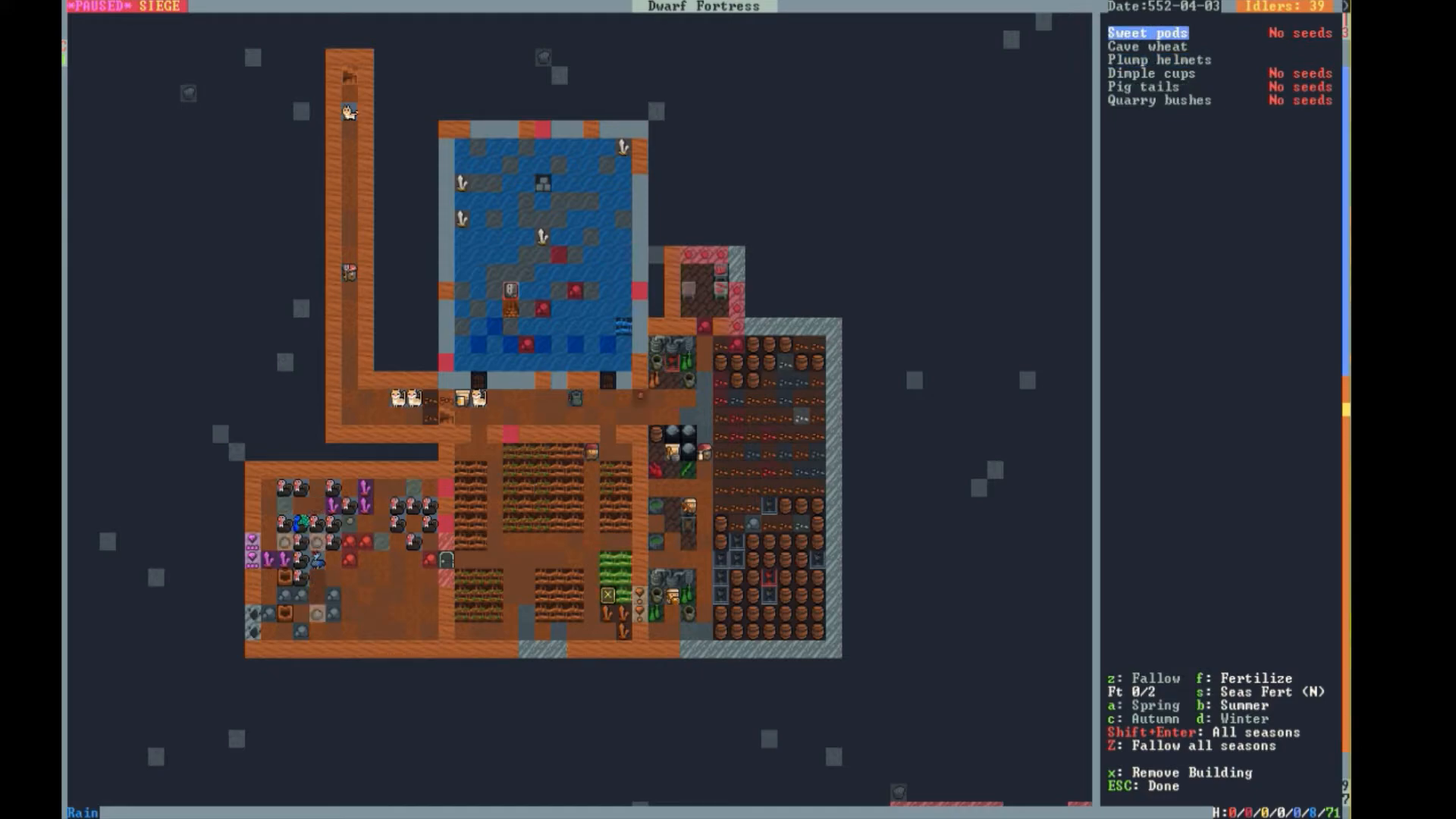
- Assign plump helmets as the crop for the underground farm plot
key("Down")
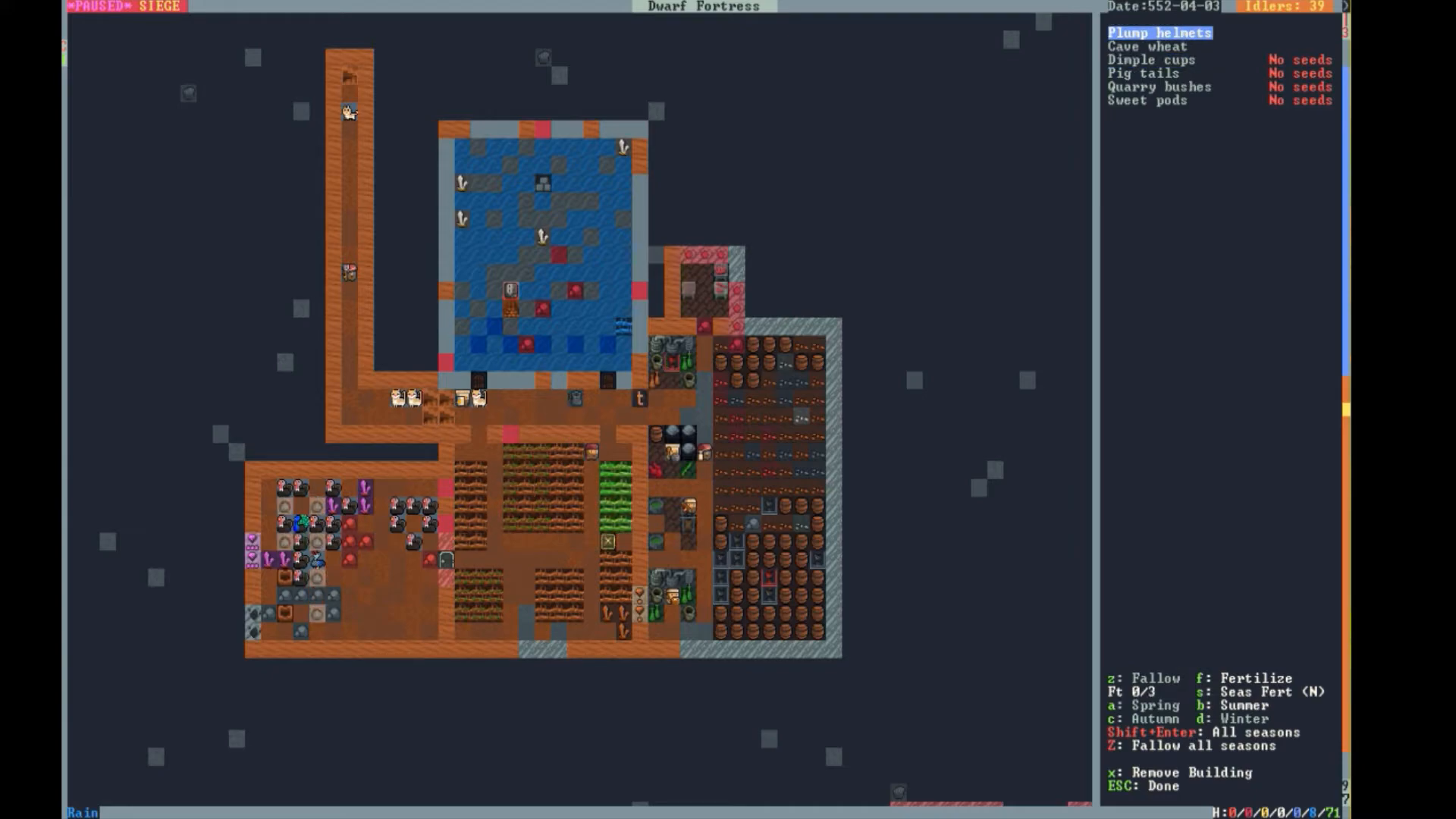
key("Escape")
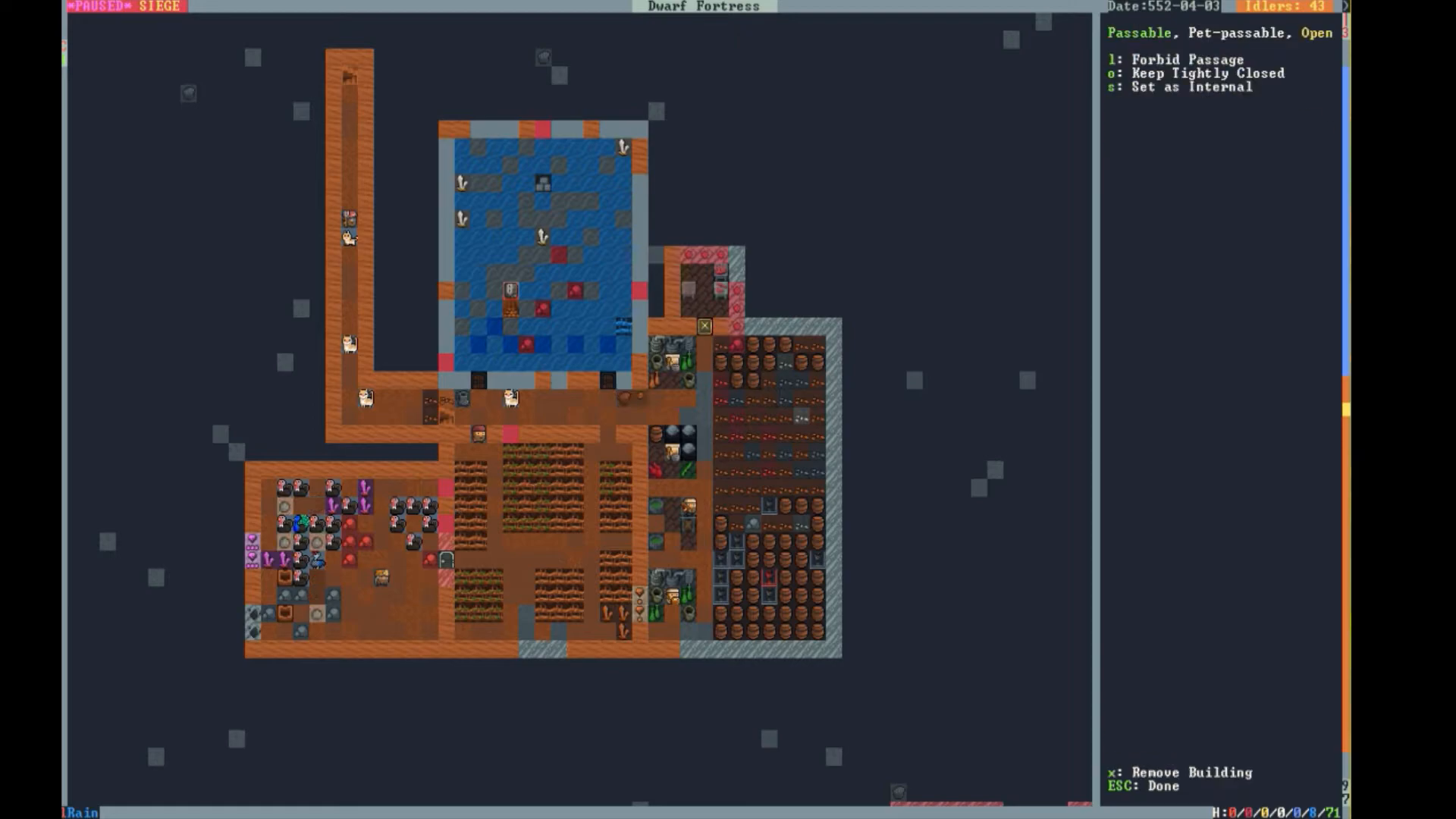
- Select the Butcher's Shop to show its butchering and extraction jobs
left_click(687, 308)
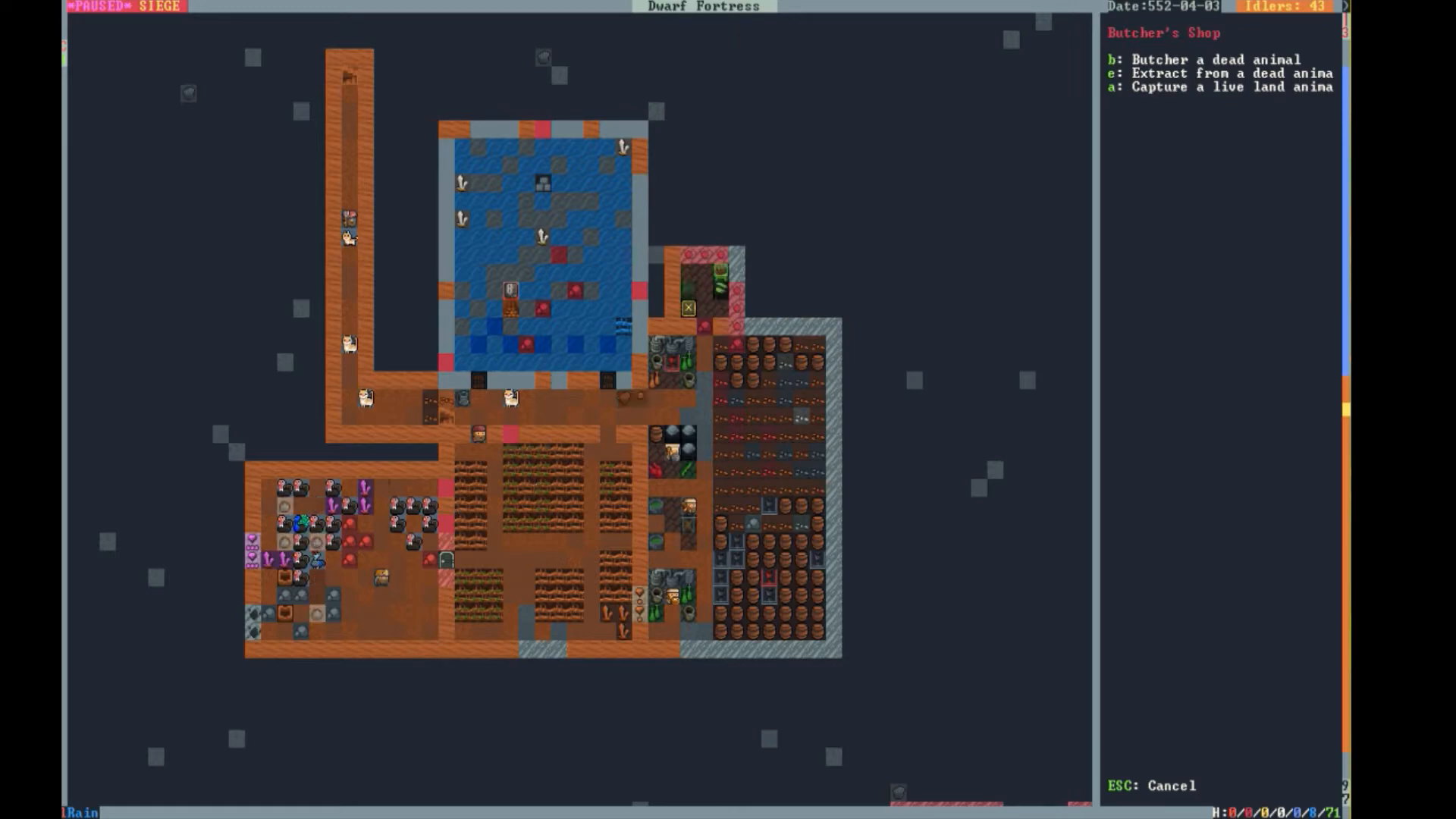
- Mark the three turkey gobblers for slaughter in the Creatures list and return to the map
key("Escape")
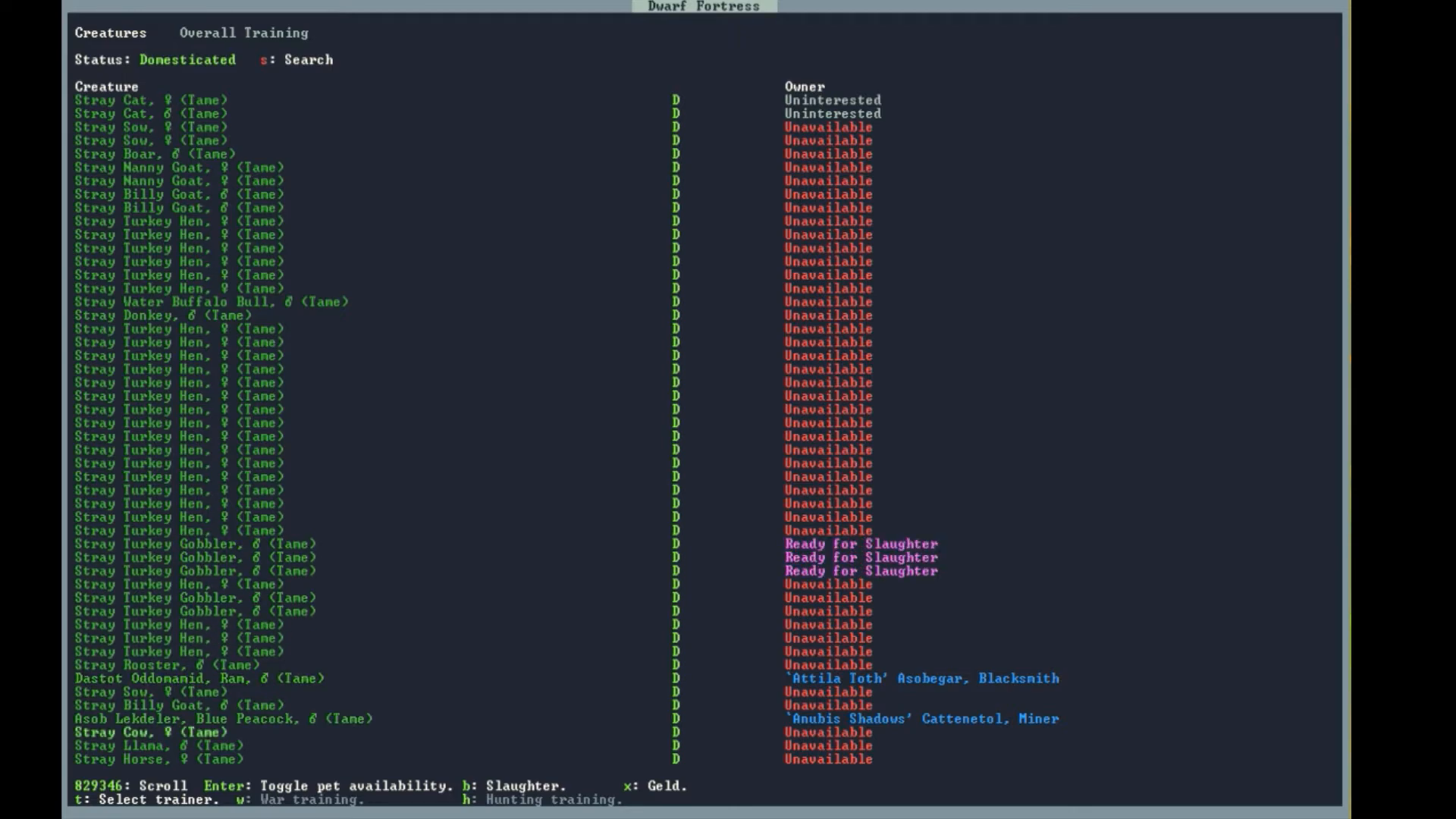
scroll("down", 3)
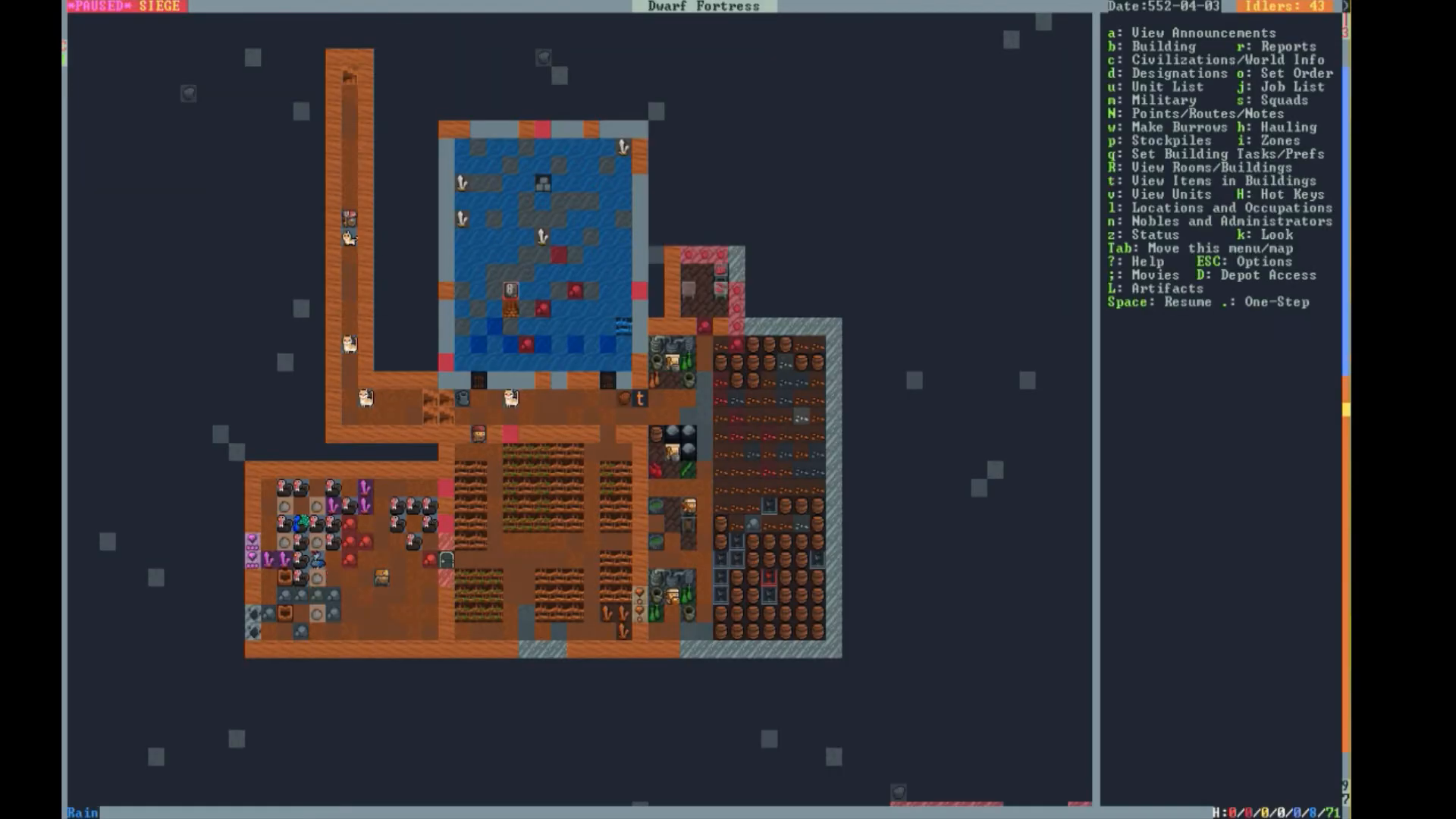
- Run the game briefly and pause on the storage-room corridor level
key("Space")
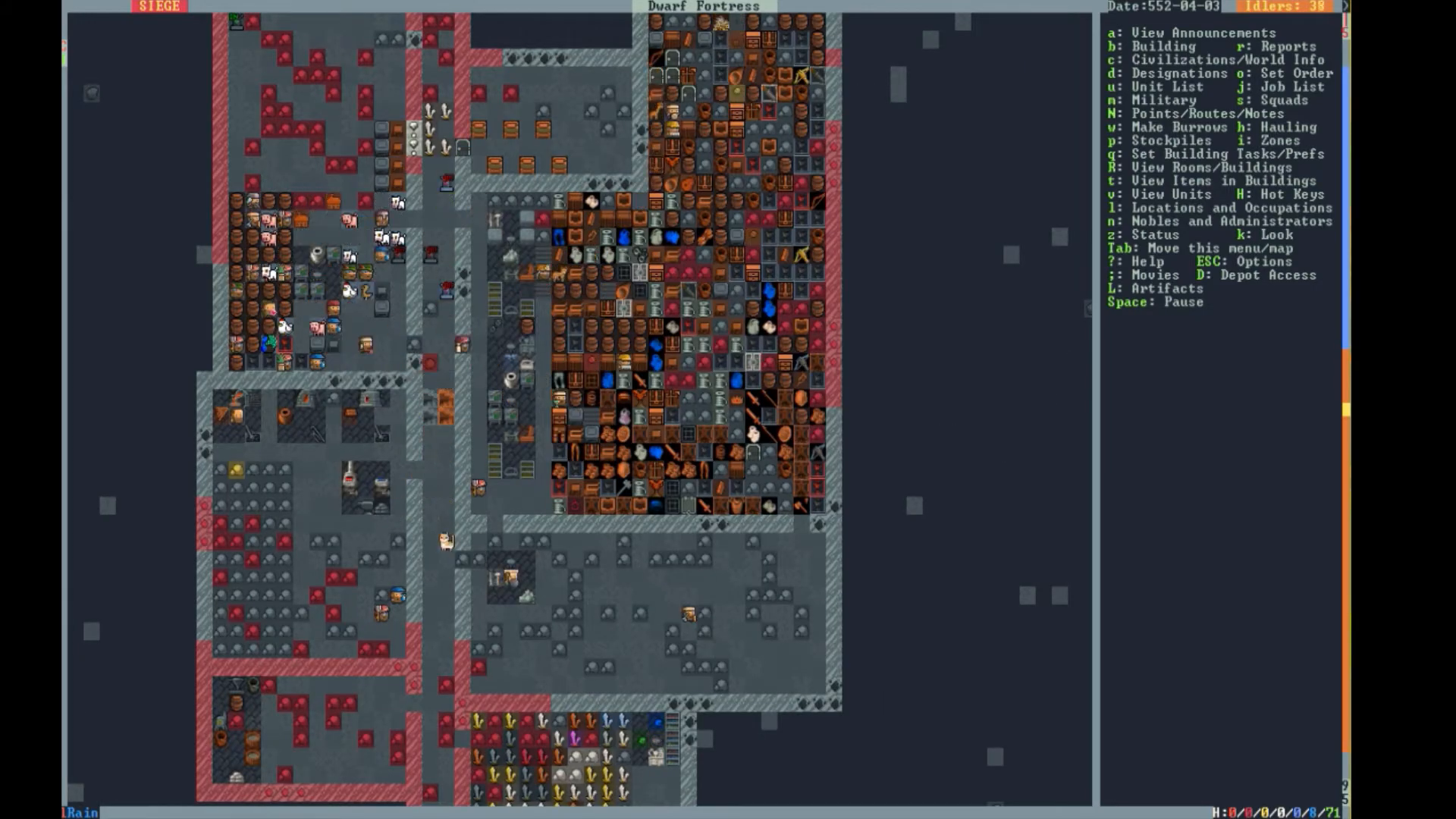
key("space")
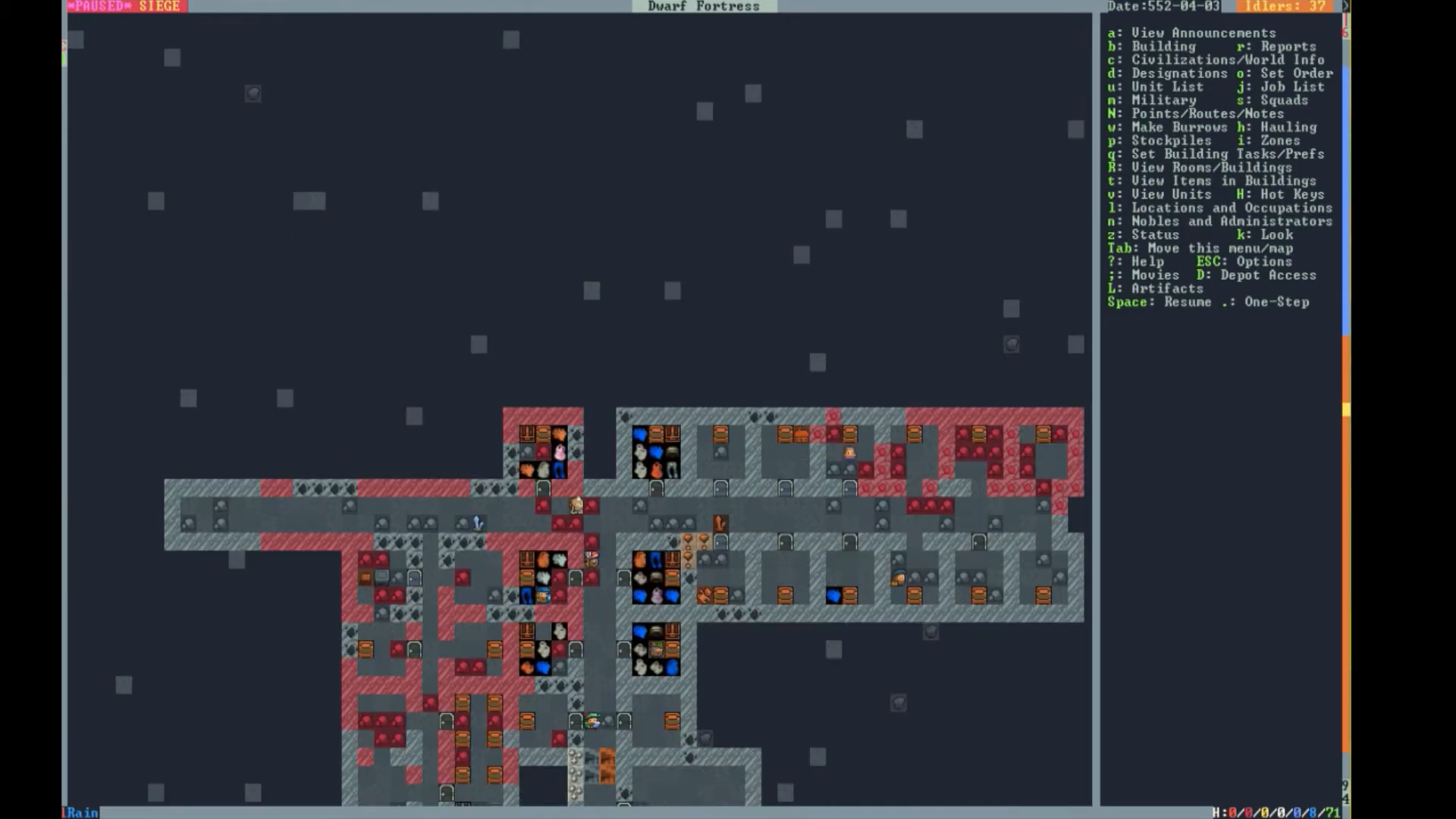
- Resume until a turkey gobbler is slaughtered, check Activity Zone #17, then bring up the options menu
key("Space")
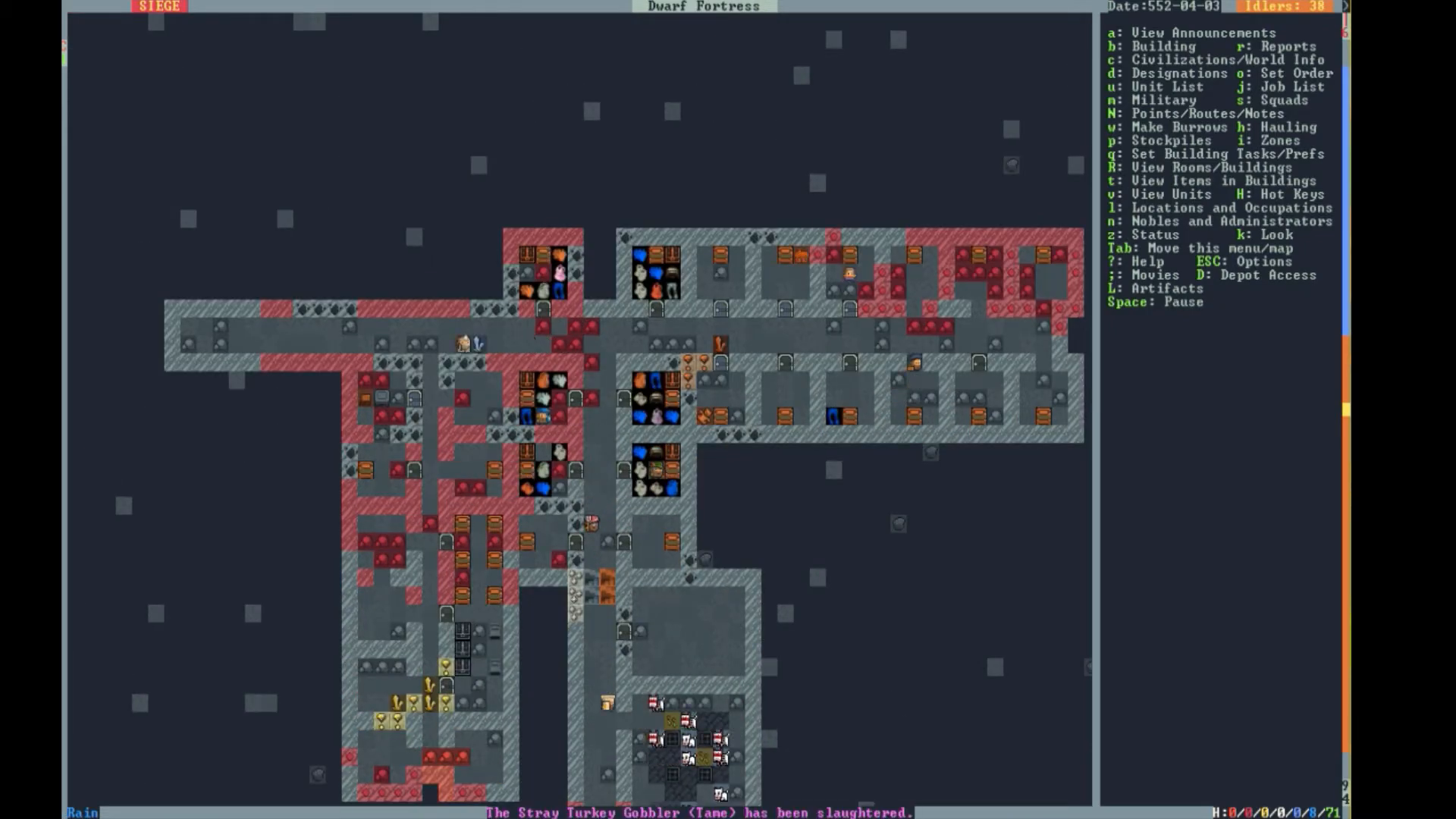
key("i")
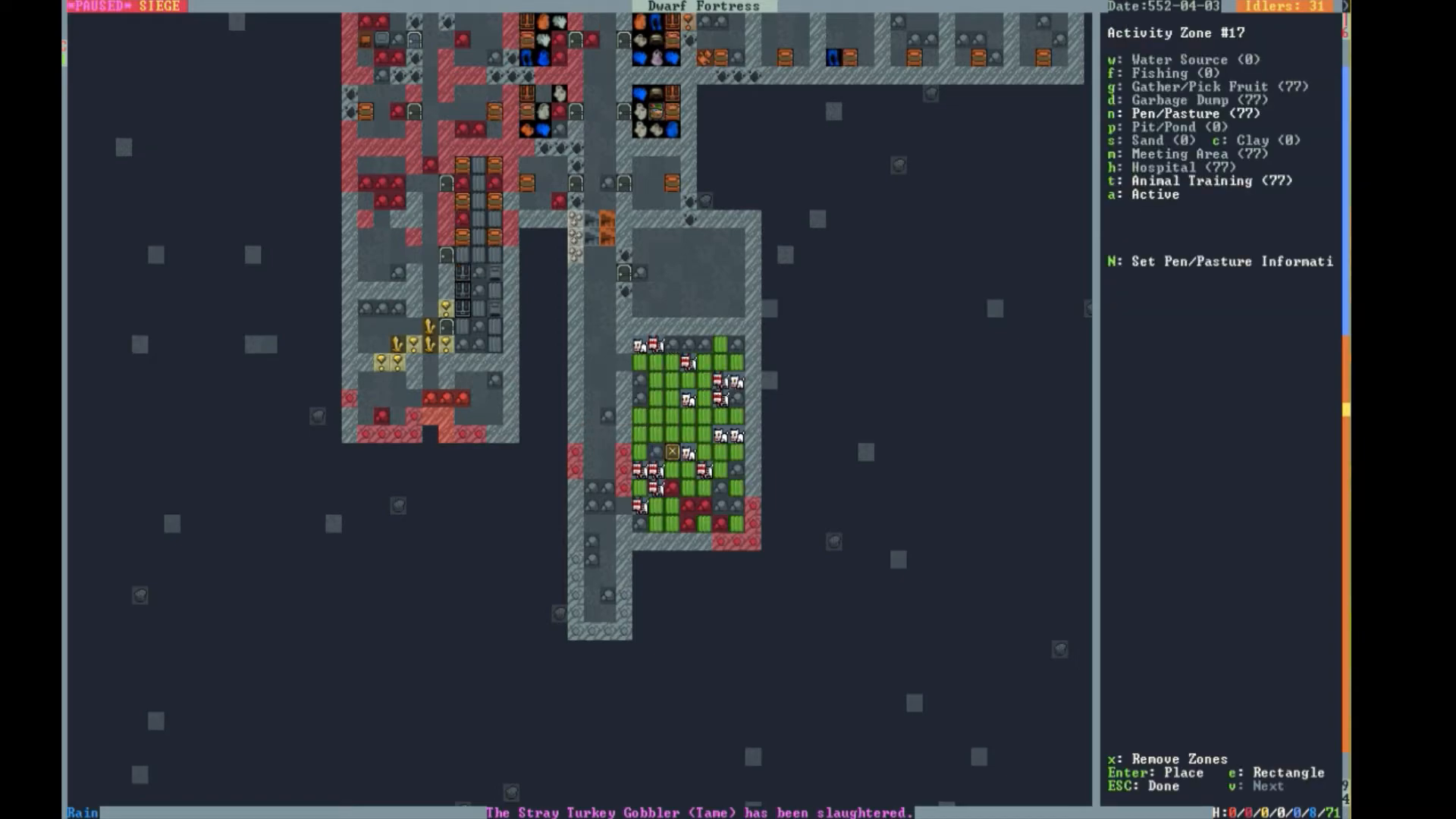
key("Escape")
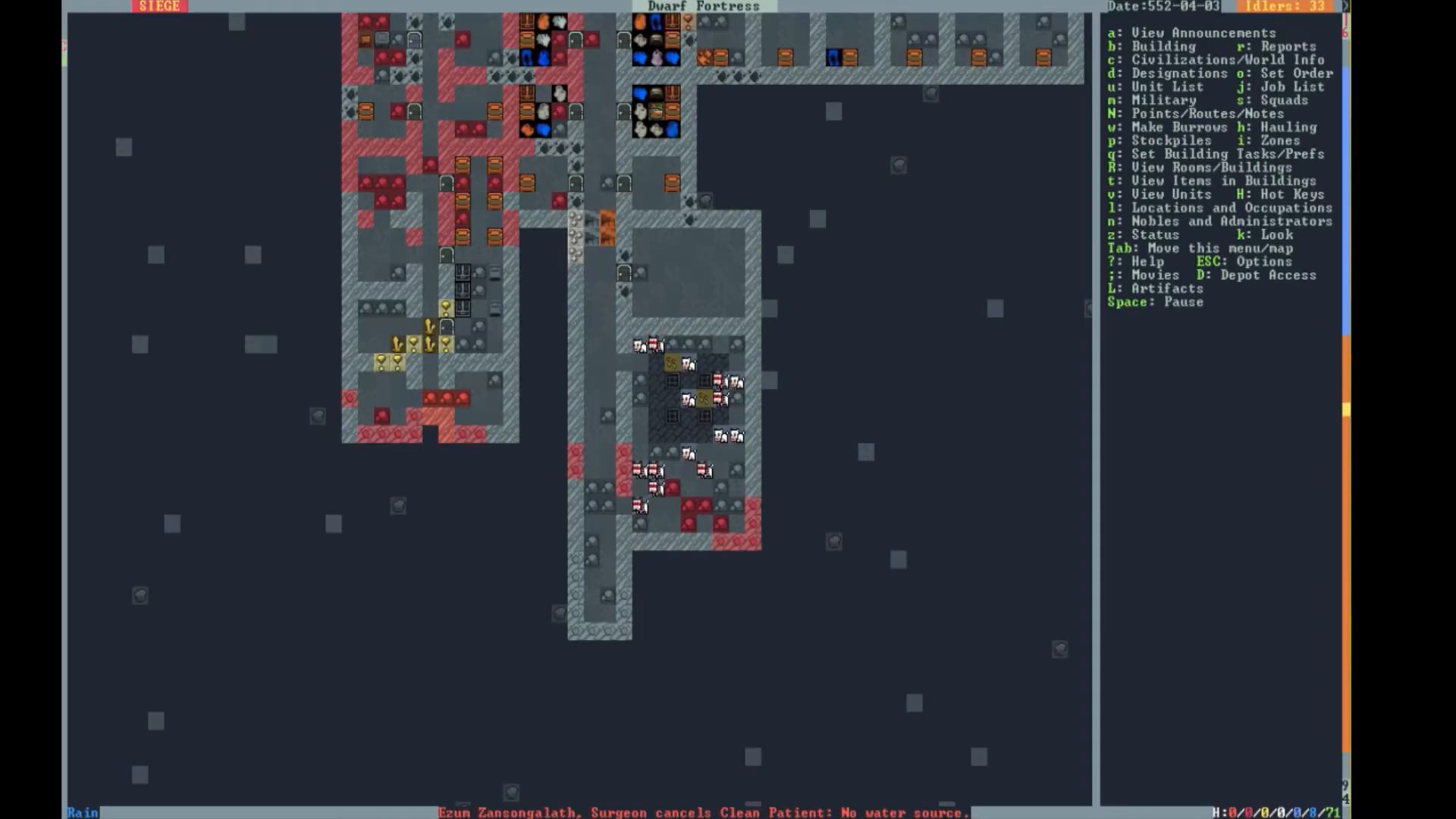
key("Escape")
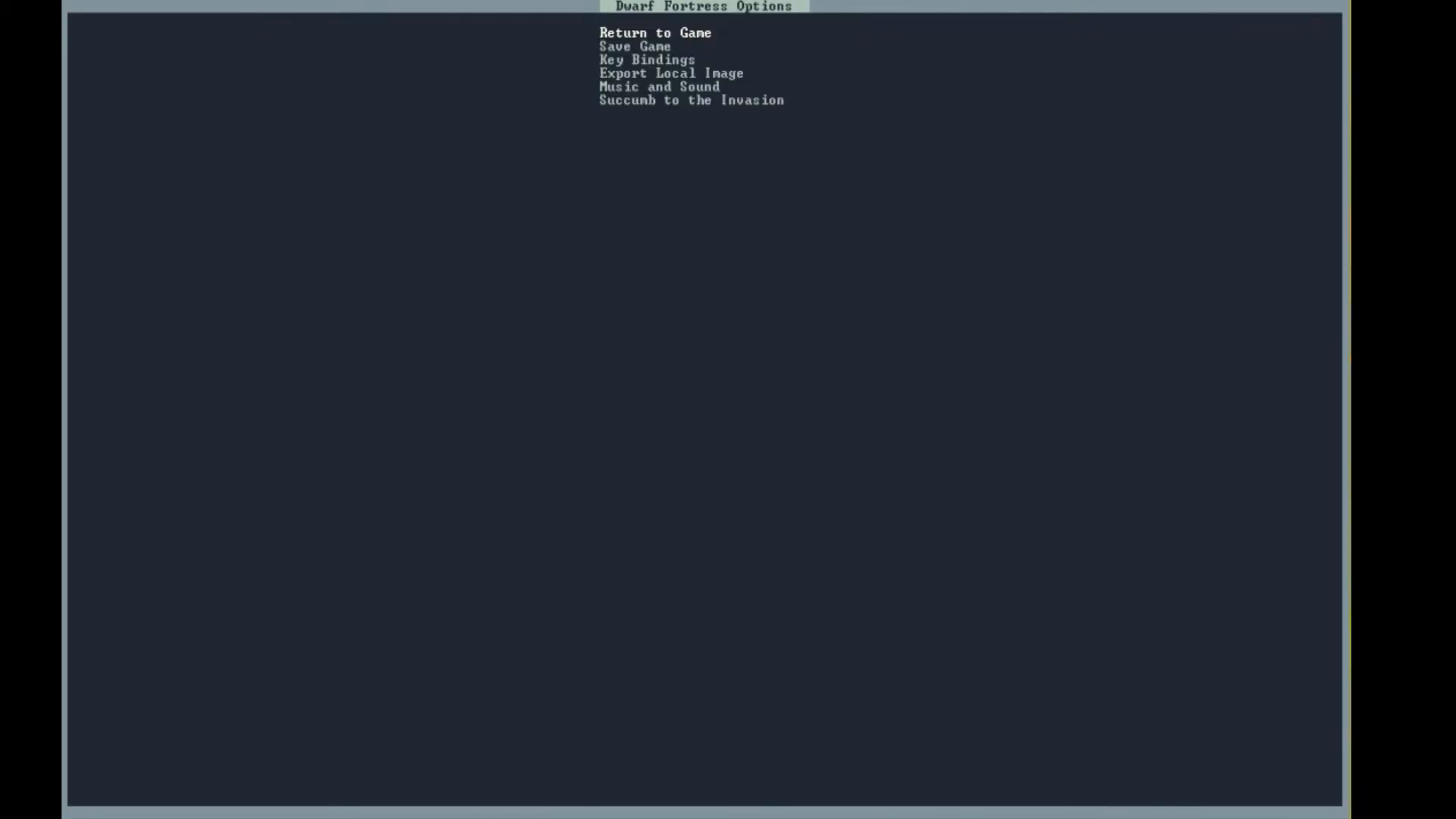
- Return to the game from the options menu and resume on the fortress map
left_click(655, 32)
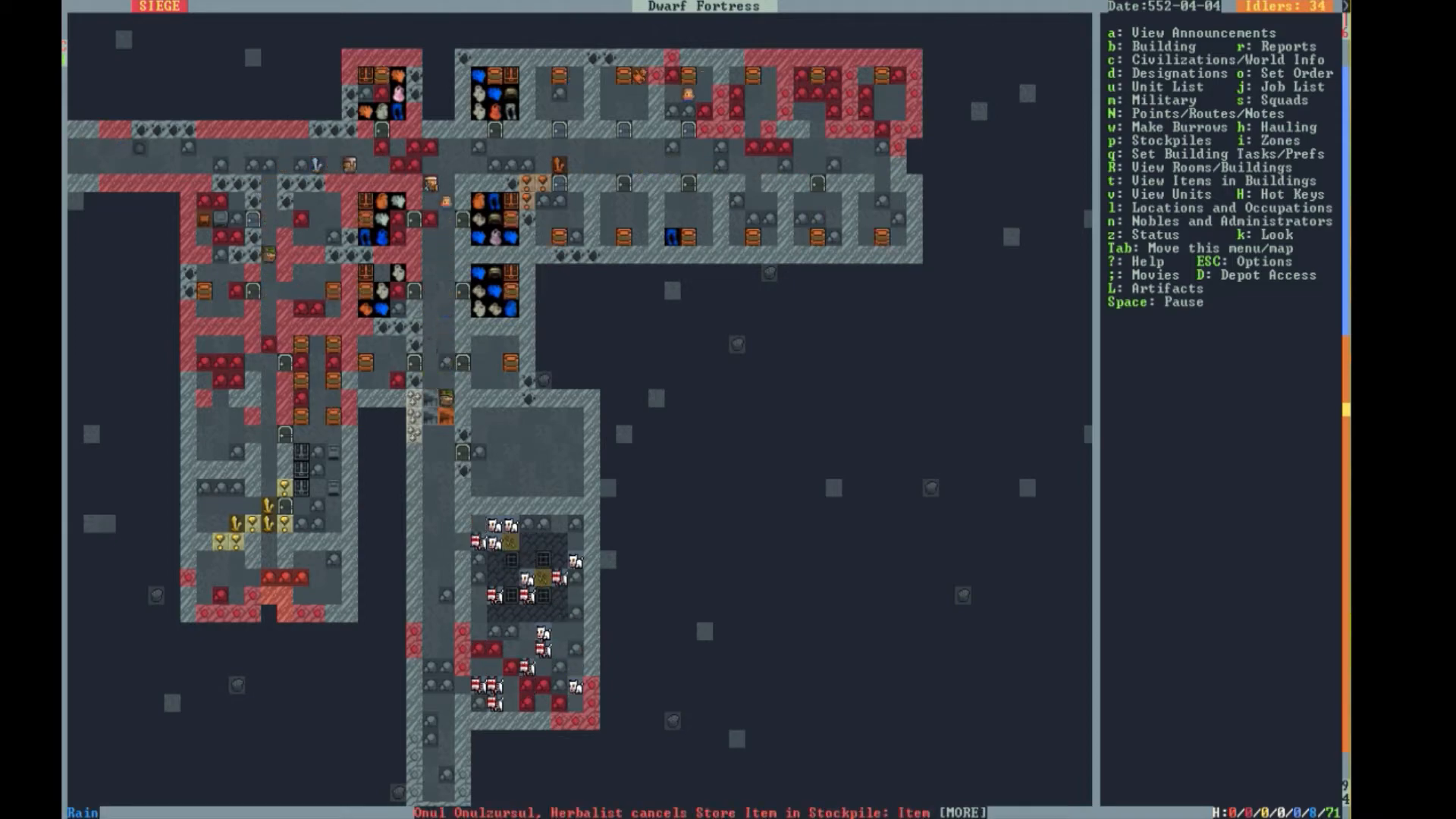
key("b")
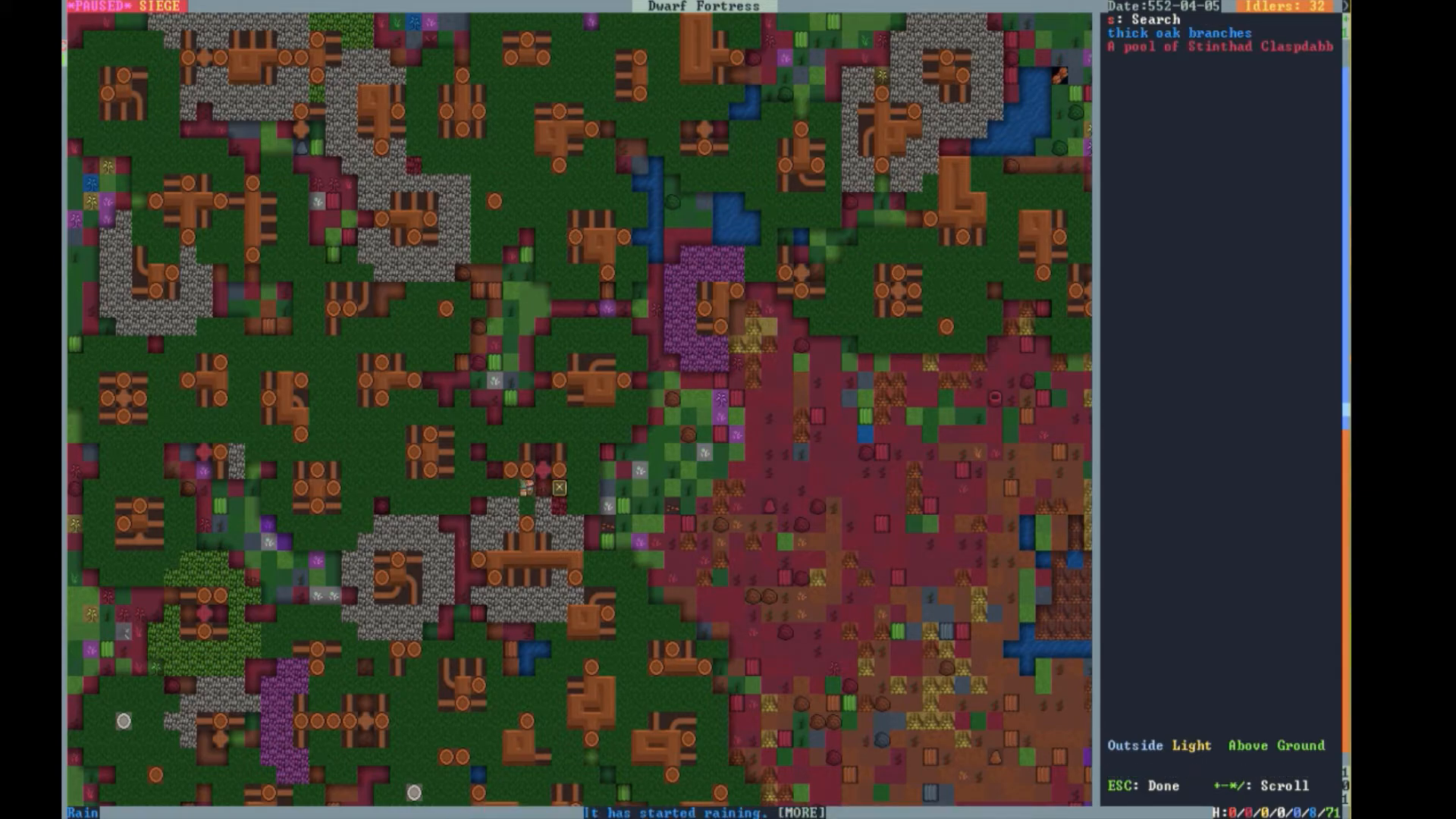
- Back out to the paused main menu after looking over the surface forest tiles
key("Escape")
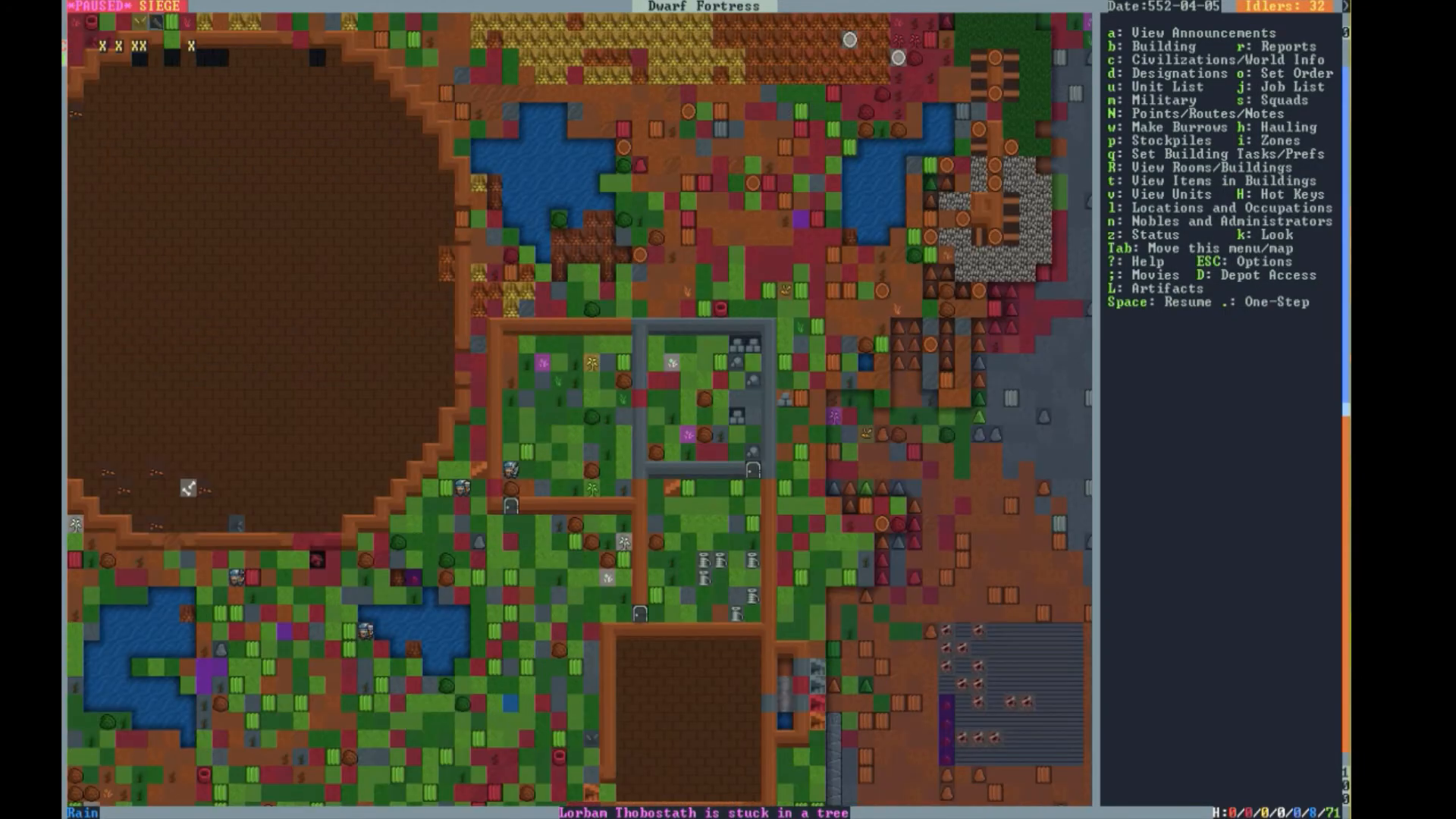
- Scroll the new squad's uniform list: leather armor, metal armor, archer, none
scroll("down", 3)
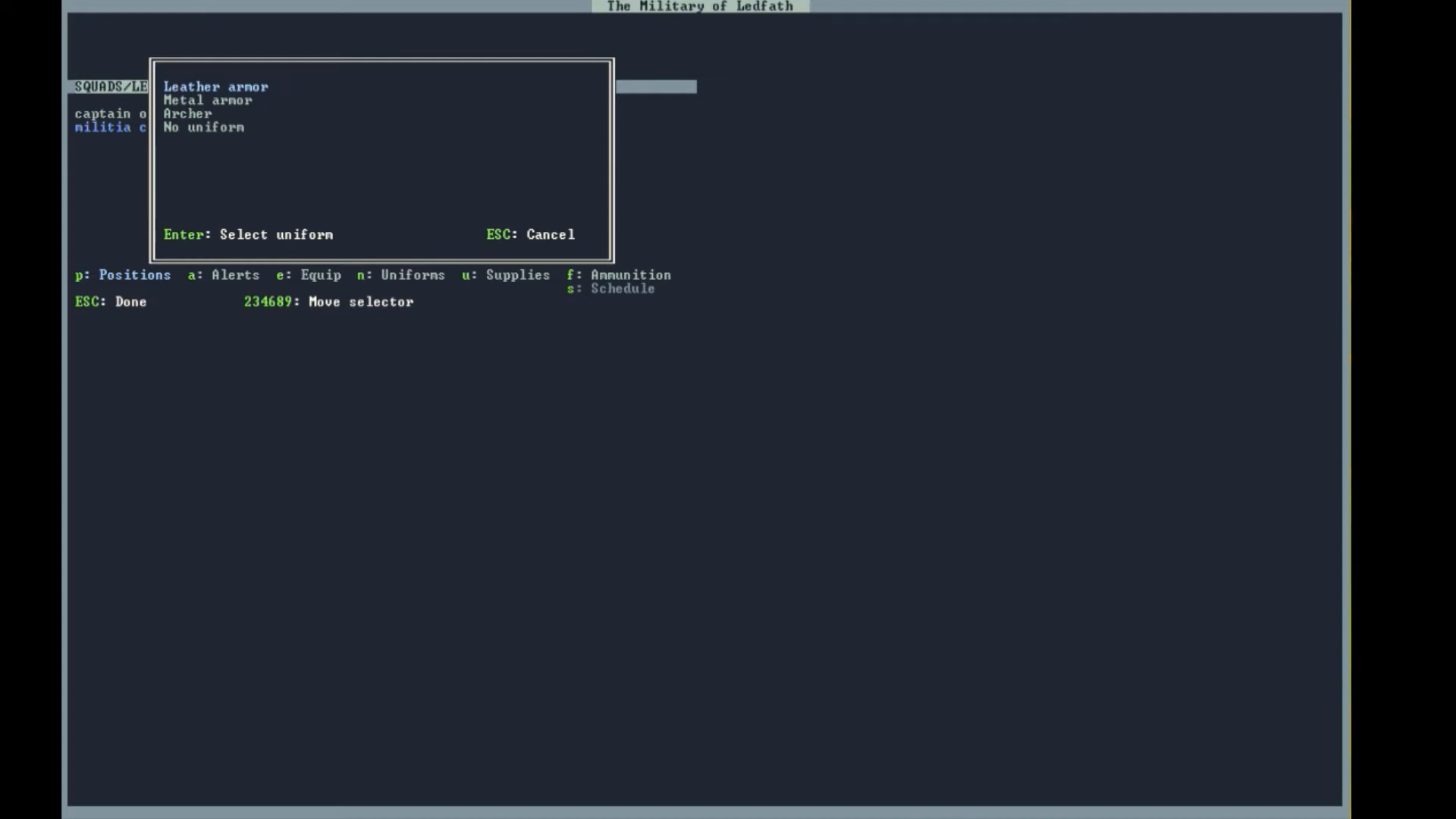
- Pick leather armor as the uniform and move into The Deeps of Coal position list
key("Escape")
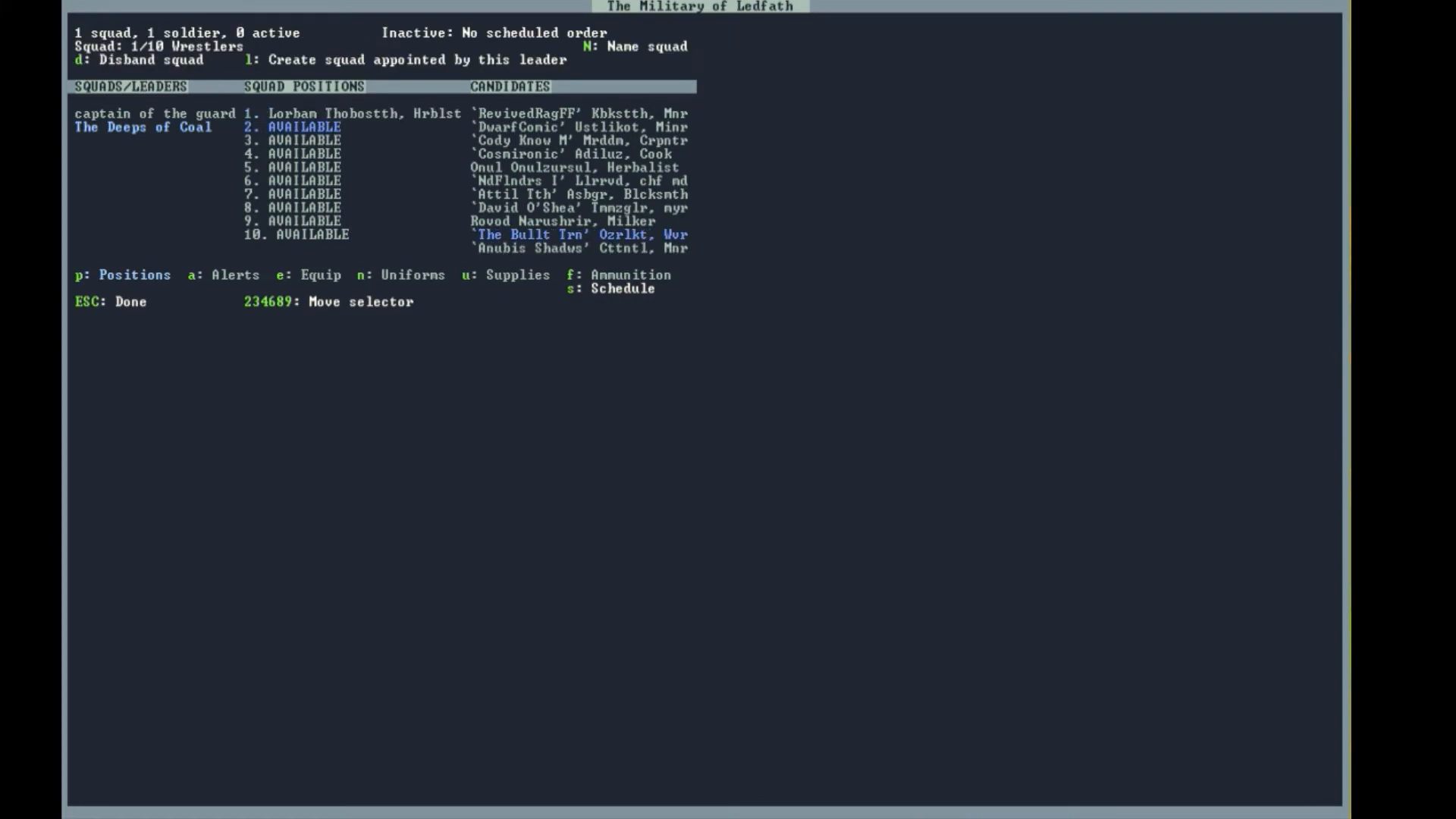
key("Escape")
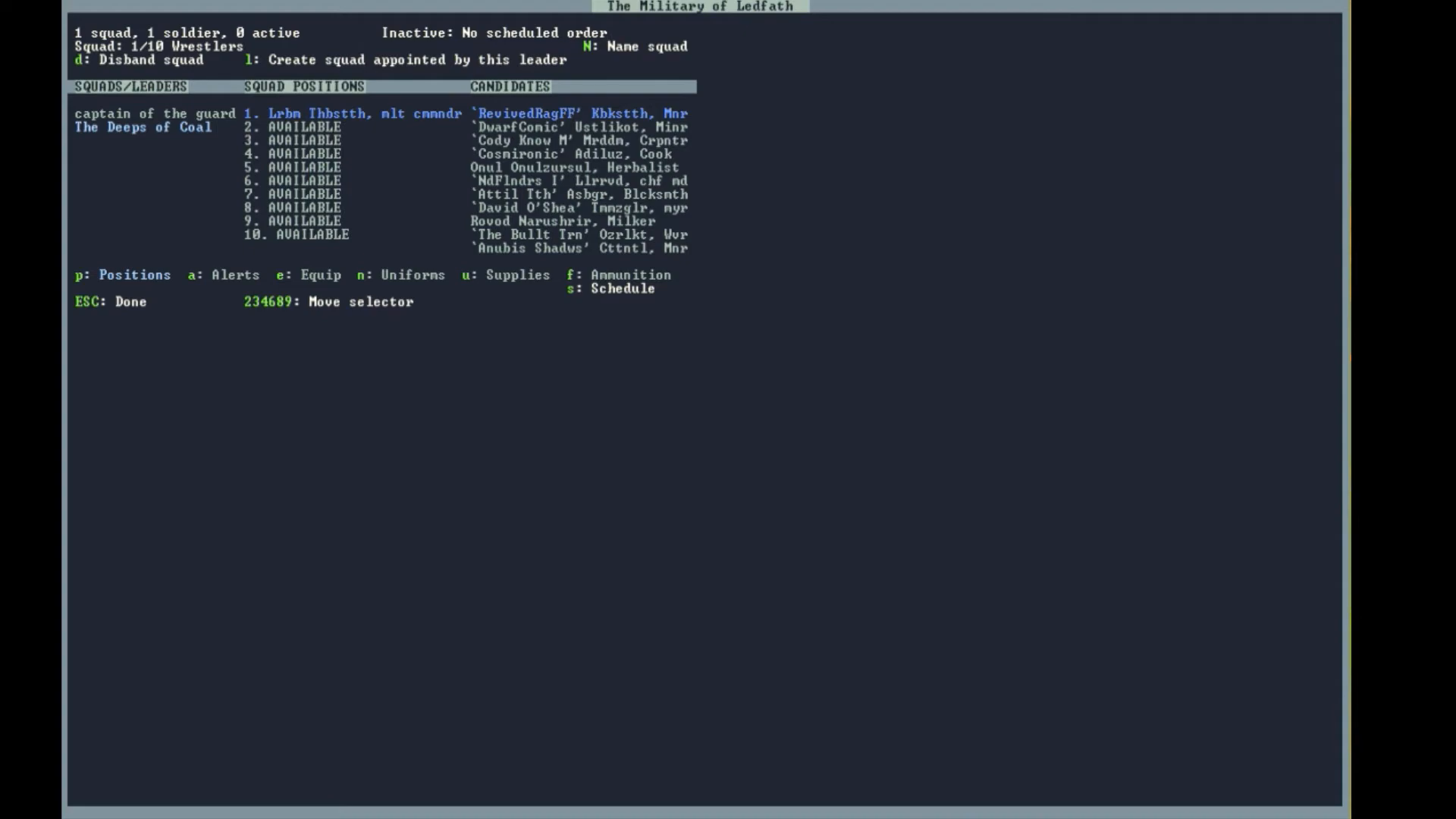
- Exit the military screen back to the surface map on 552-04-06
key("Escape")
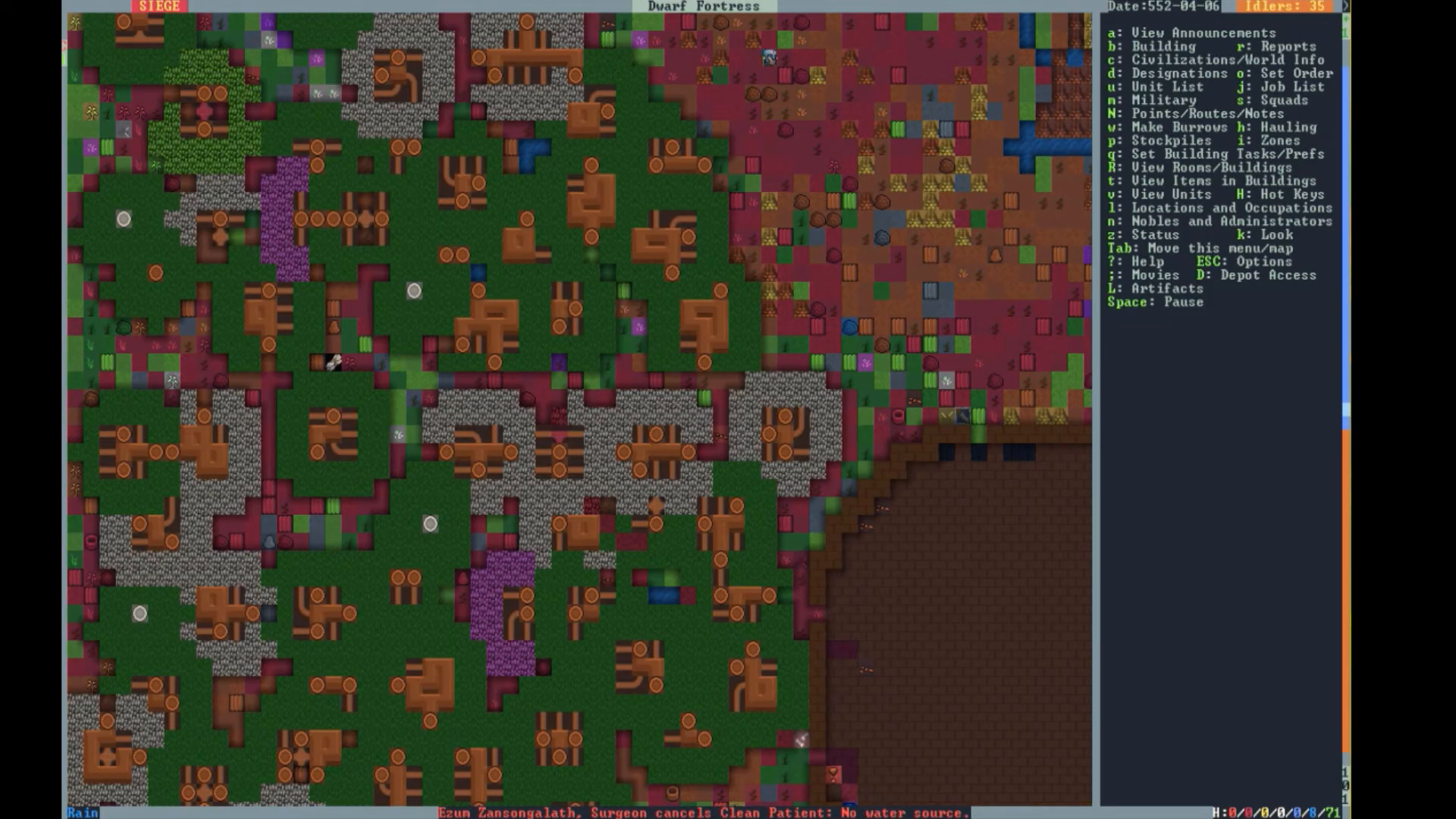
- Bring up the announcements log full of fighting reports
key("space")
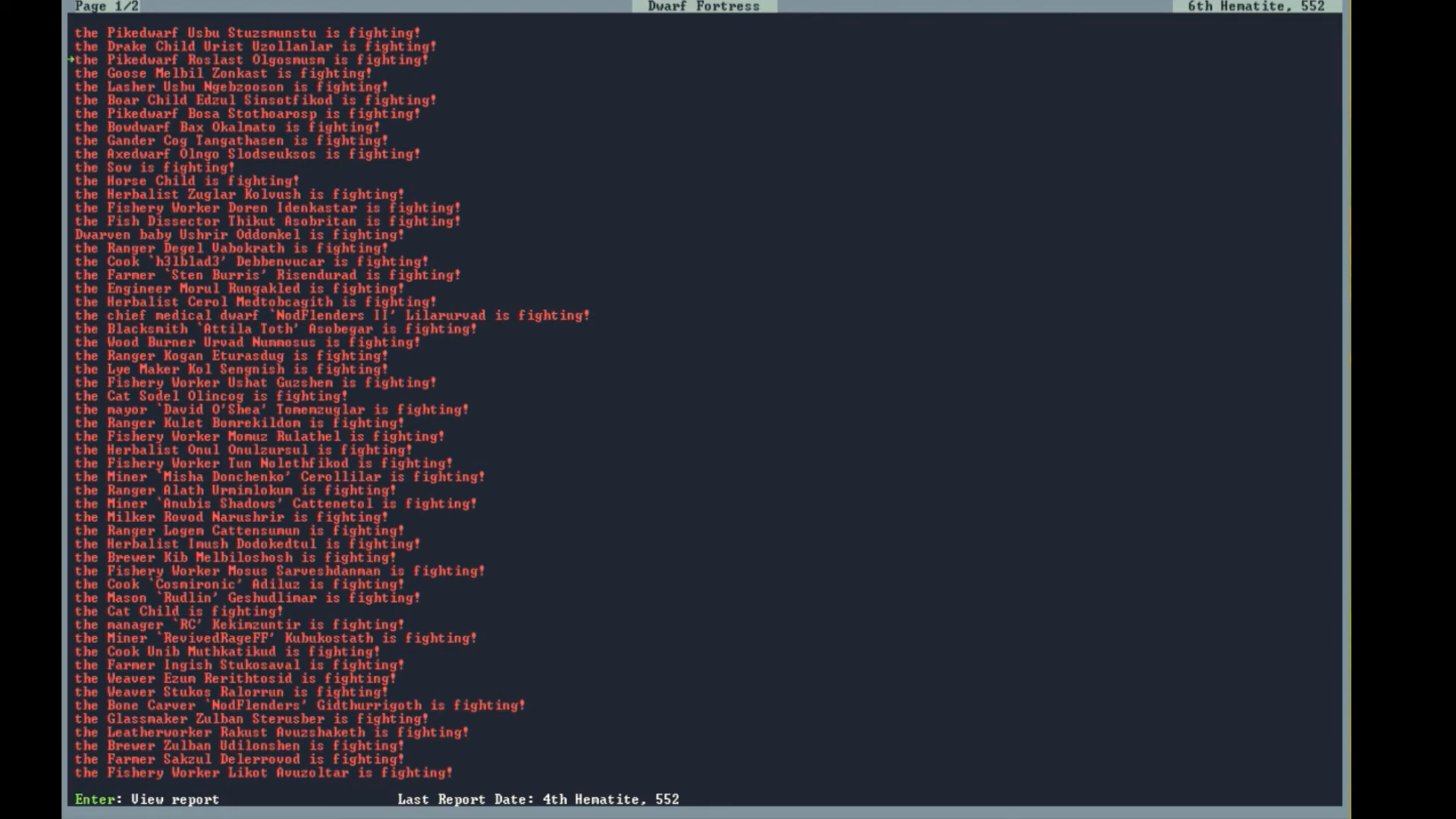
- Show the Dead/Missing list of seventeen deceased, including captain Lorbam Thobostath
key("Down")
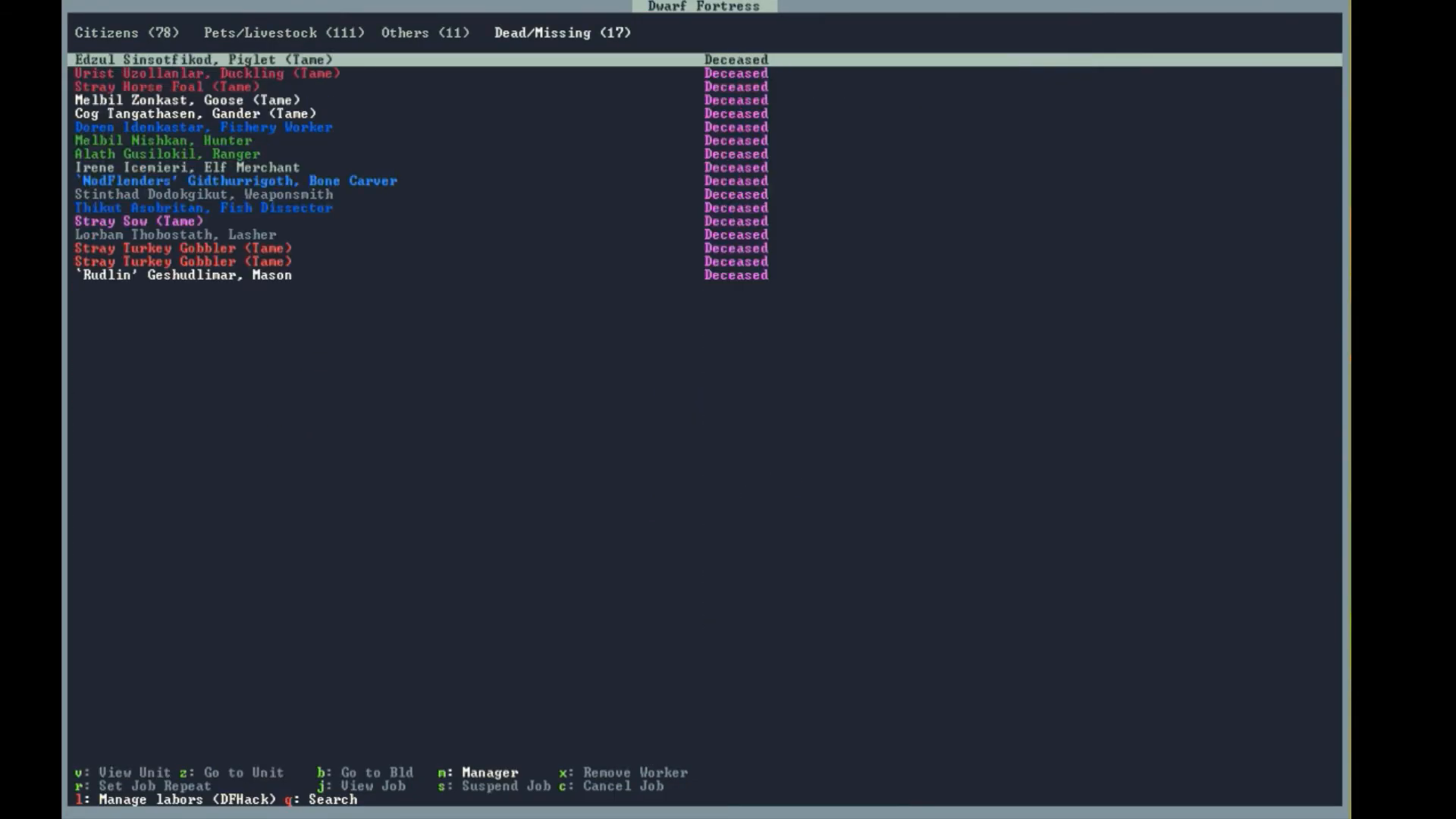
- Open the combat report of the militia commander's death by axe, pike and mace
key("down")
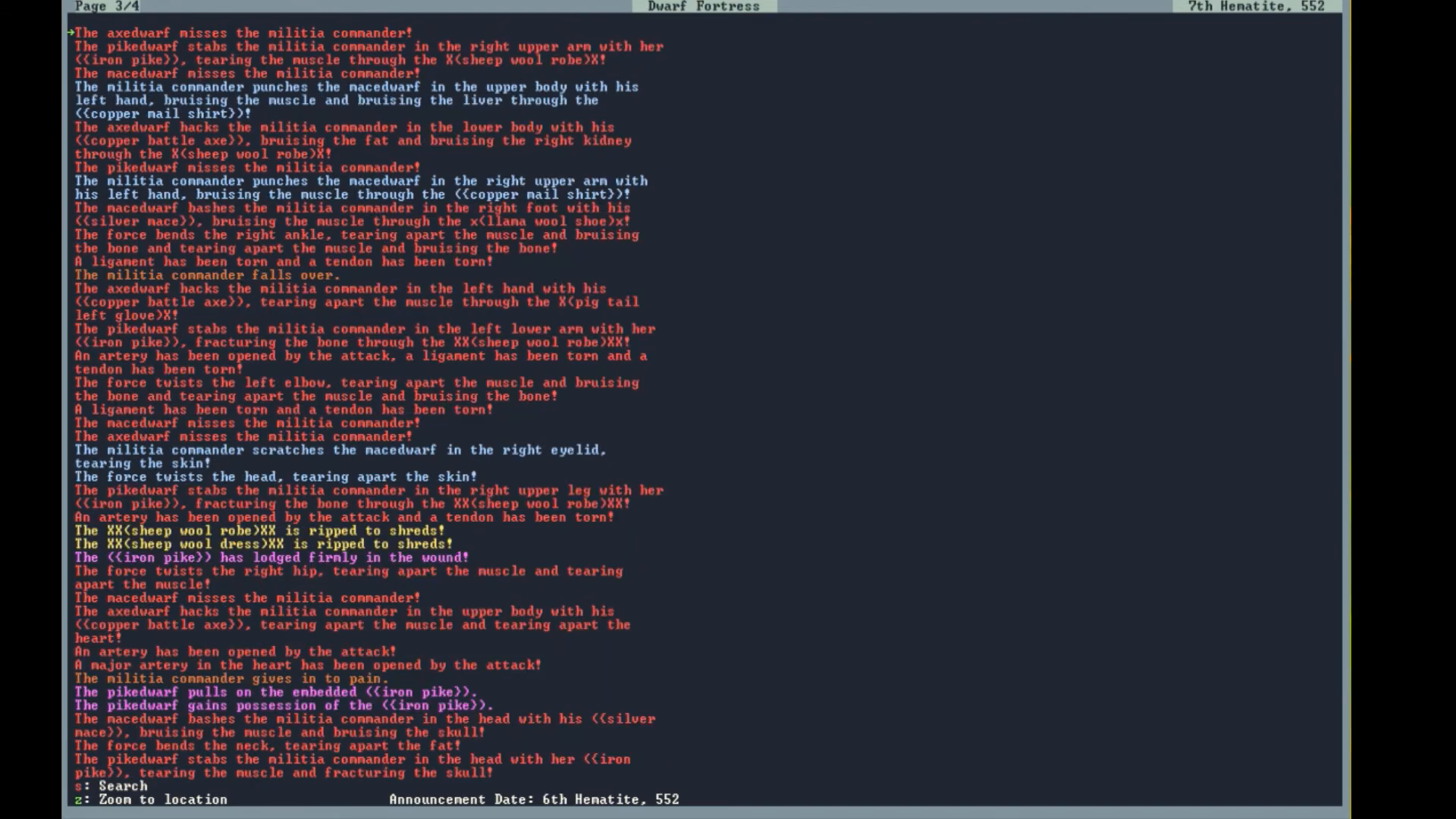
- Leave the report and query the barracks room assigned to The Deeps of Coal
key("Escape")
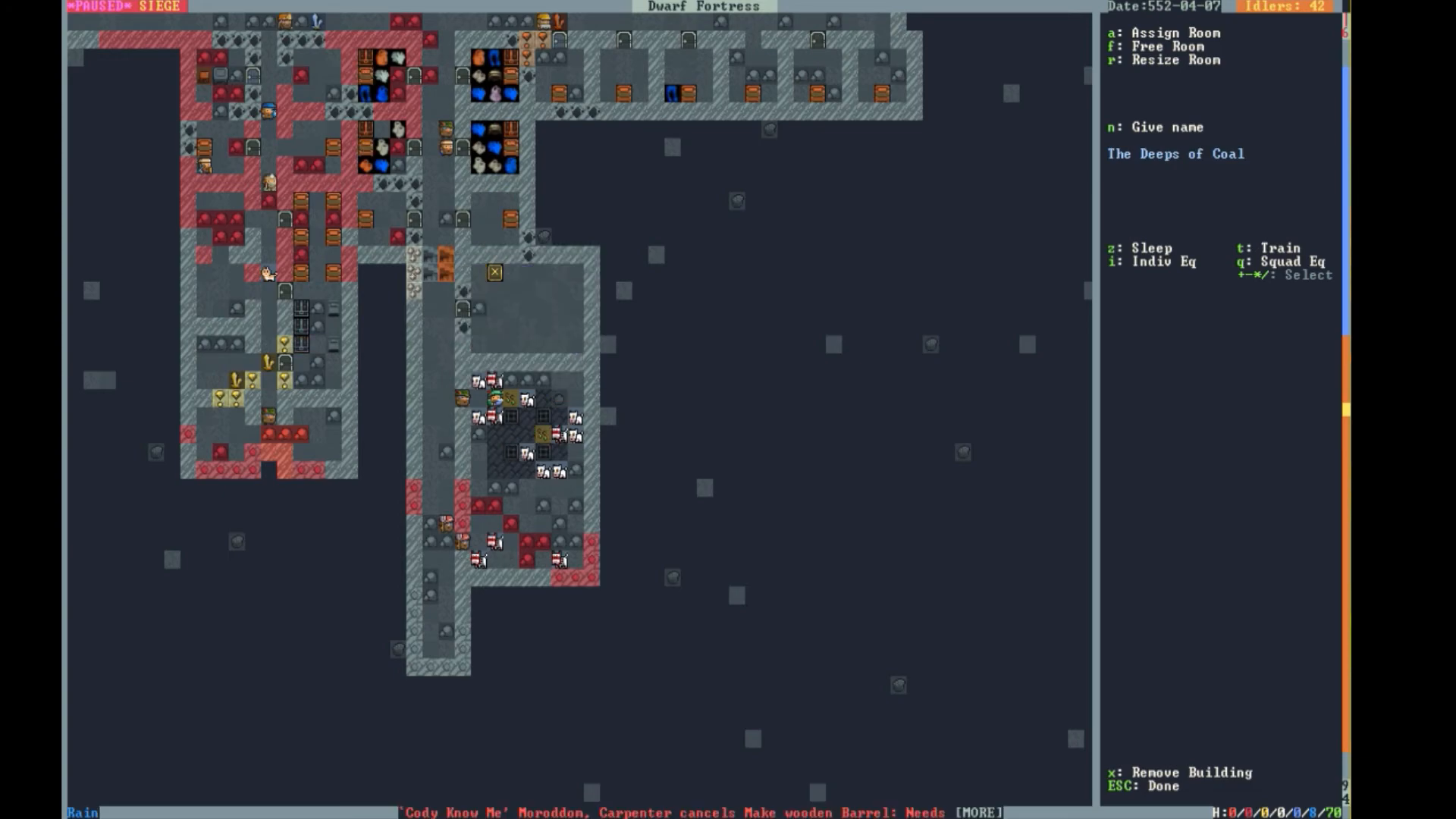
- Glance at the build menu, then reopen the military screen showing the squad's vacant first position
key("Escape")
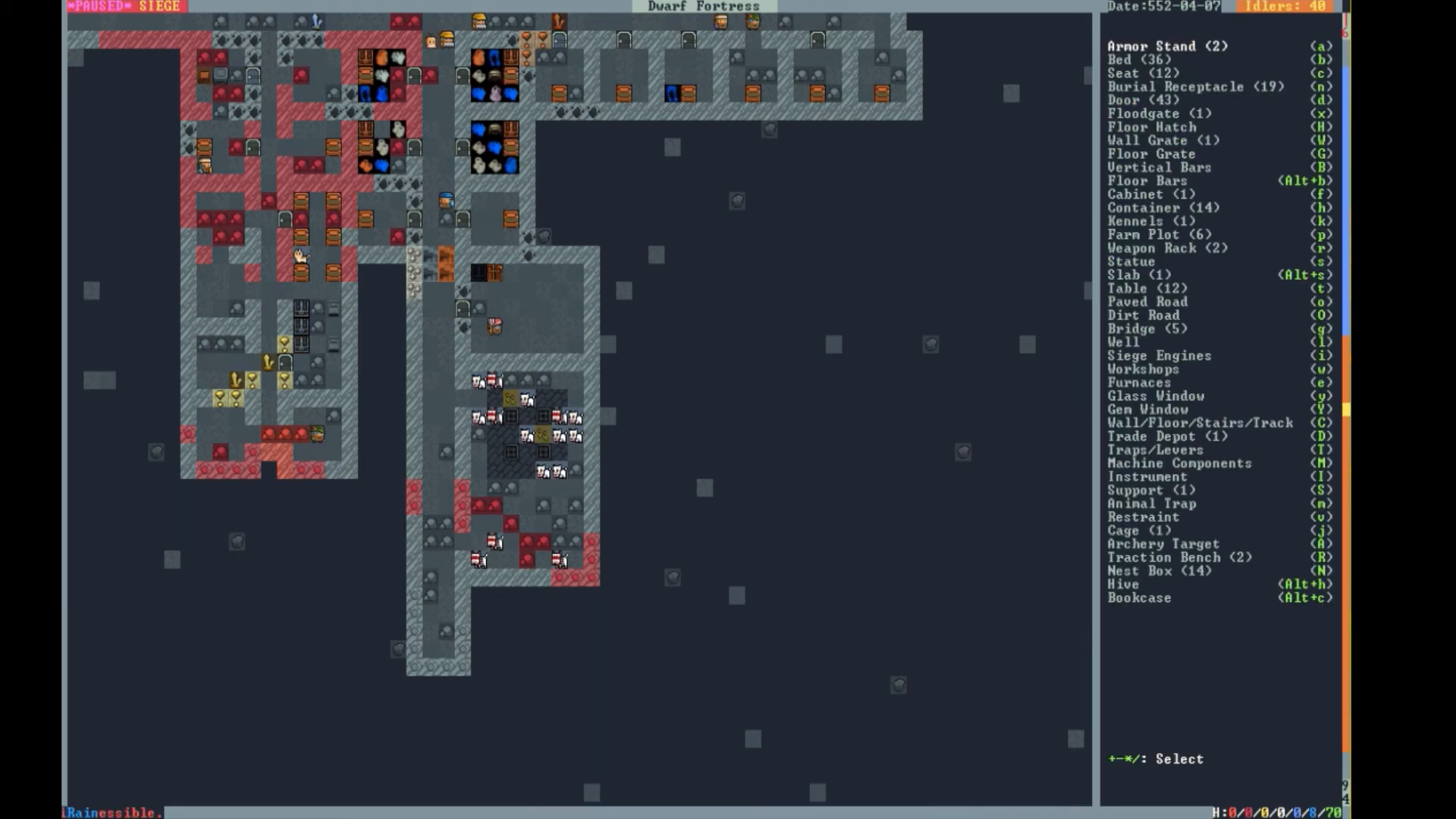
key("Escape")
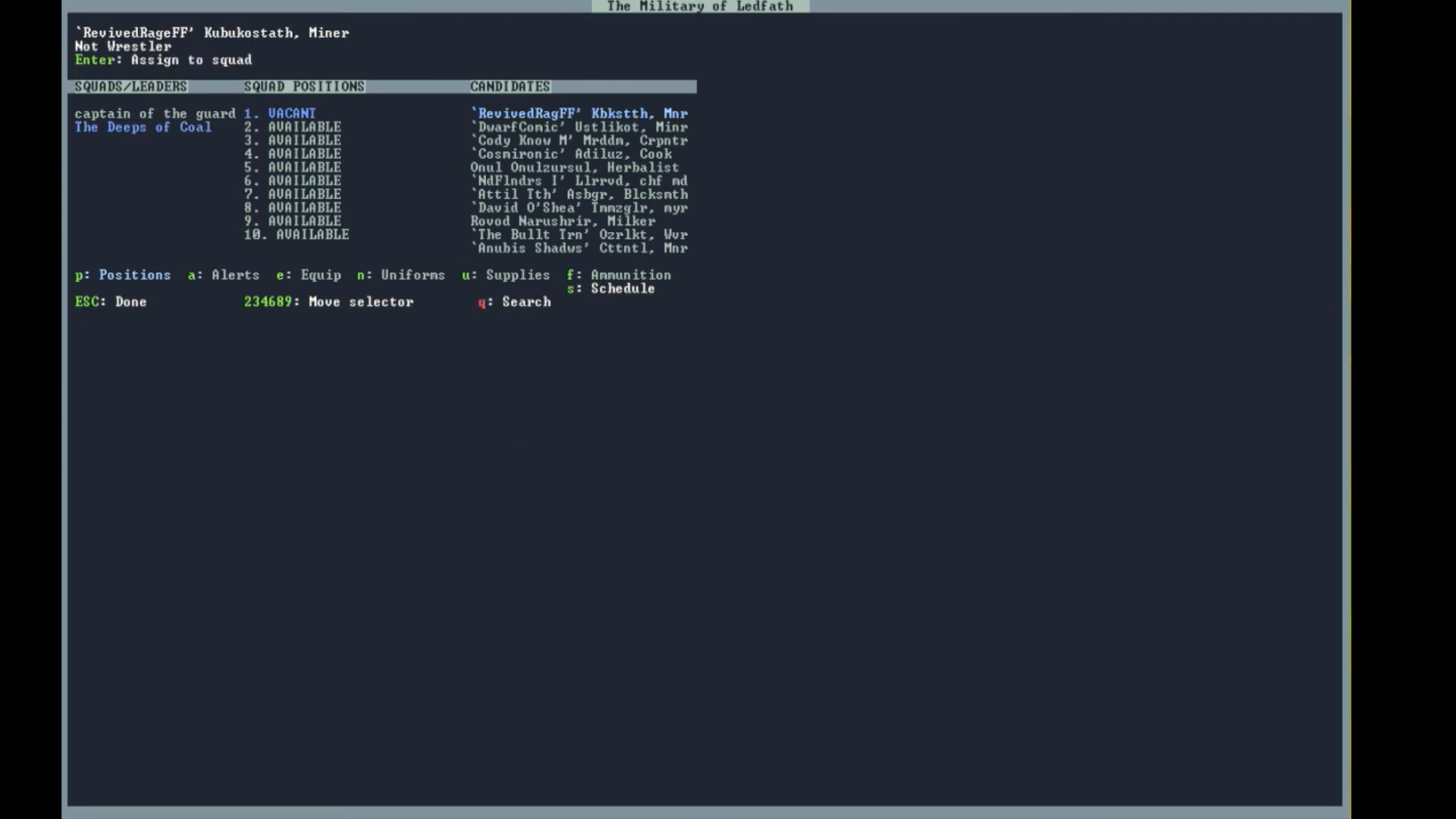
- Enlist the top candidates — two miners, a cook and the mayor — into the squad's open positions
key("Enter")
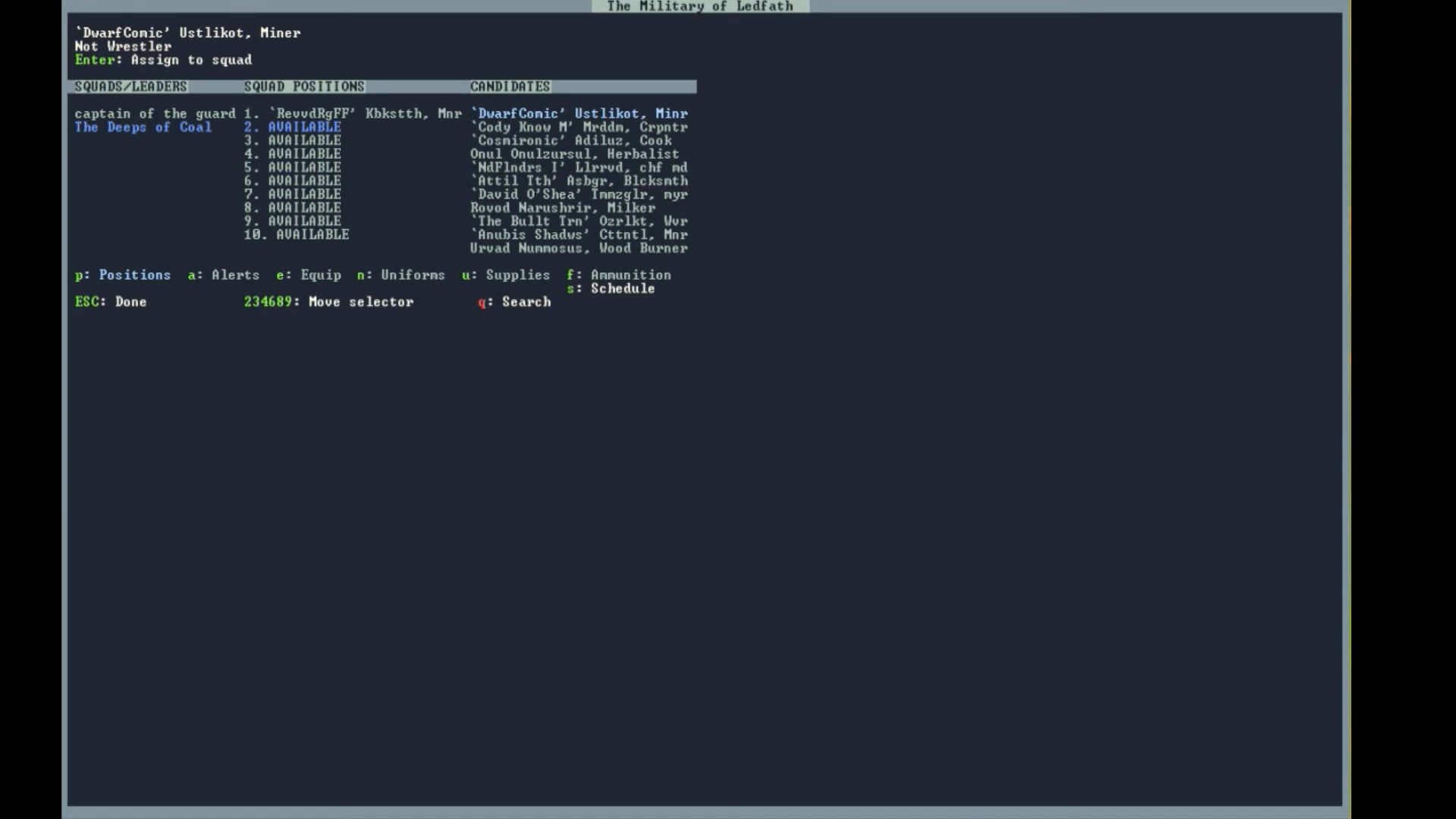
key("Enter")
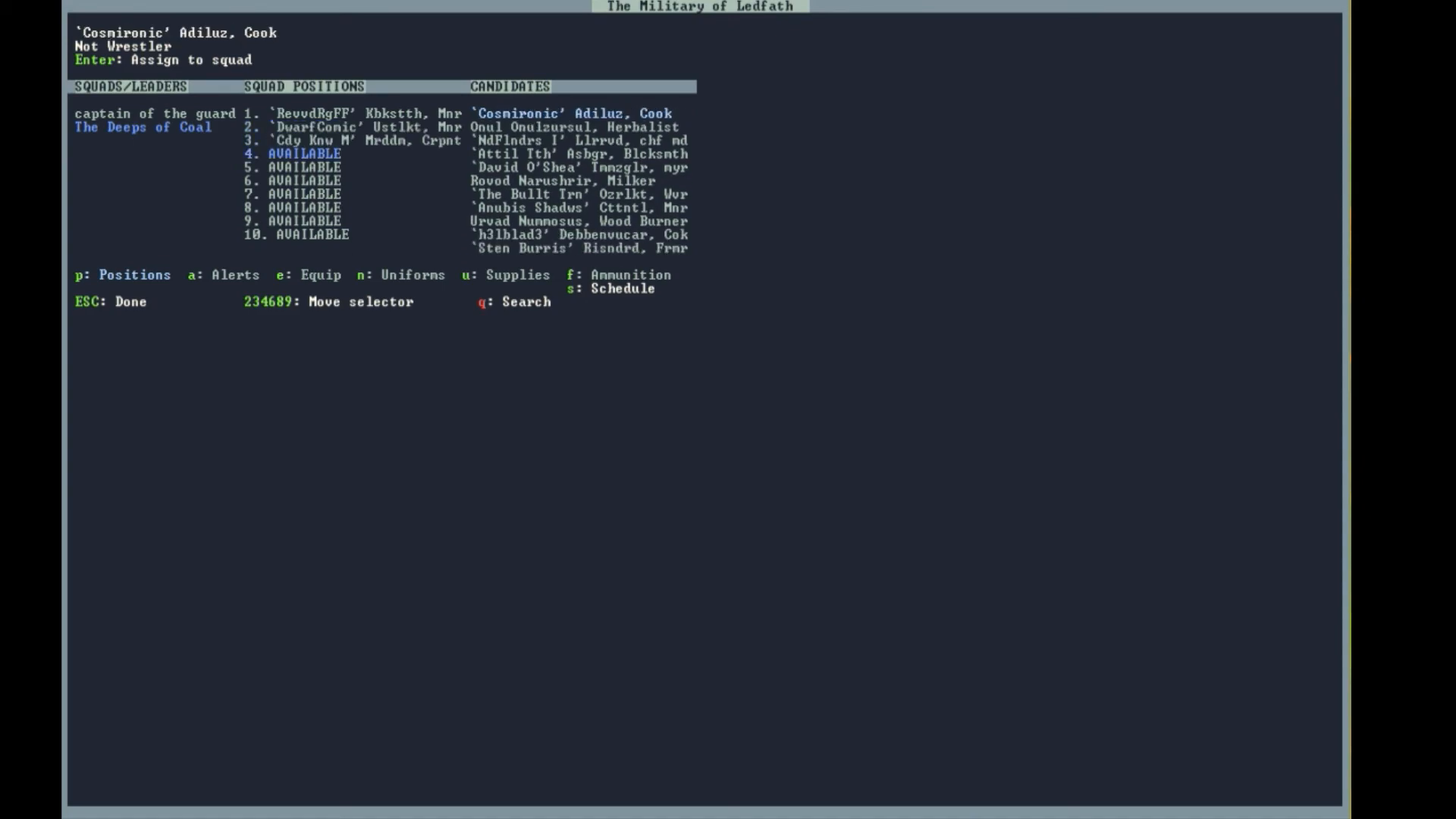
key("Enter")
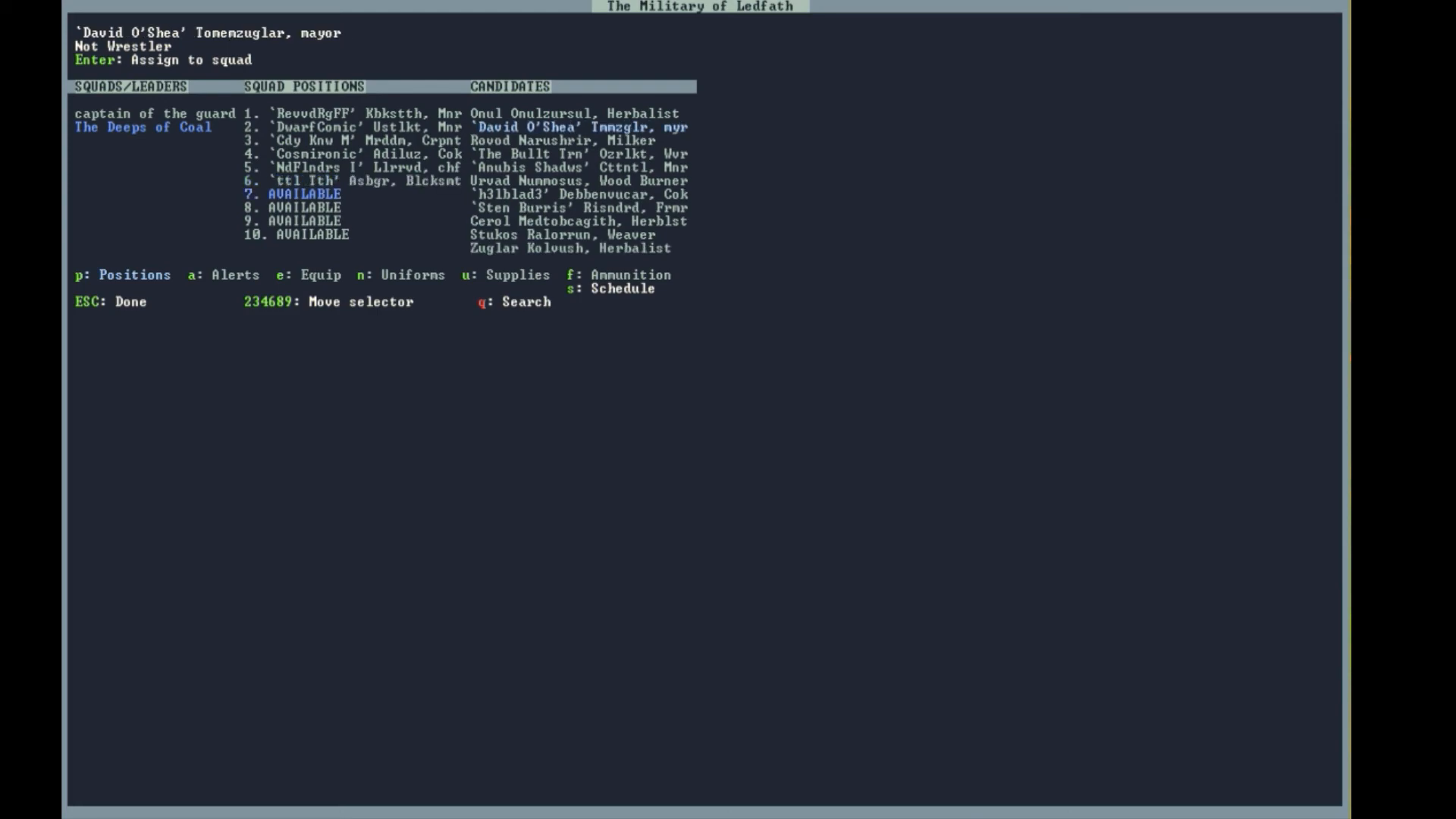
key("Enter")
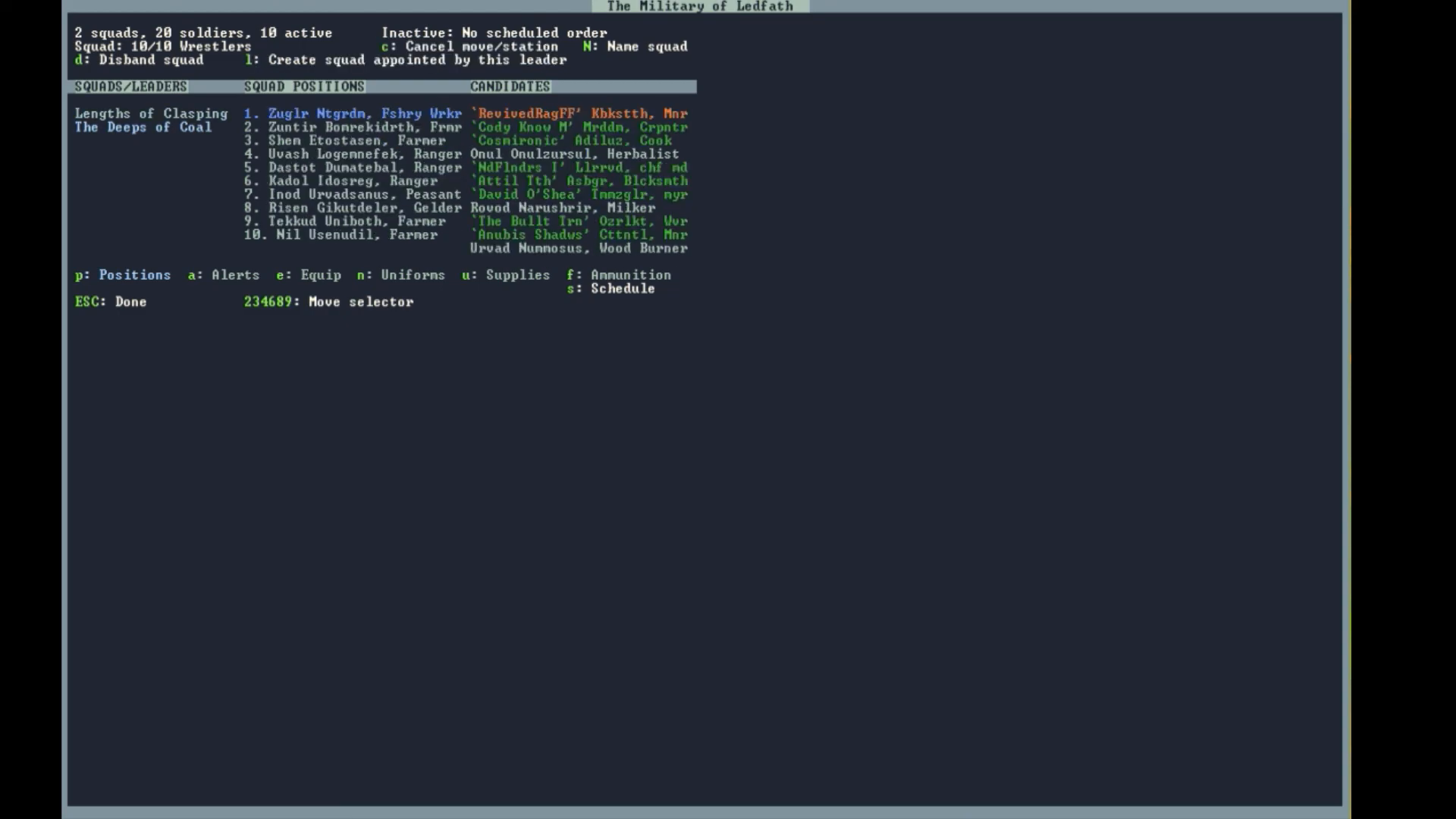
- Review the squad's equipment and uniforms, then return to the fortress map
key("Escape")
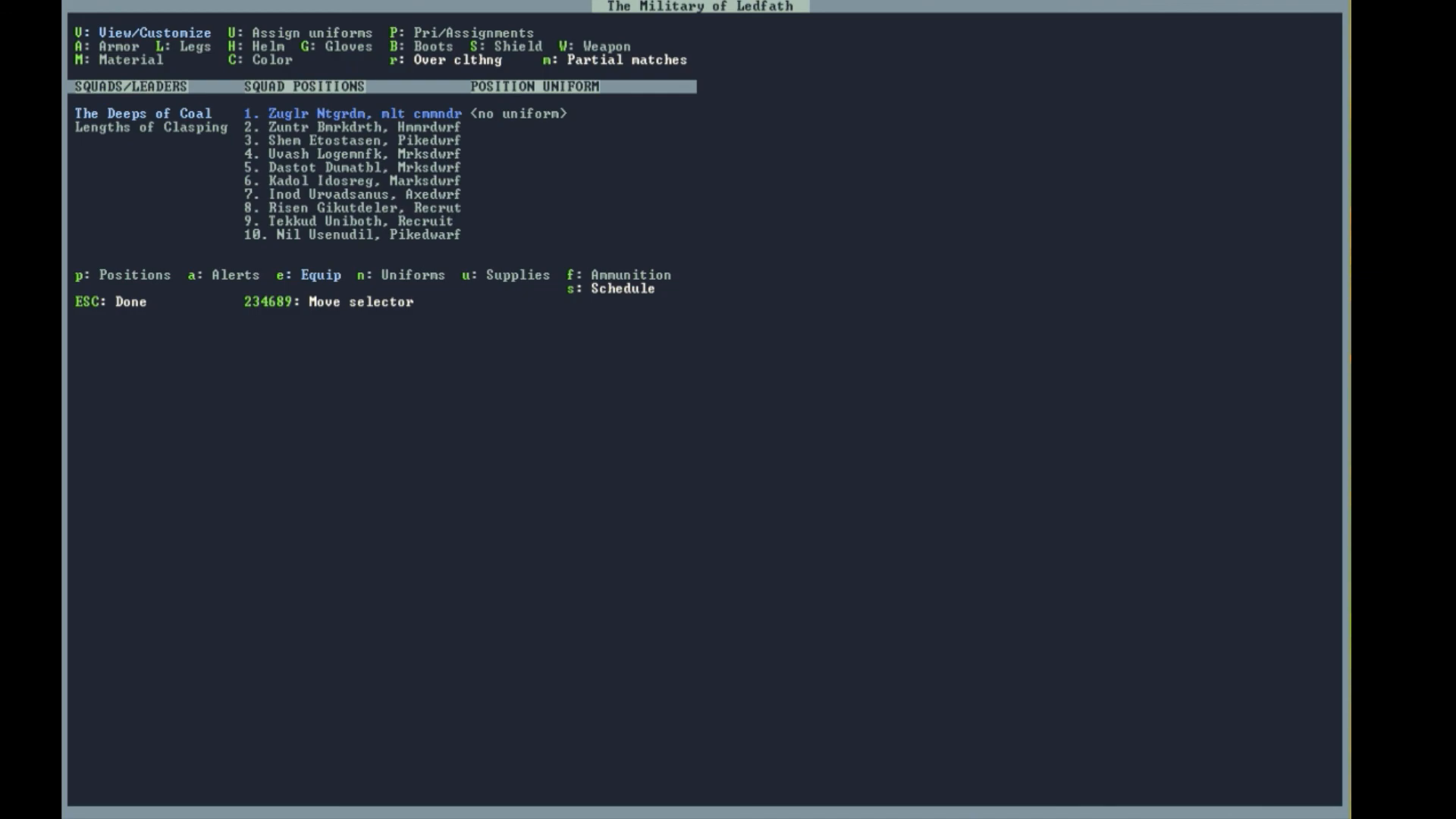
key("Escape")
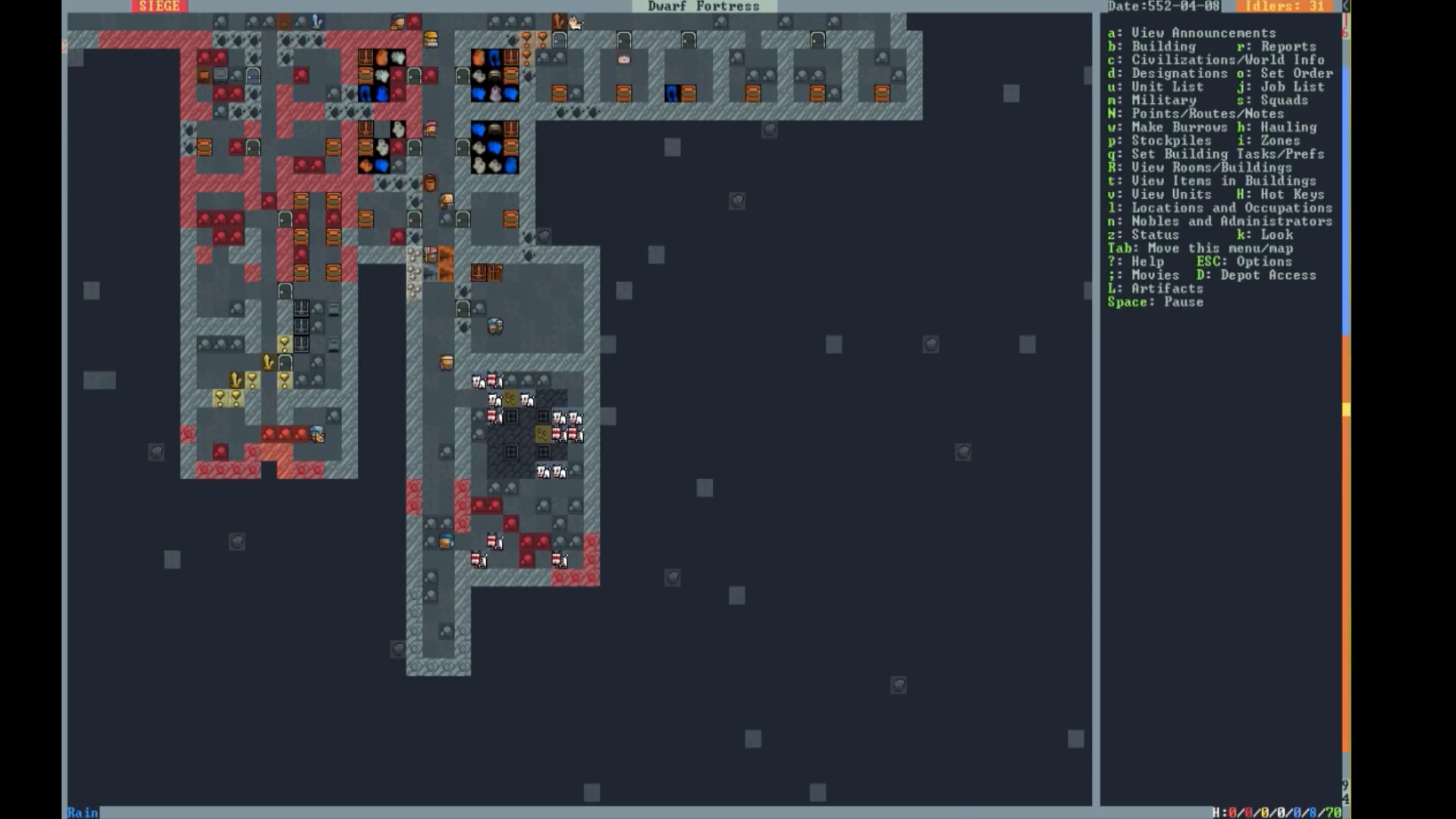